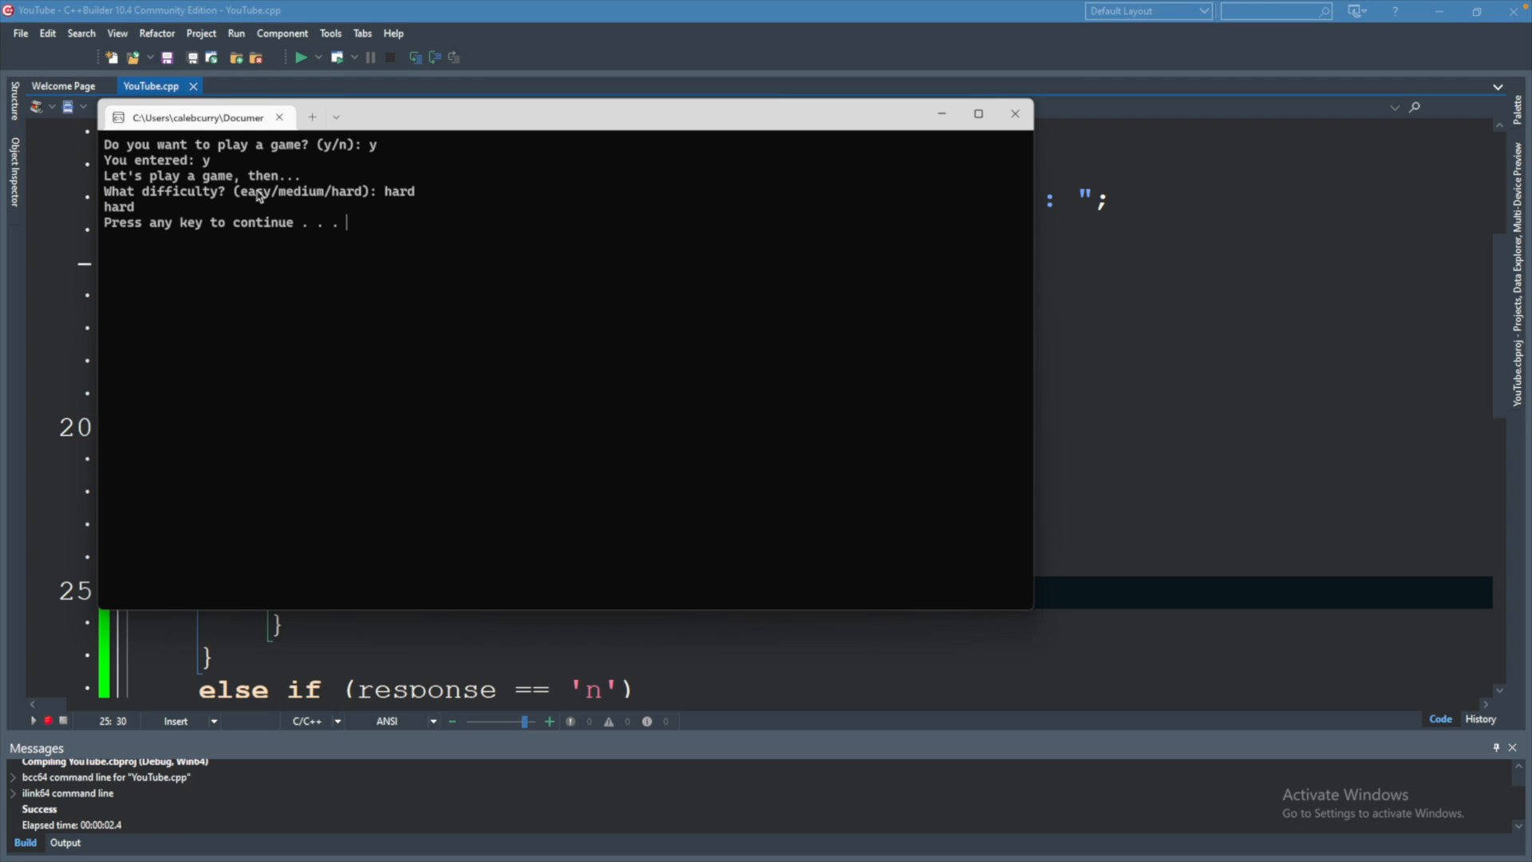
pyautogui.moveTo(367, 198)
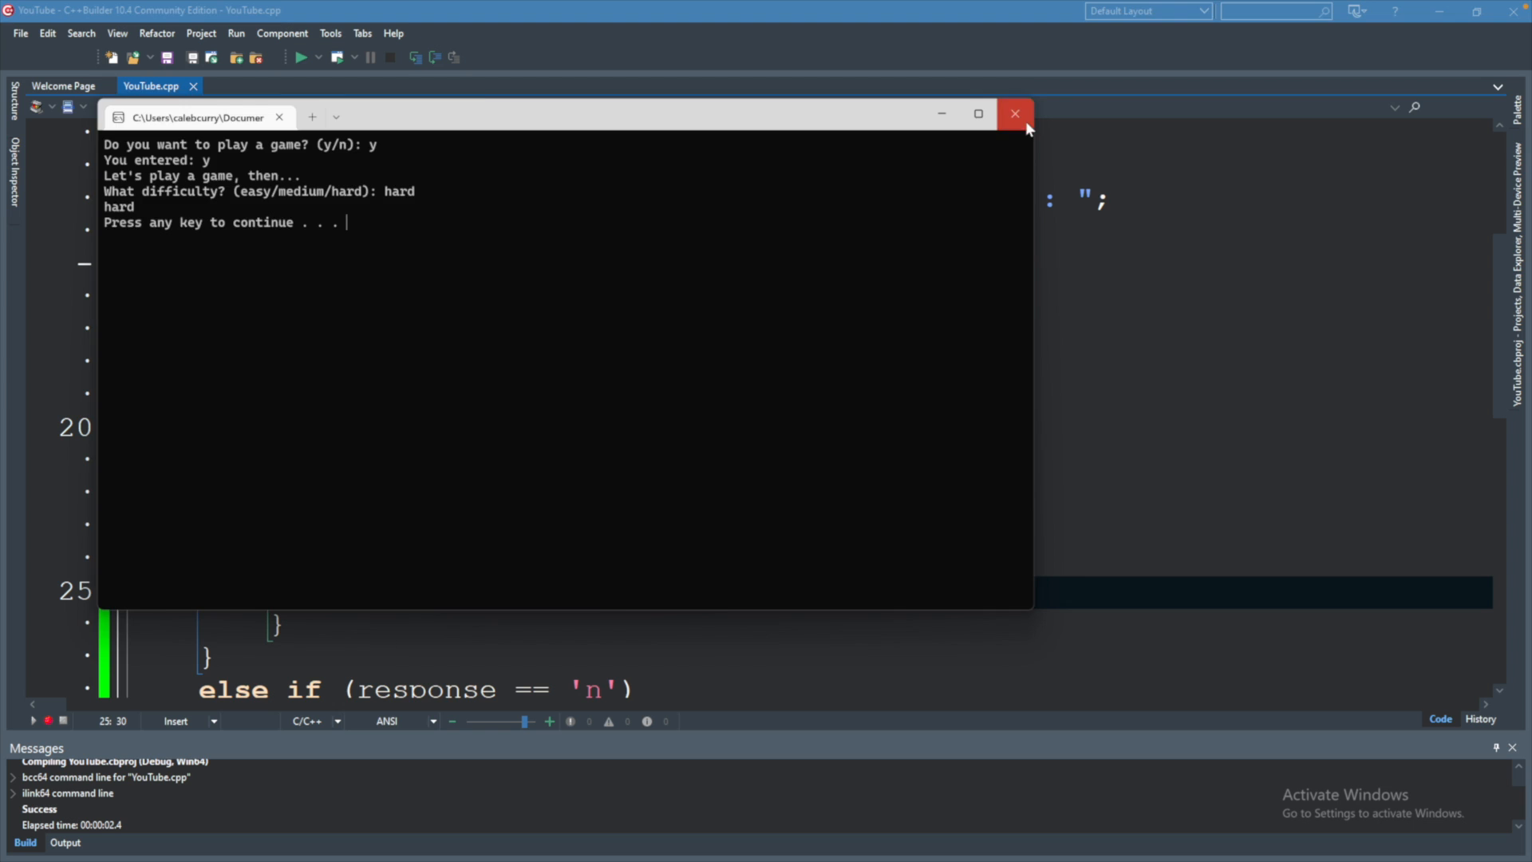
# Close the finished program's console window and return to the difficulty if/else code
pyautogui.click(1015, 114)
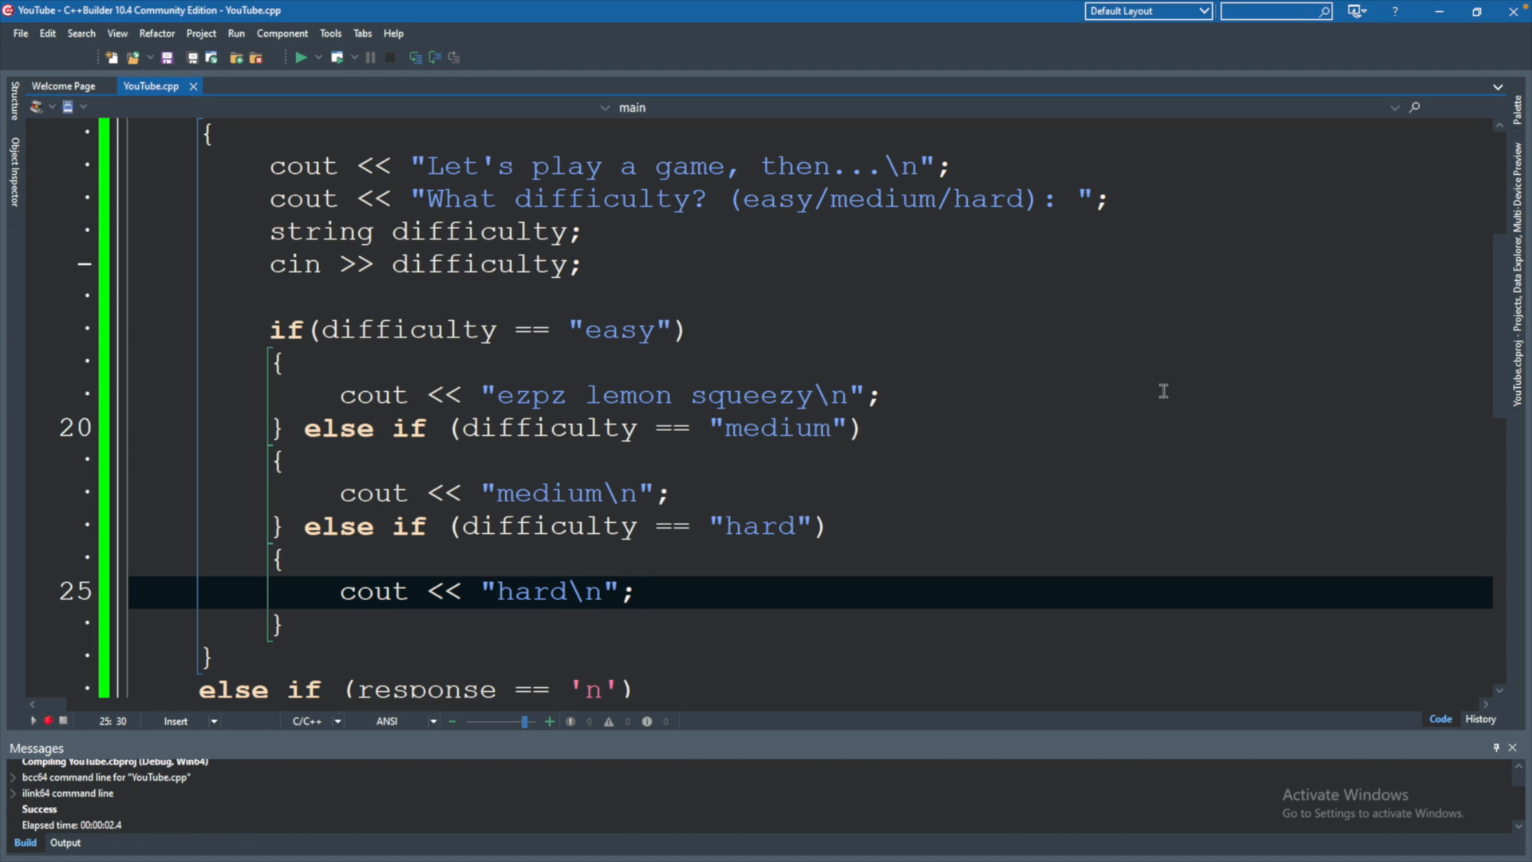
pyautogui.moveTo(896, 362)
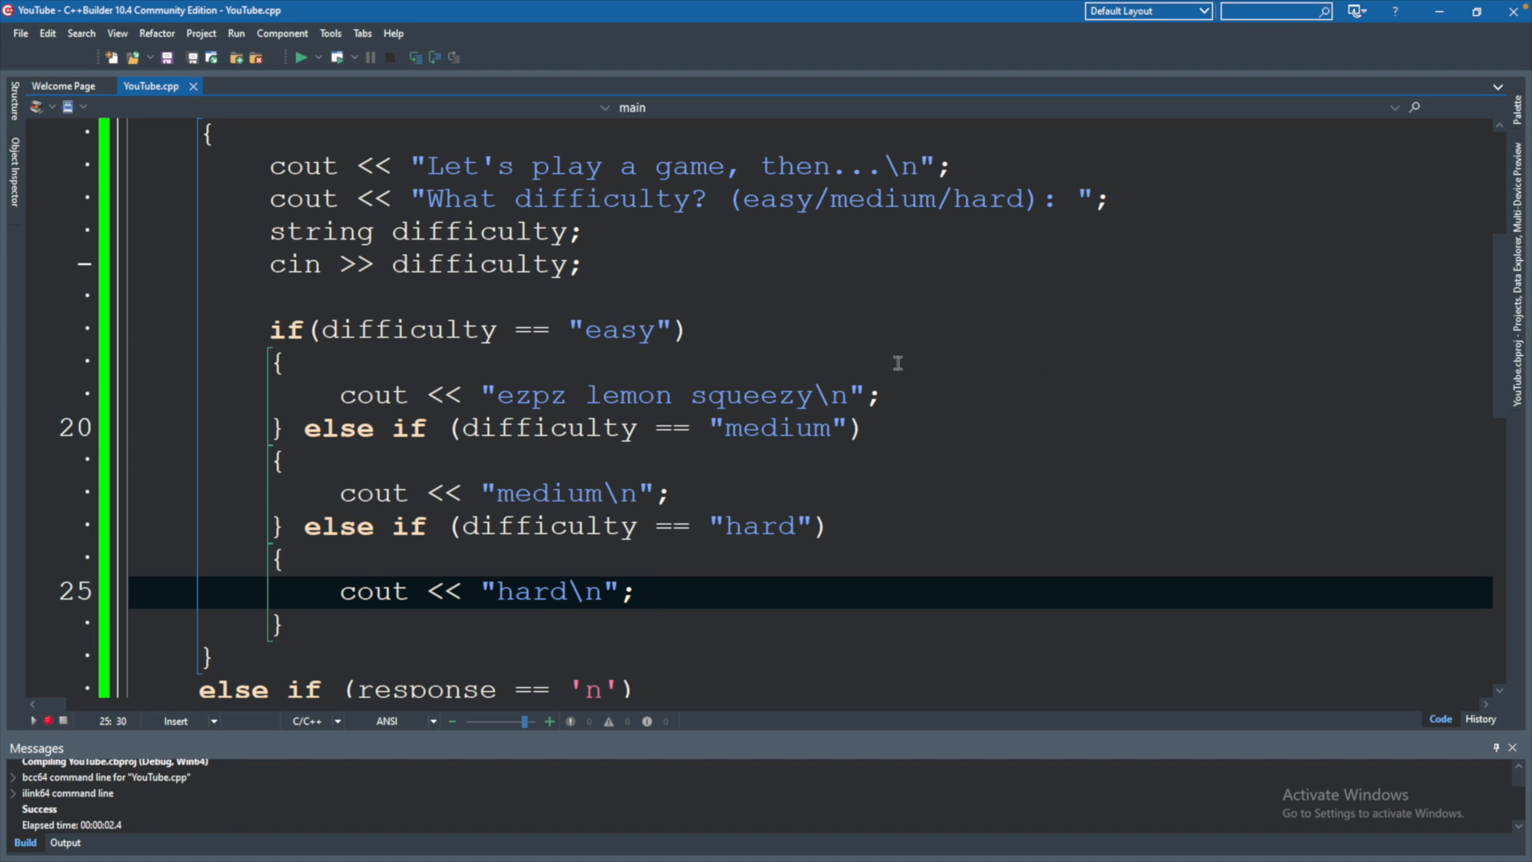
pyautogui.moveTo(651, 441)
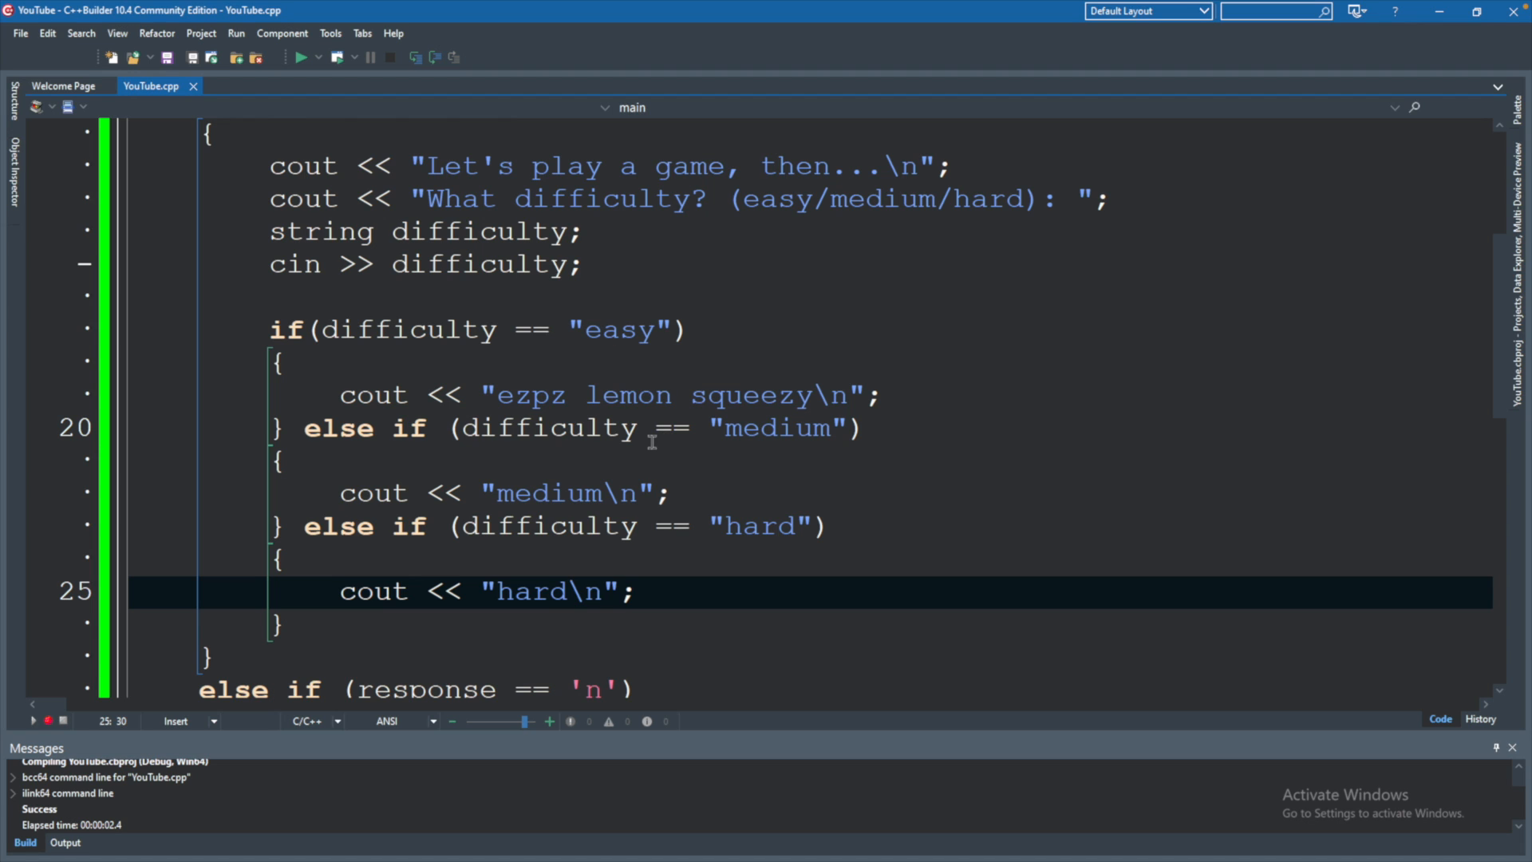
pyautogui.moveTo(828, 486)
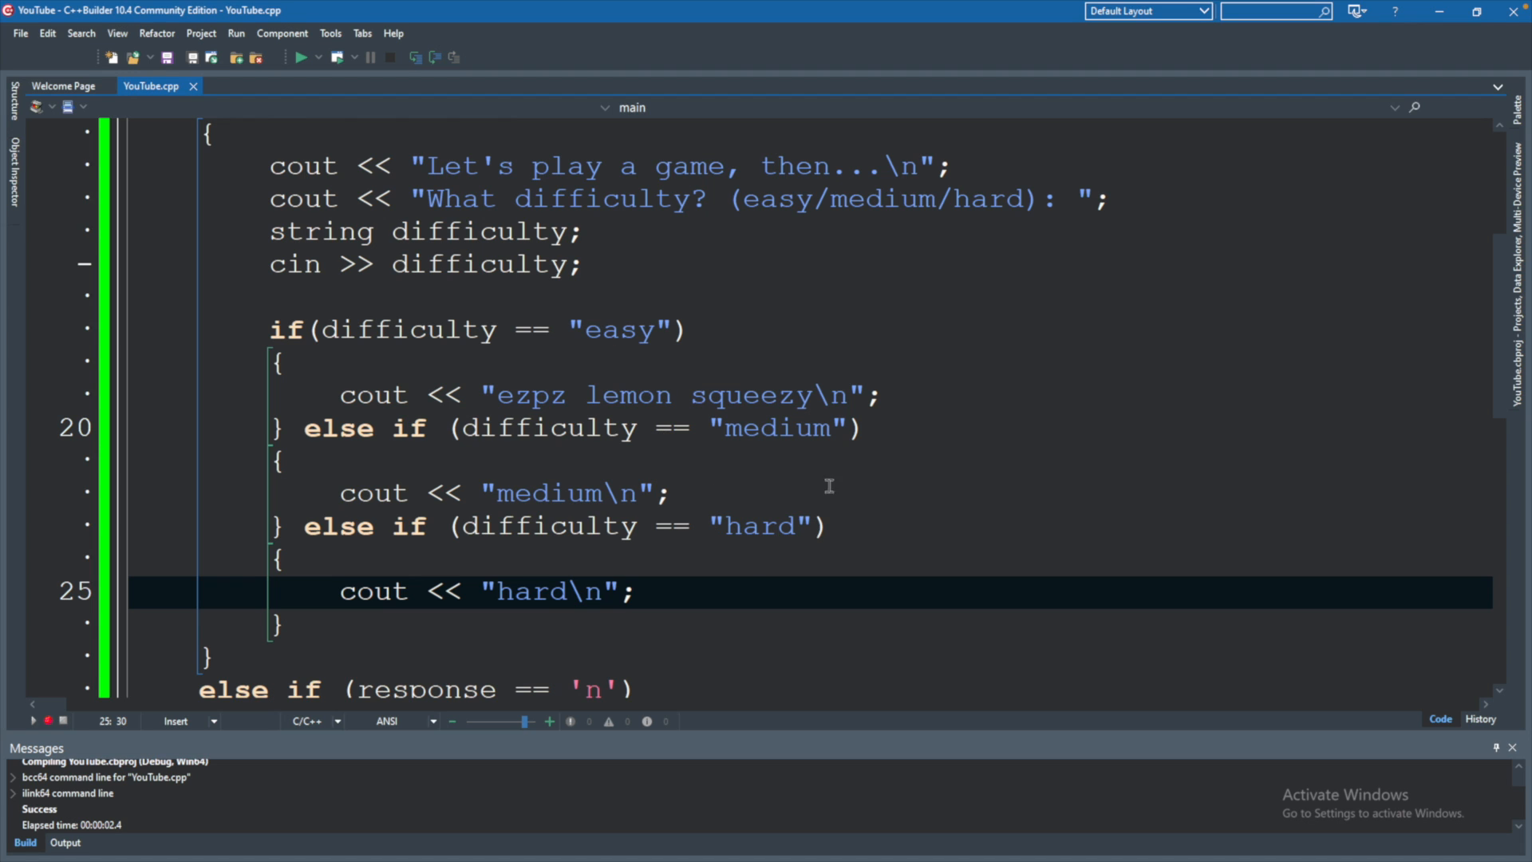
pyautogui.moveTo(785, 530)
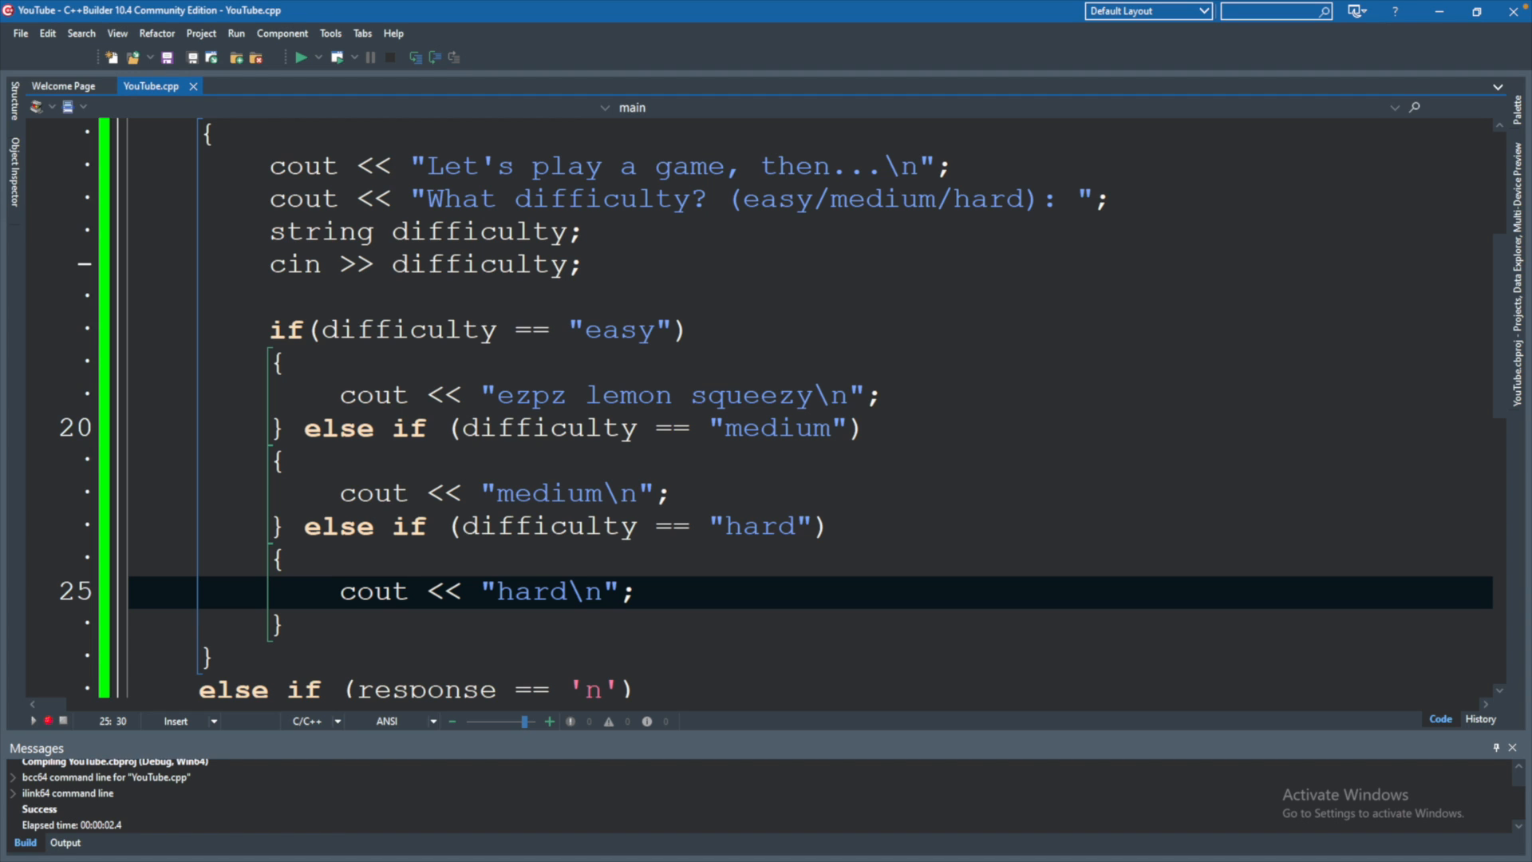
pyautogui.moveTo(1069, 576)
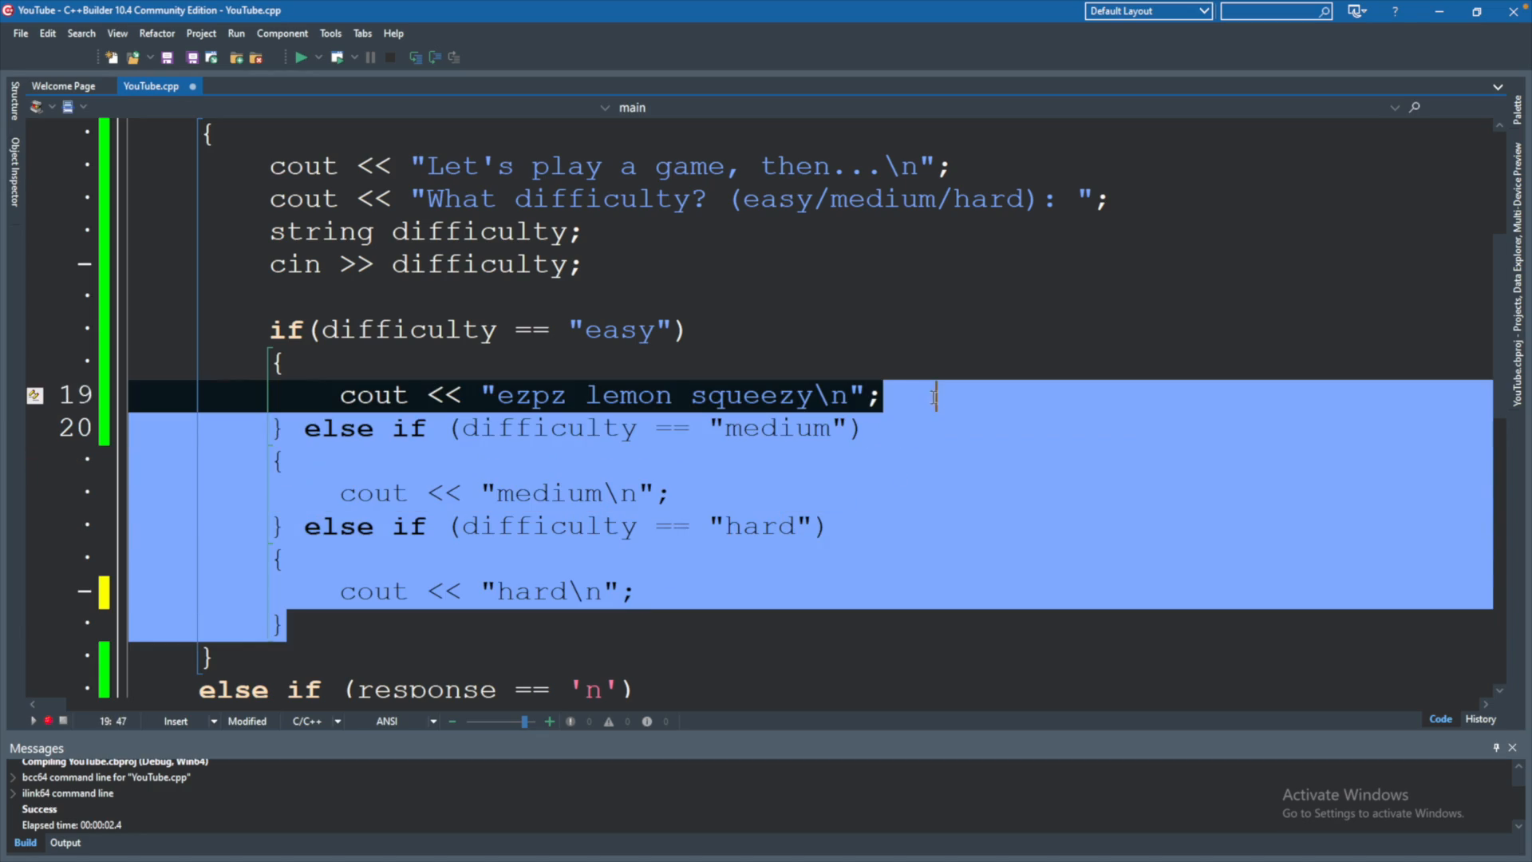
# Delete the "medium" and "hard" else-if branches, leaving only the easy check
pyautogui.press('Delete')
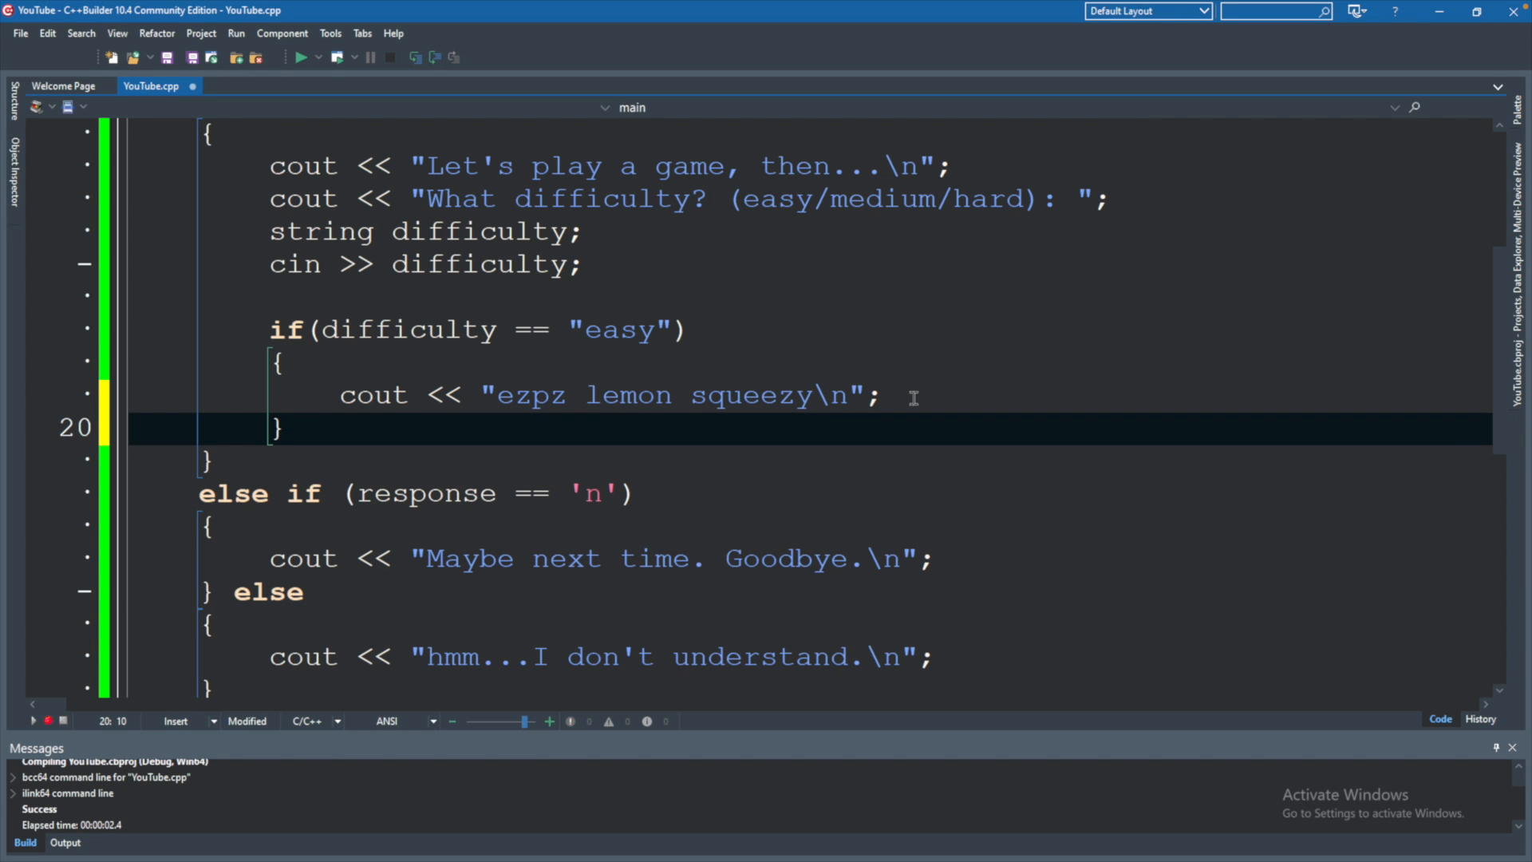
pyautogui.moveTo(349, 364)
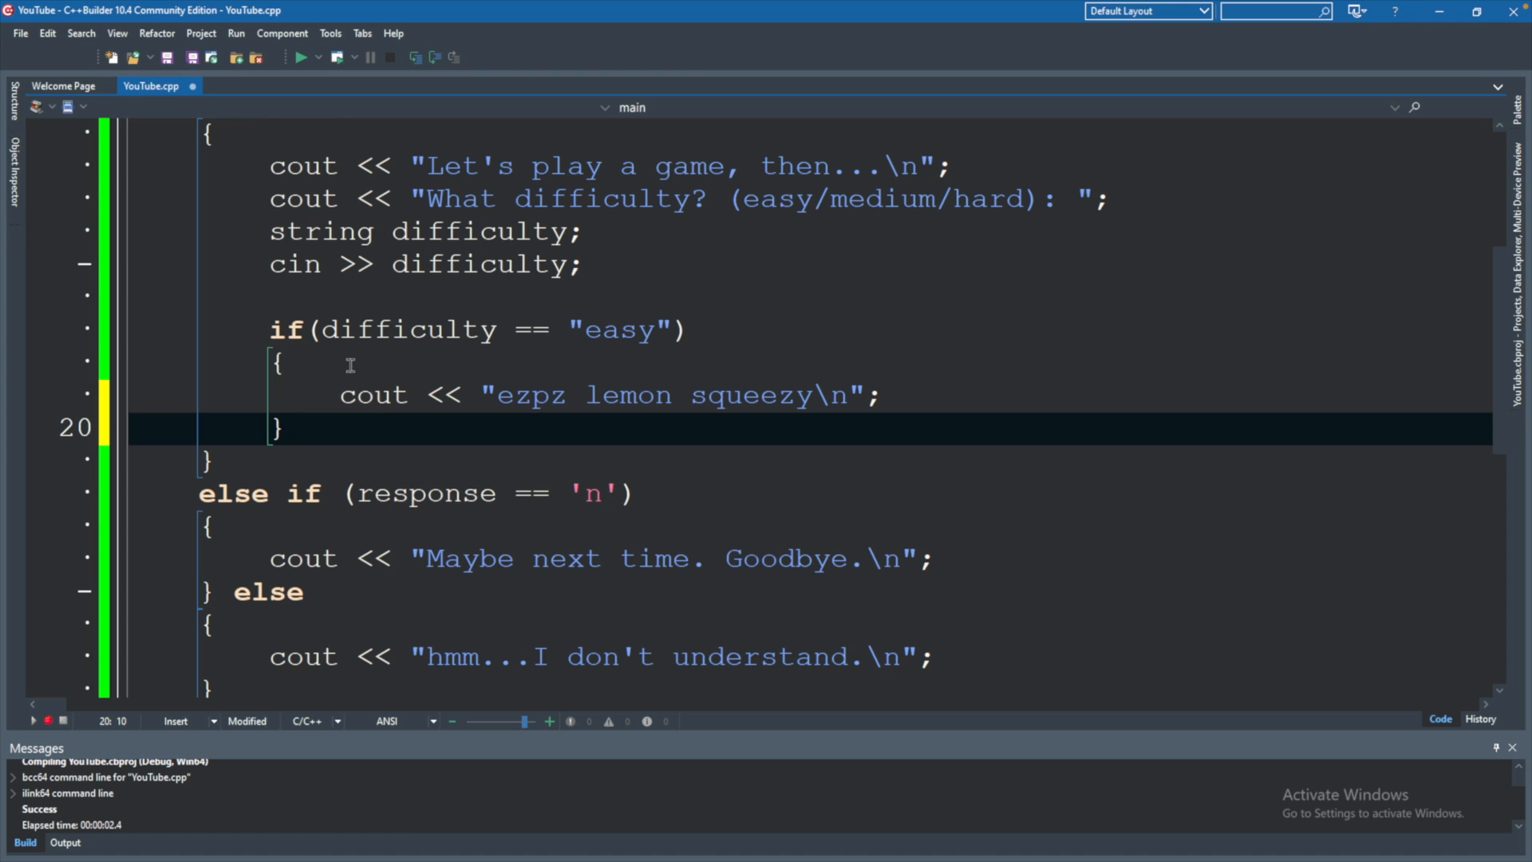
pyautogui.moveTo(860, 380)
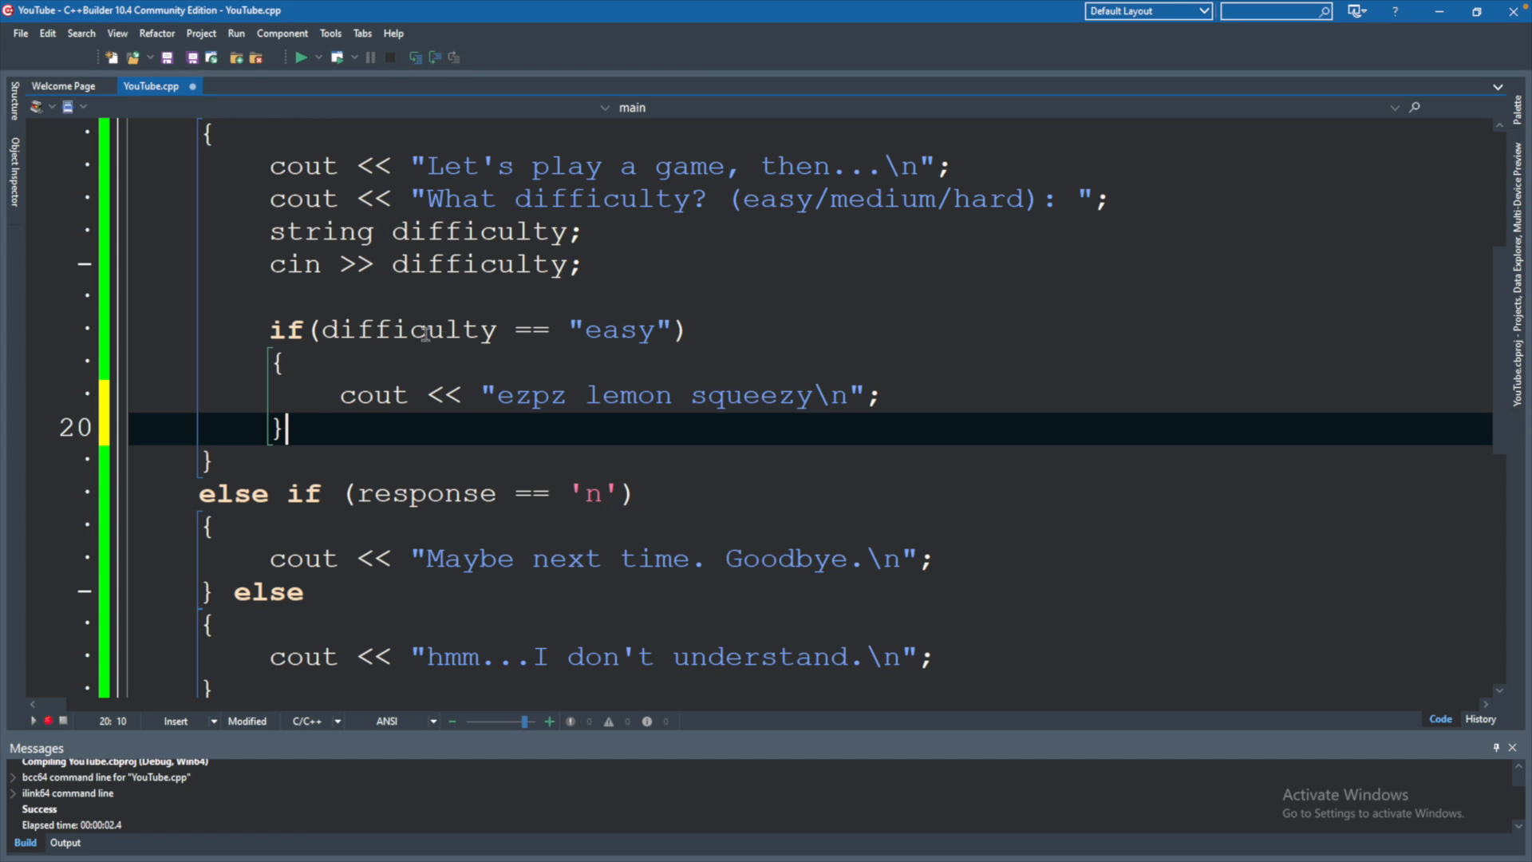
pyautogui.moveTo(696, 327)
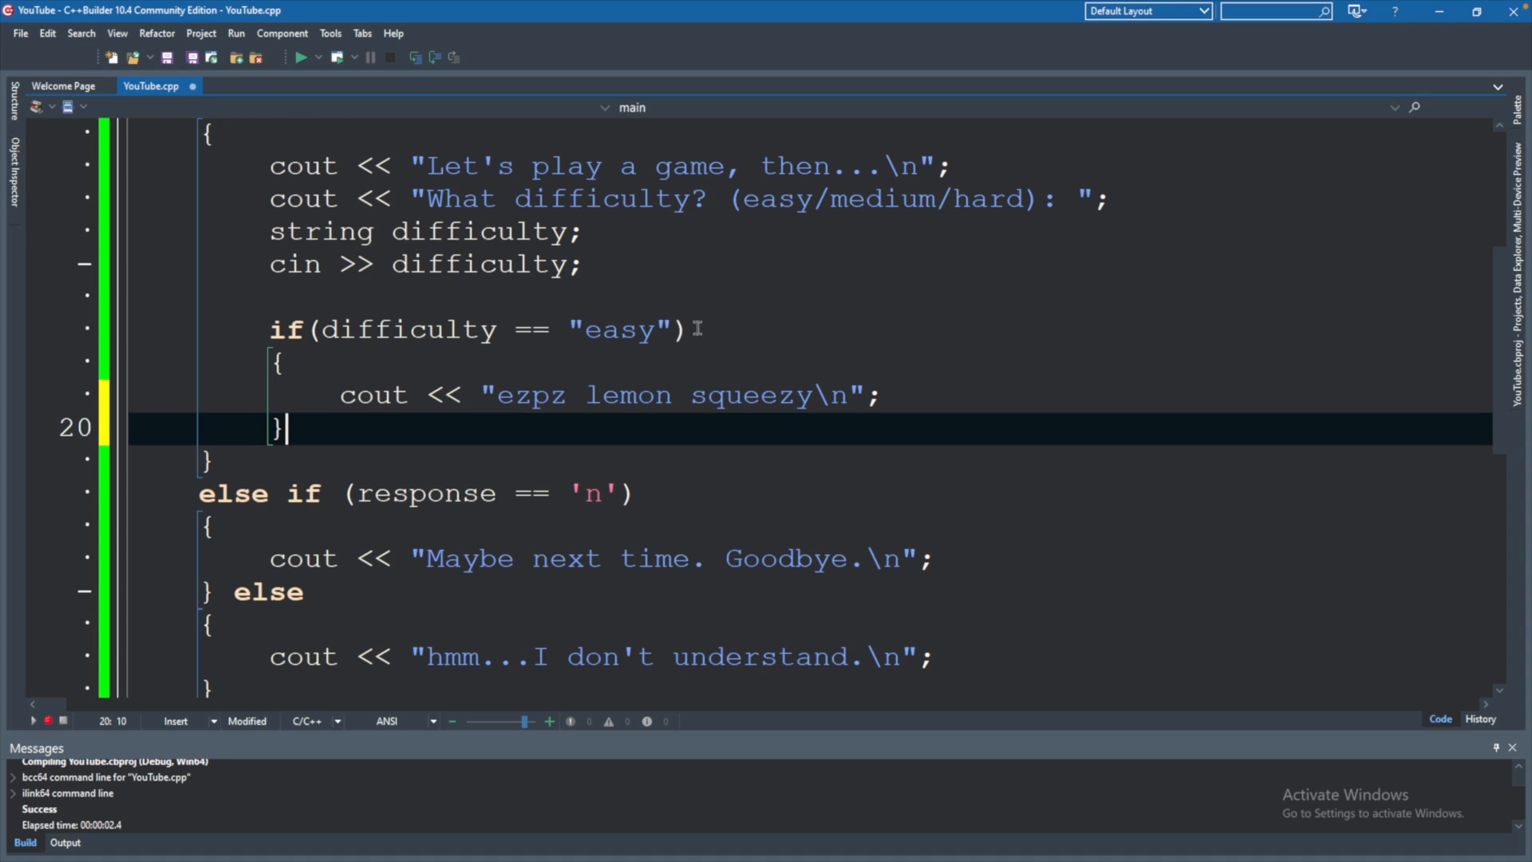
pyautogui.moveTo(771, 326)
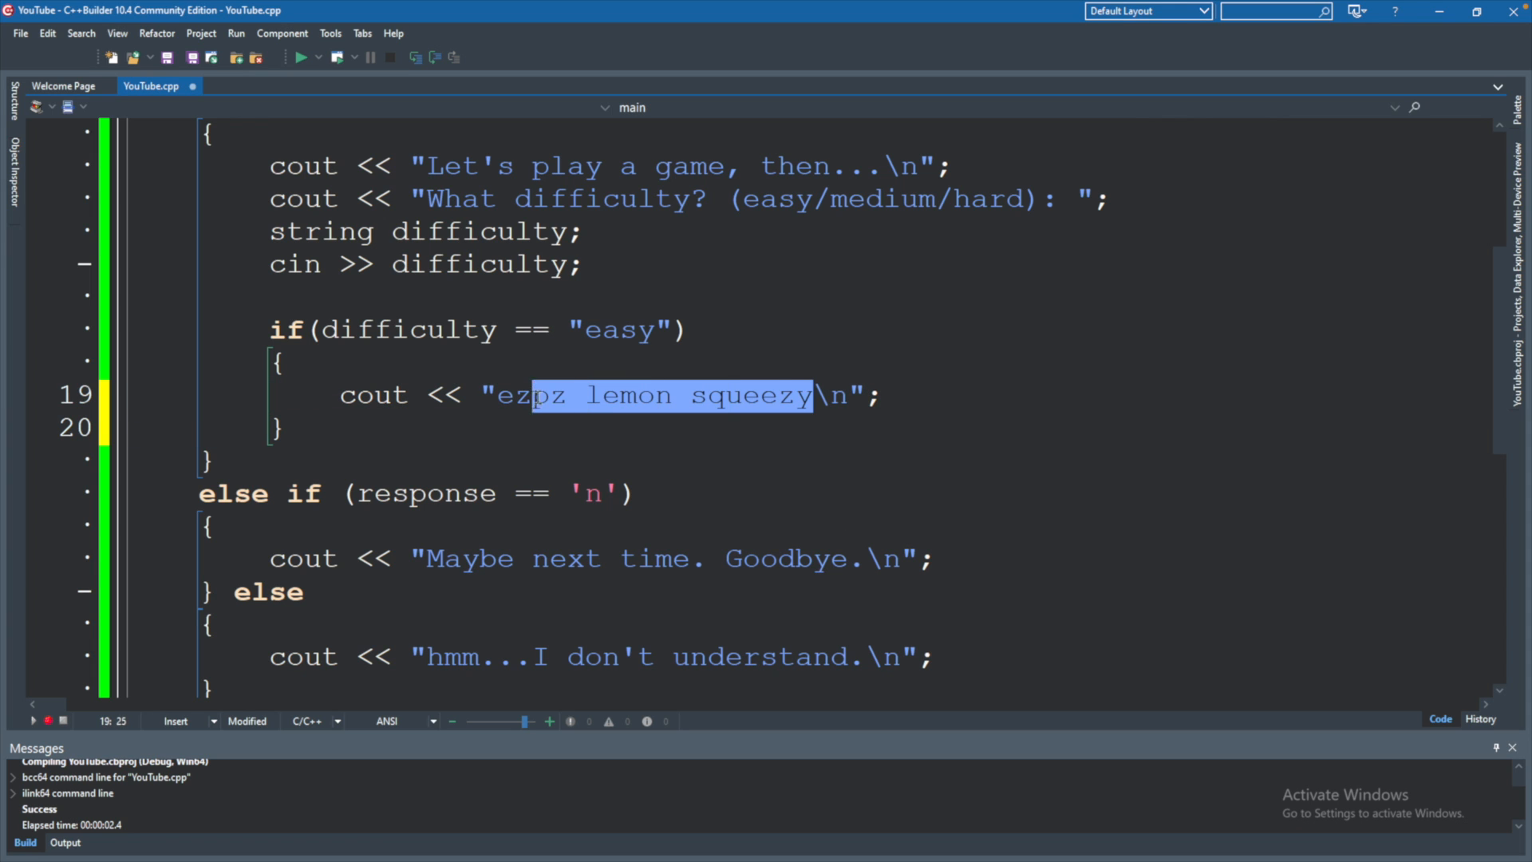
# Change the easy branch's message to "Reswawning enabled..."
pyautogui.write('Reswa\\n";')
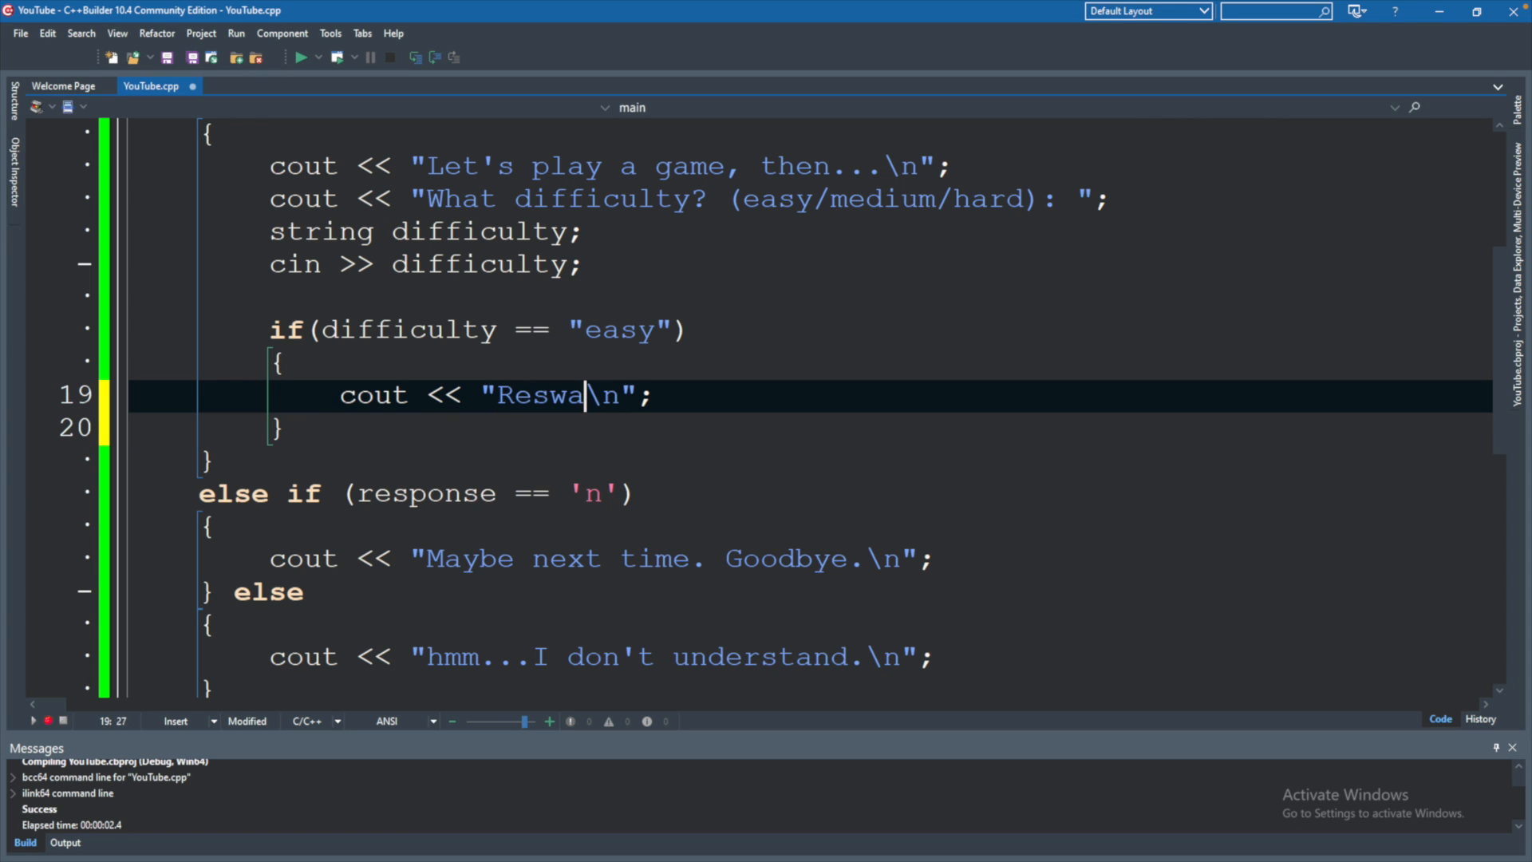
pyautogui.write('wnin')
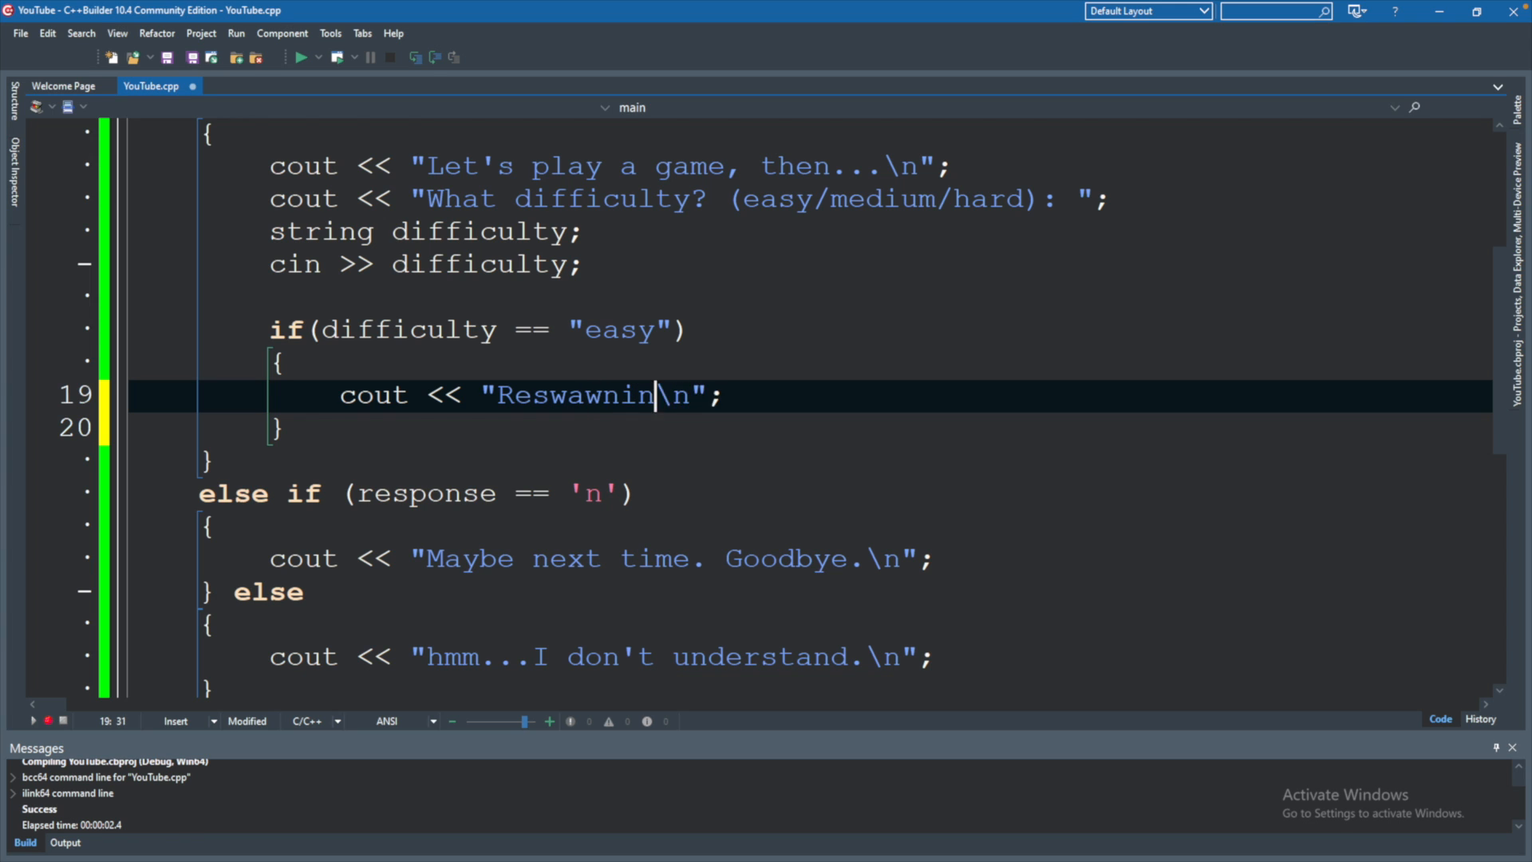
pyautogui.write('g enabled...')
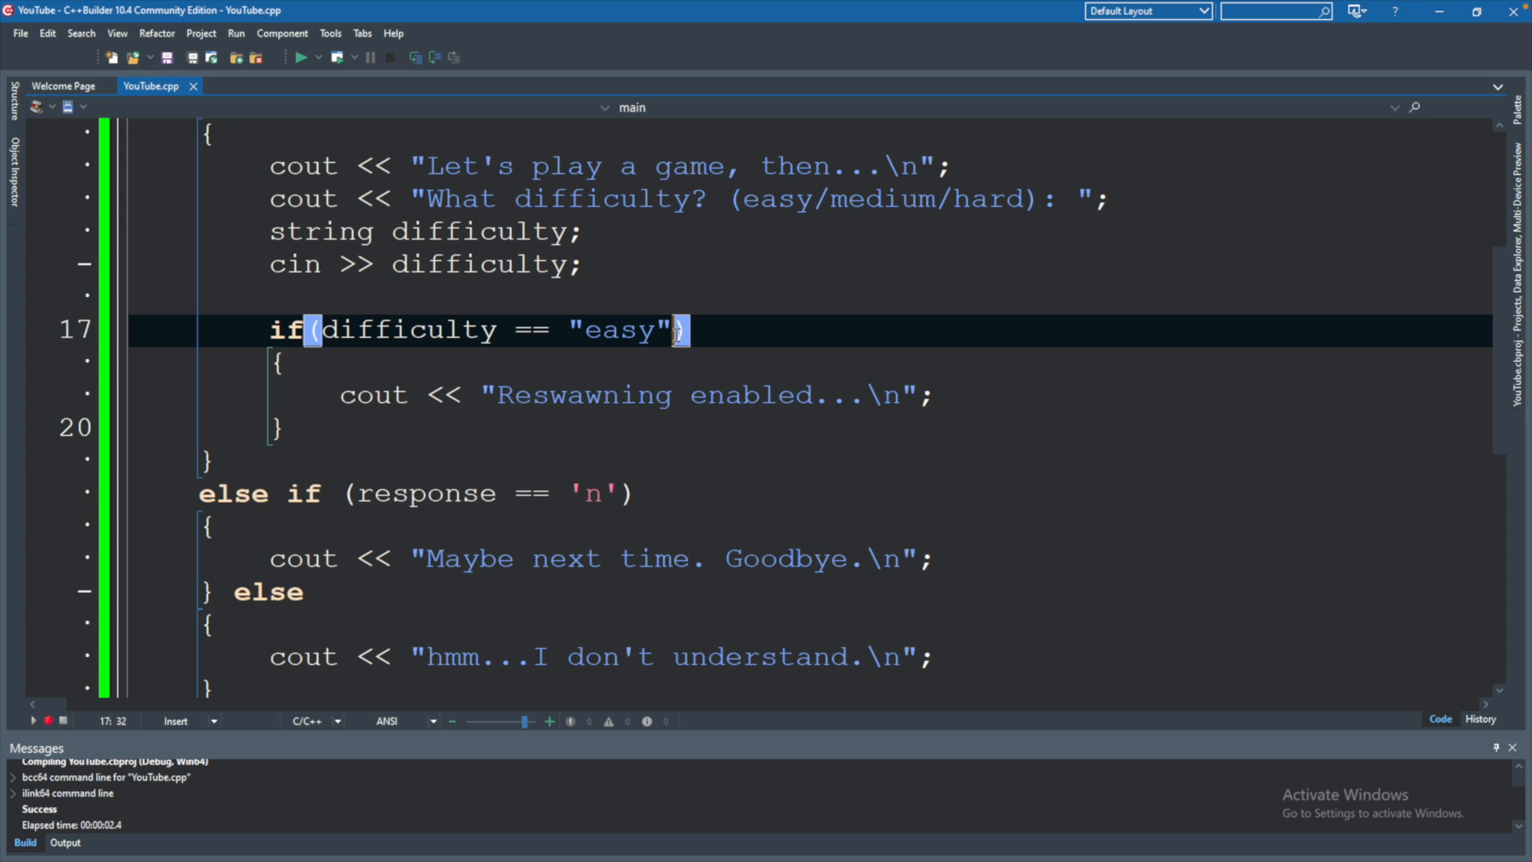
# Extend the condition with || difficulty == "medium" || difficulty == "hard"
pyautogui.write('||')
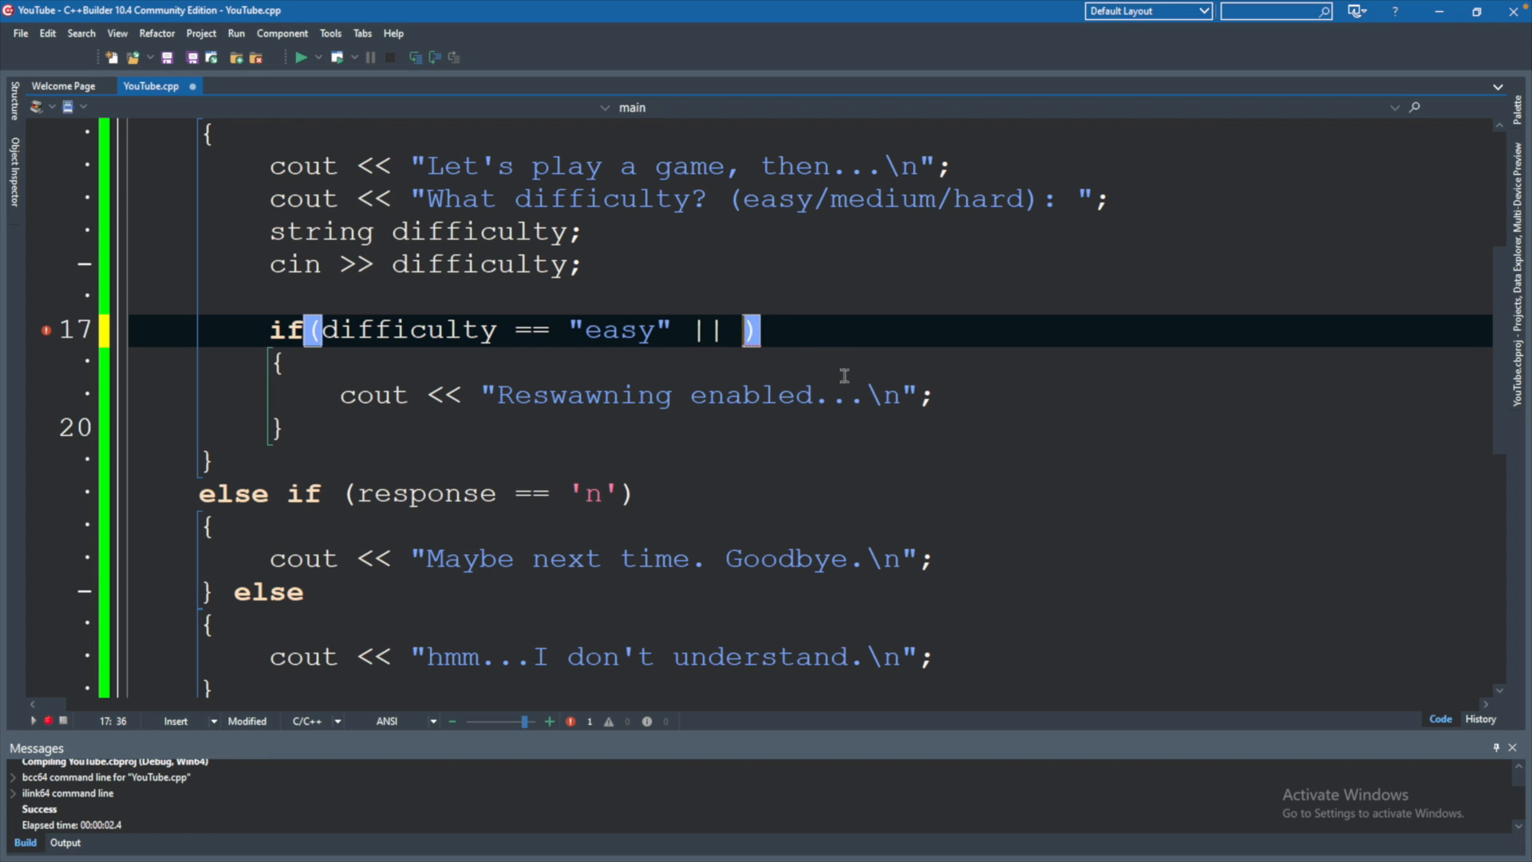
pyautogui.write('di')
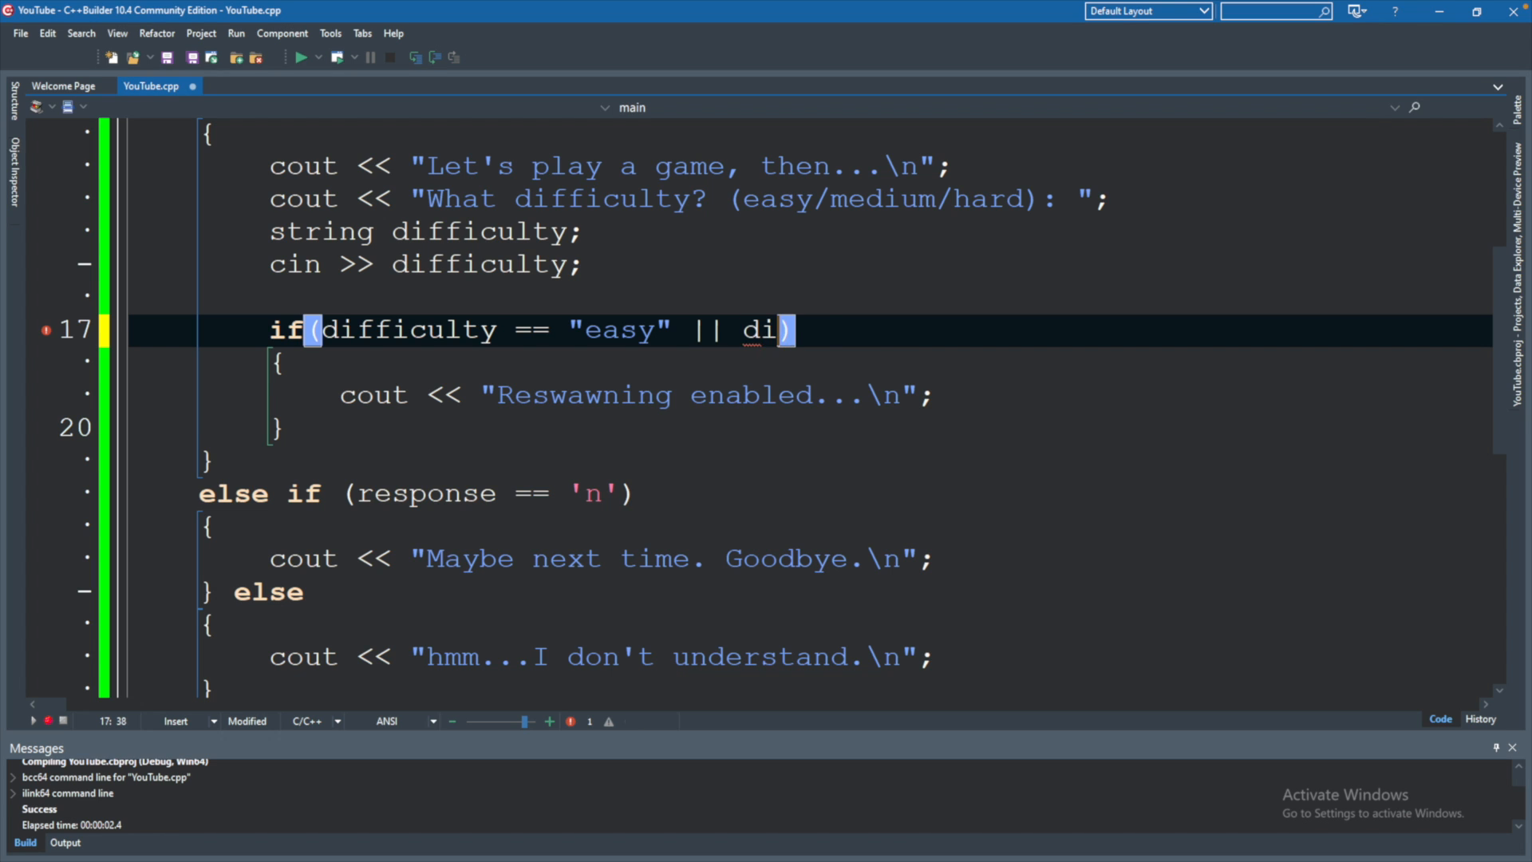
pyautogui.write('fficulty')
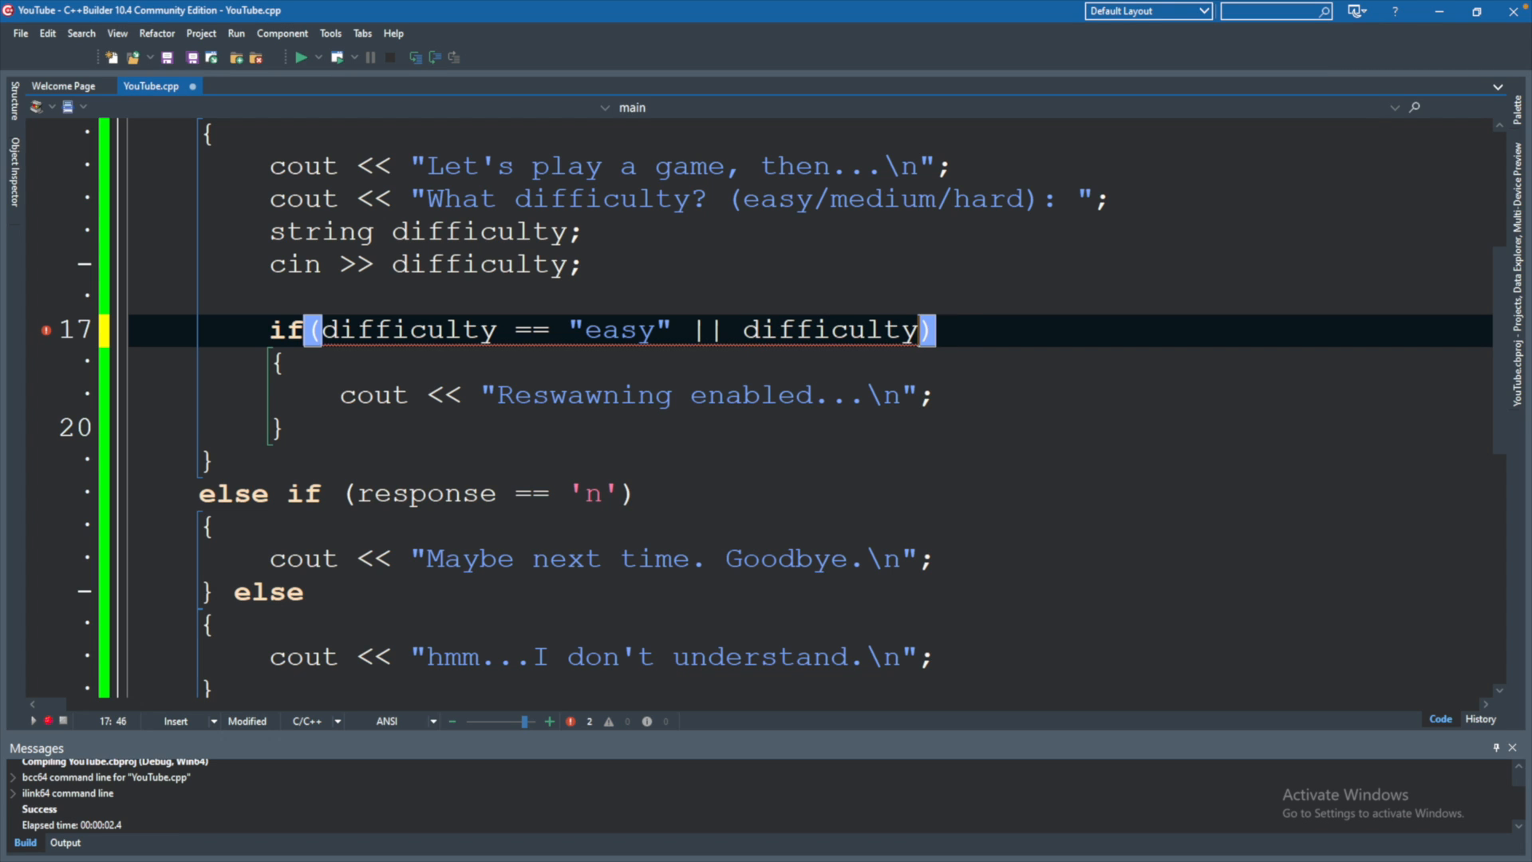
pyautogui.write('==')
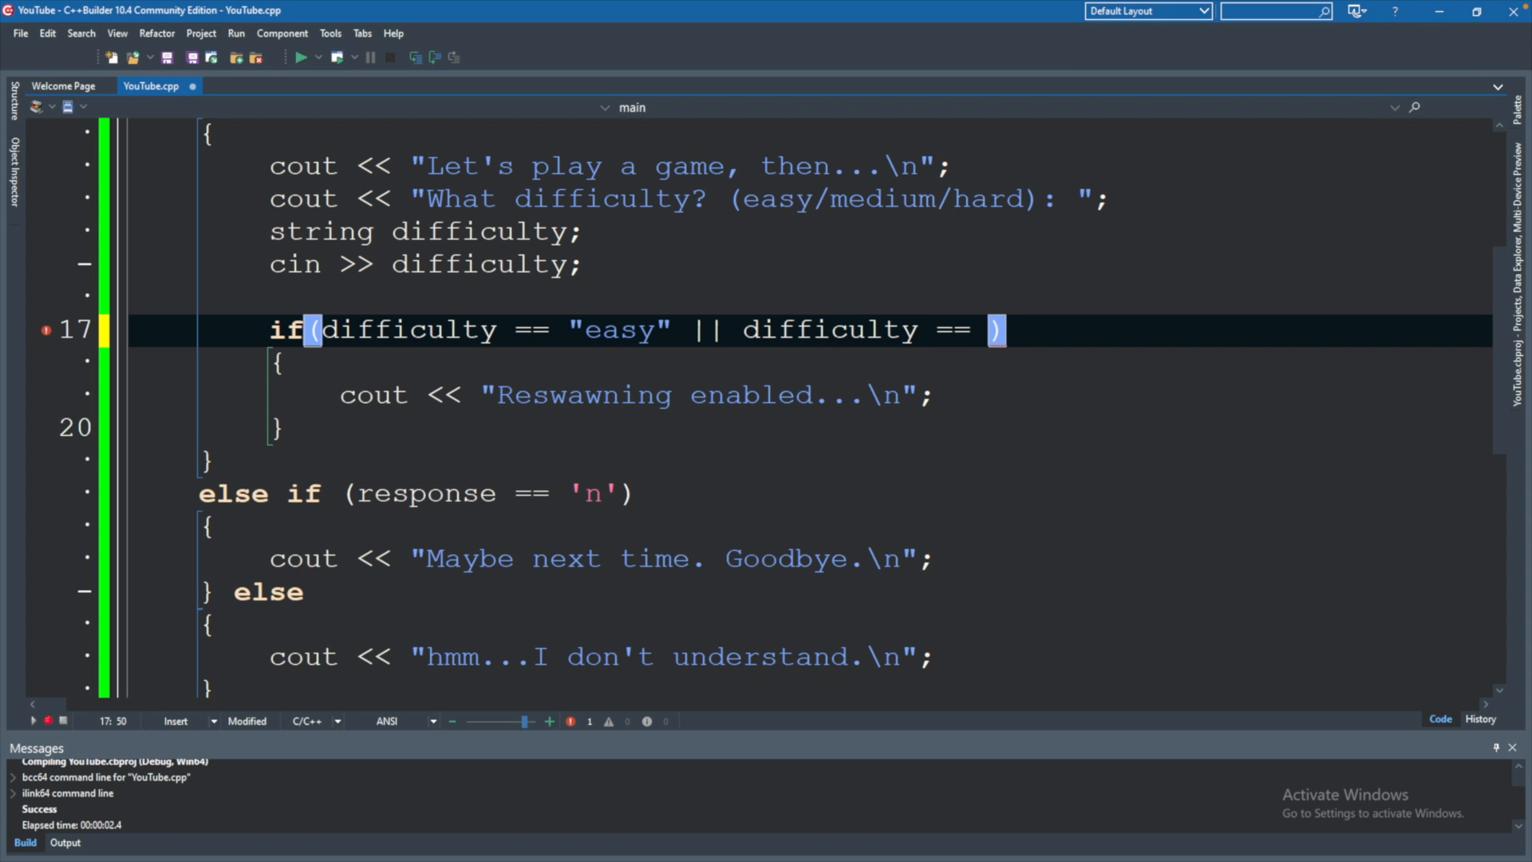
pyautogui.write('"med')
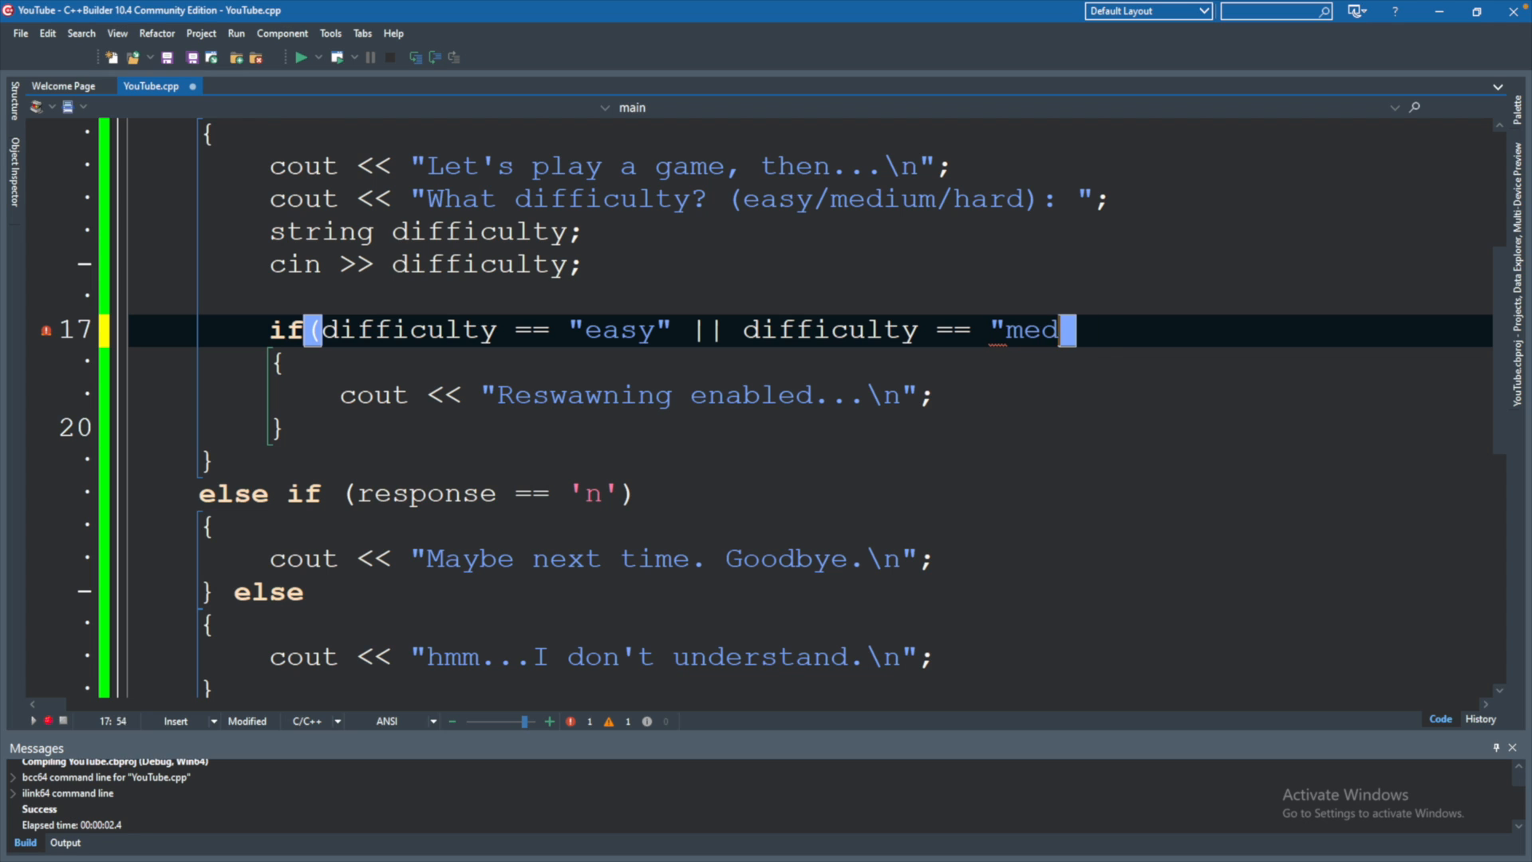
pyautogui.write('ium" || dif')
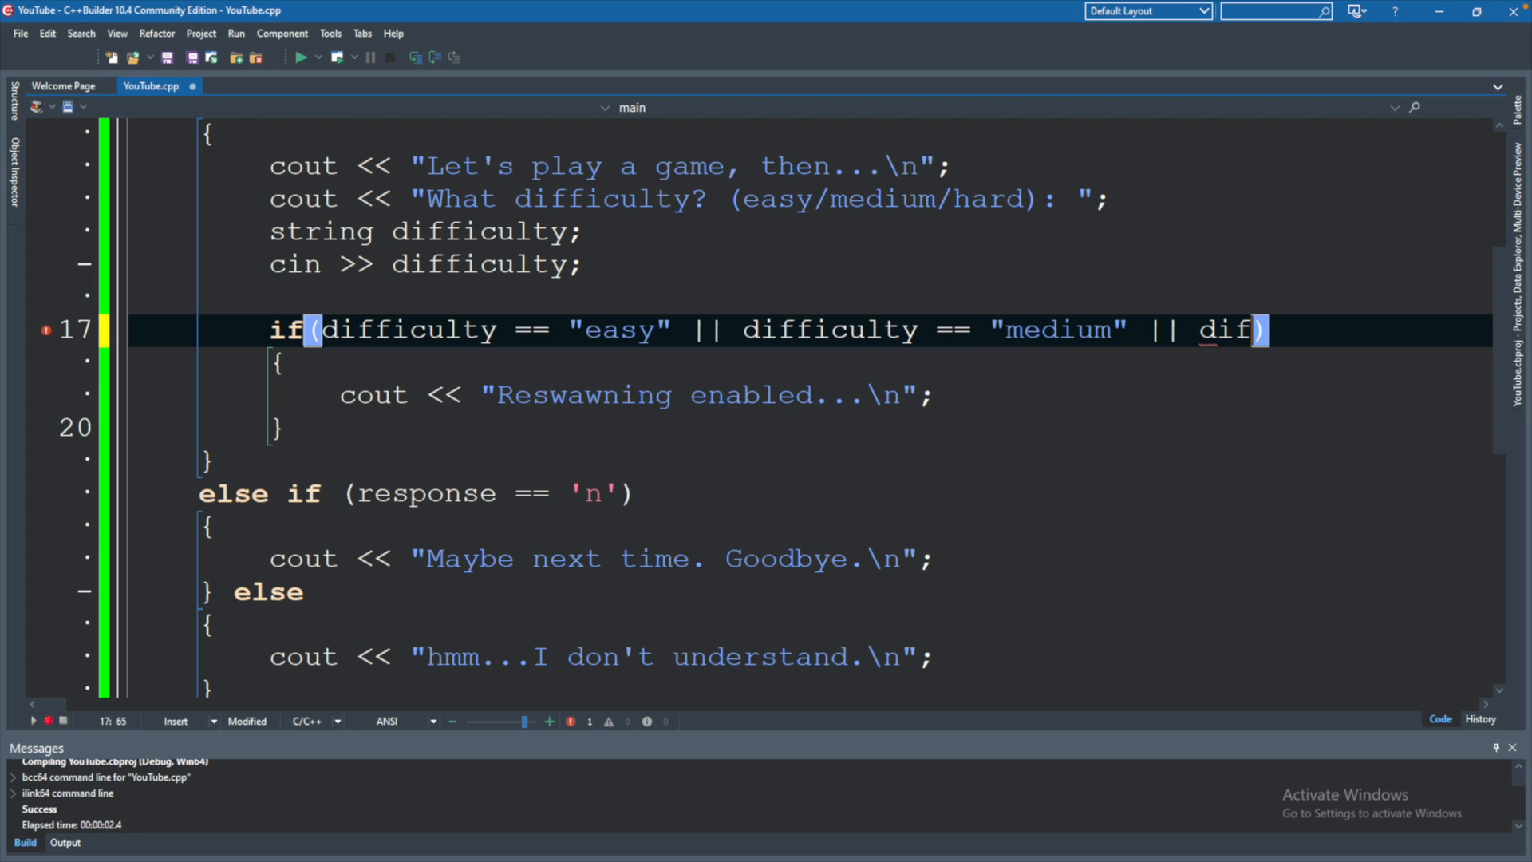
pyautogui.write('ficulty')
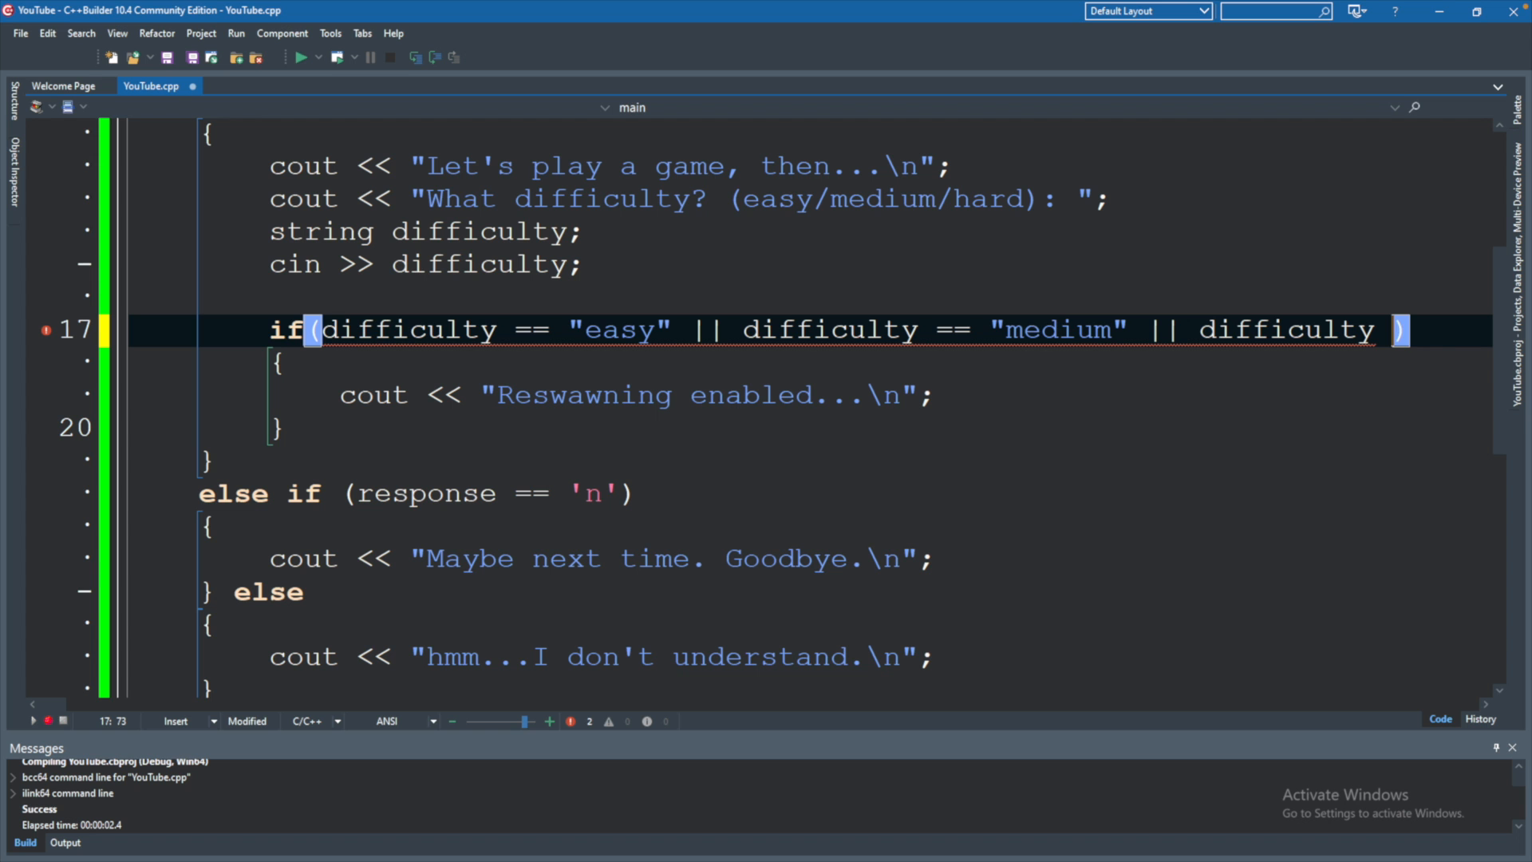
pyautogui.write('== "ha')
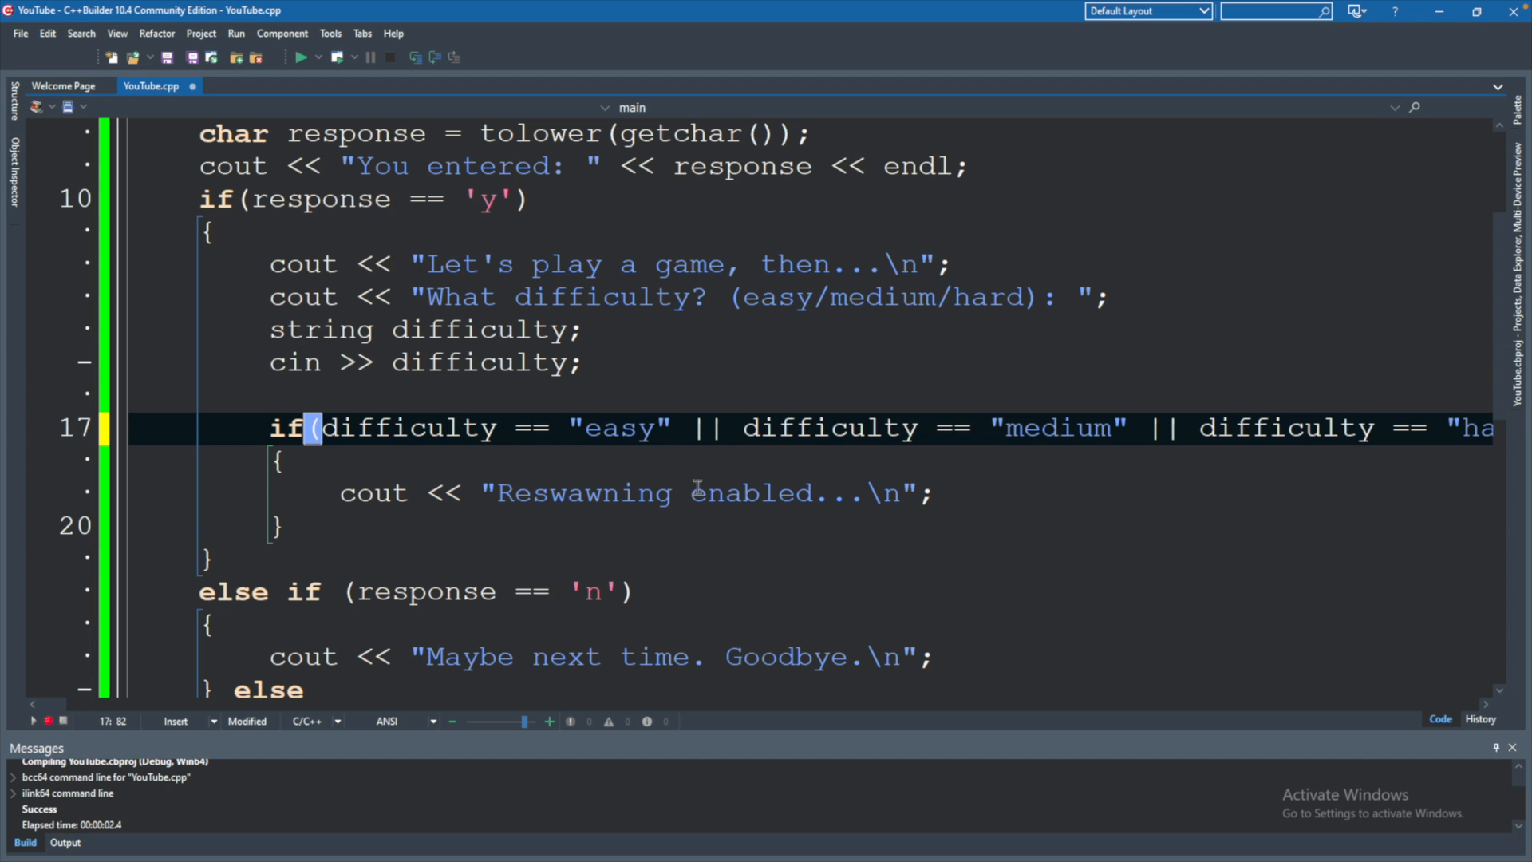
pyautogui.click(300, 58)
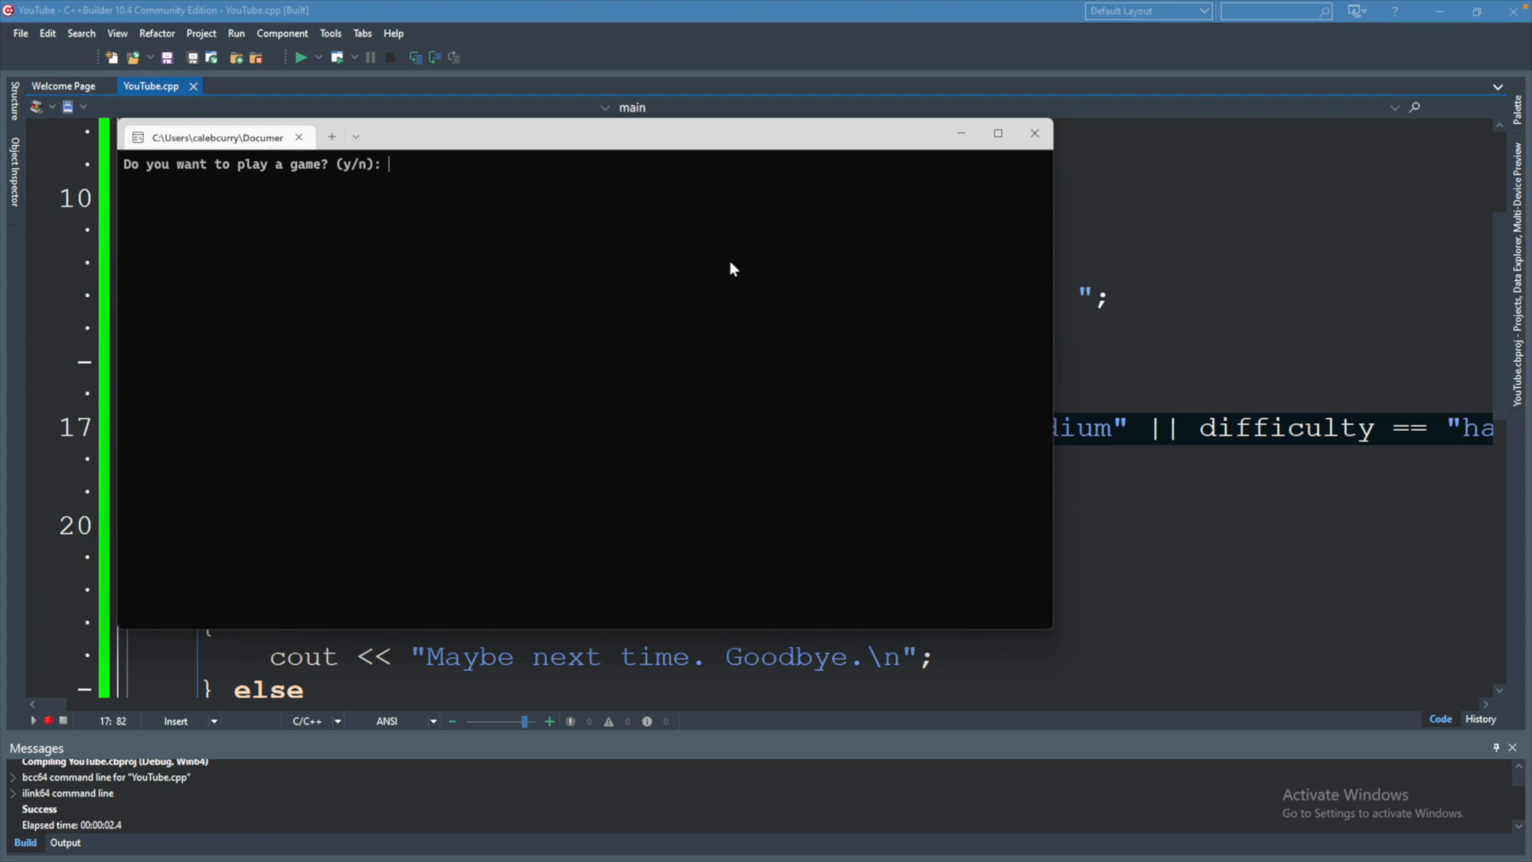
pyautogui.write('y')
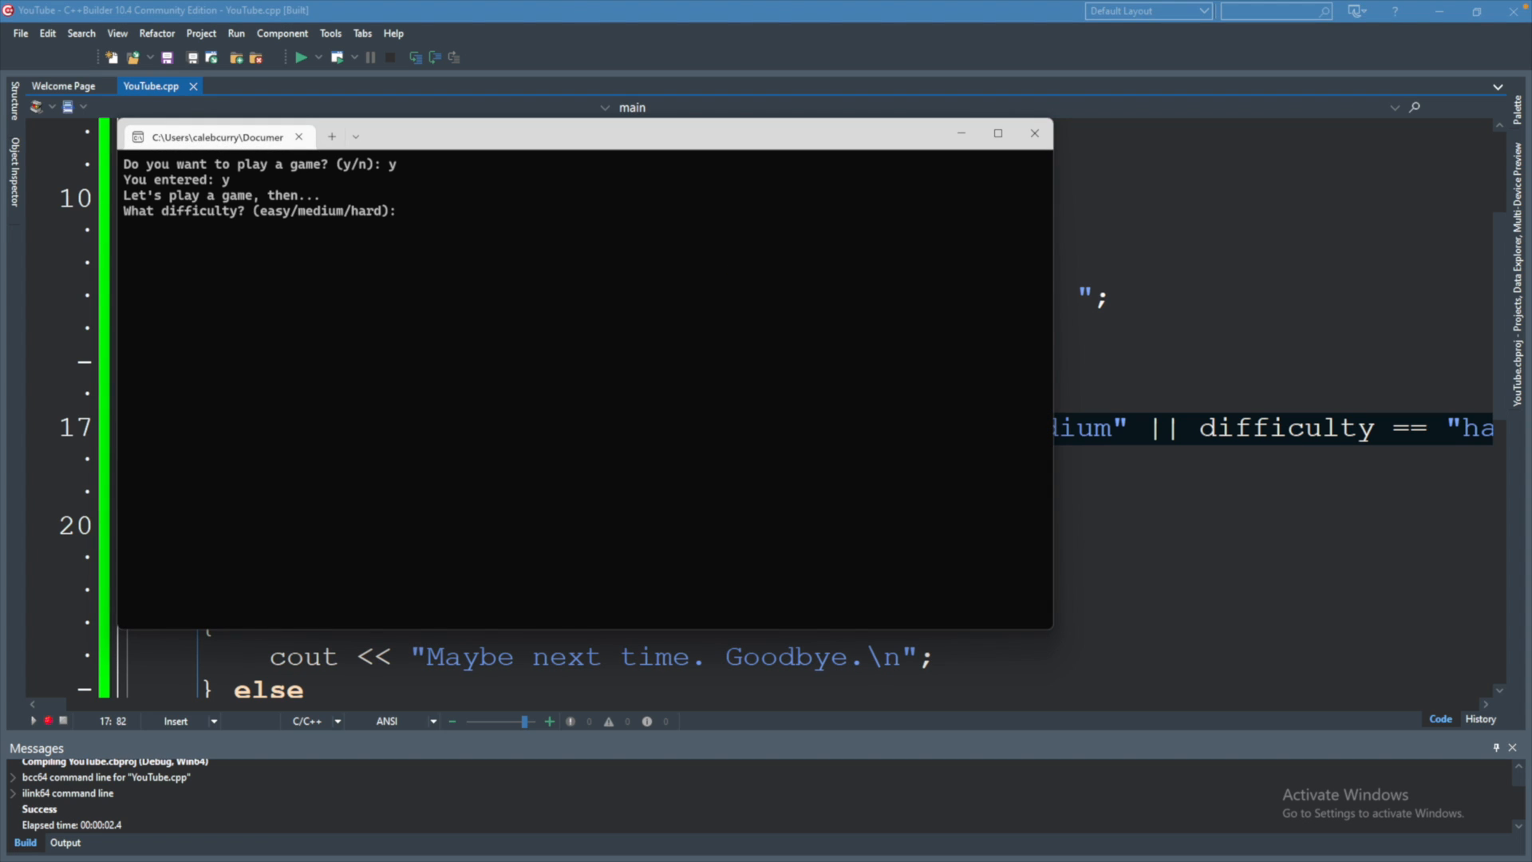
pyautogui.write('medi')
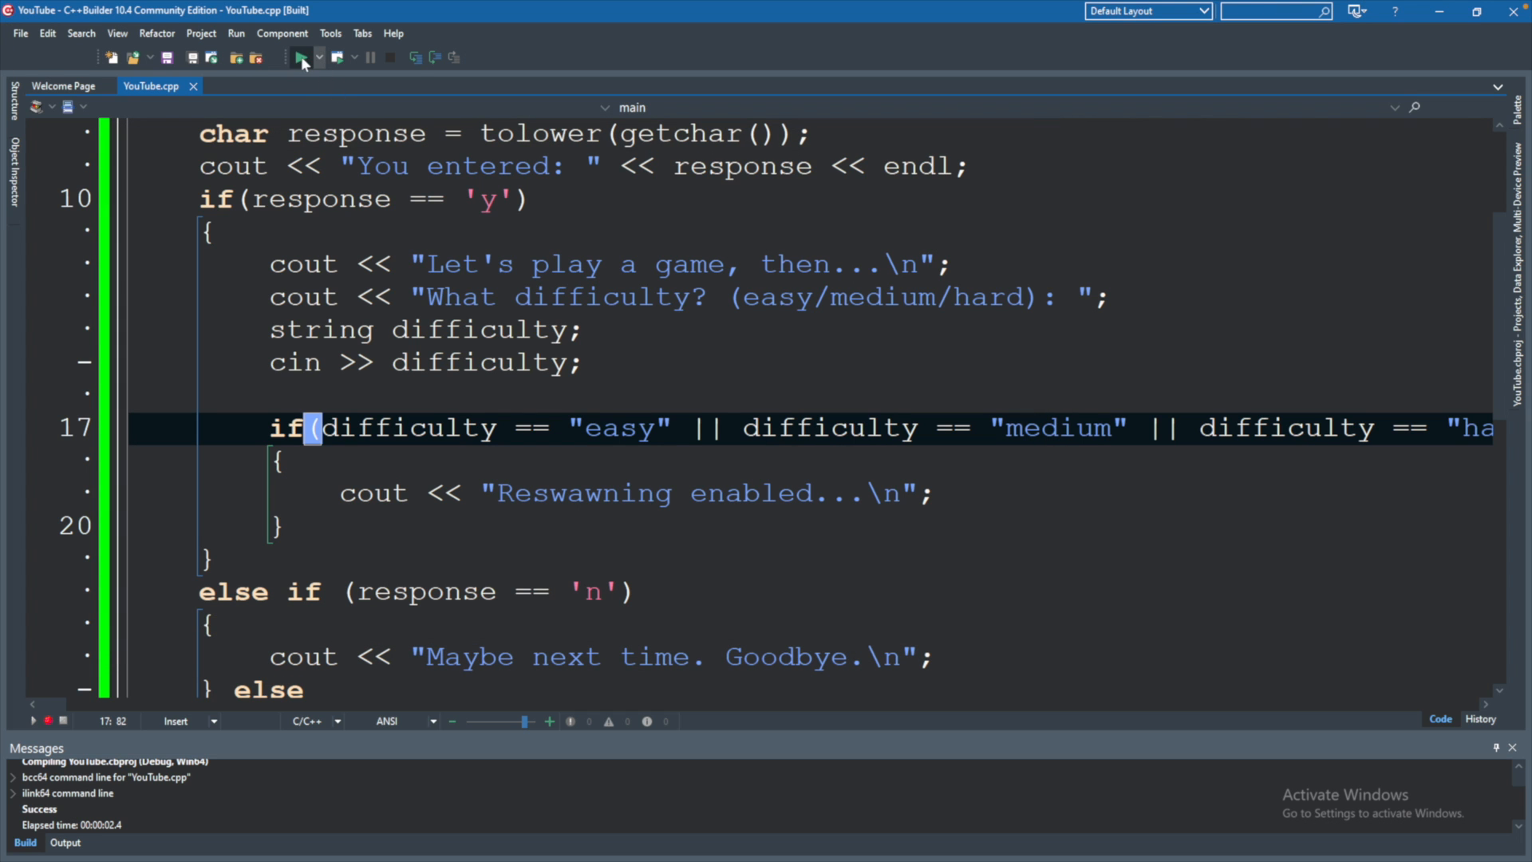
pyautogui.click(298, 58)
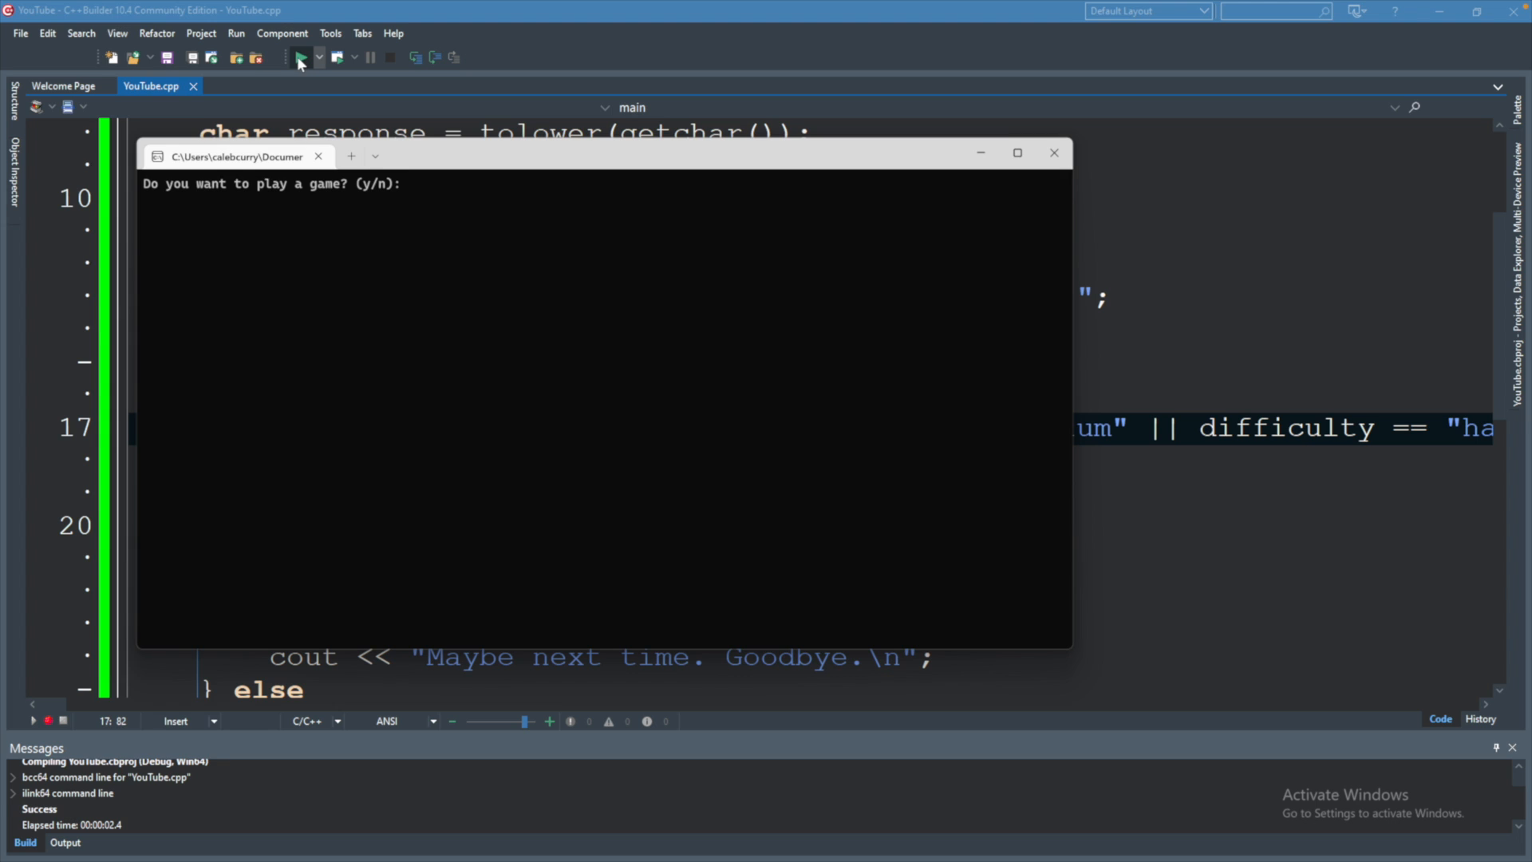
pyautogui.write('y')
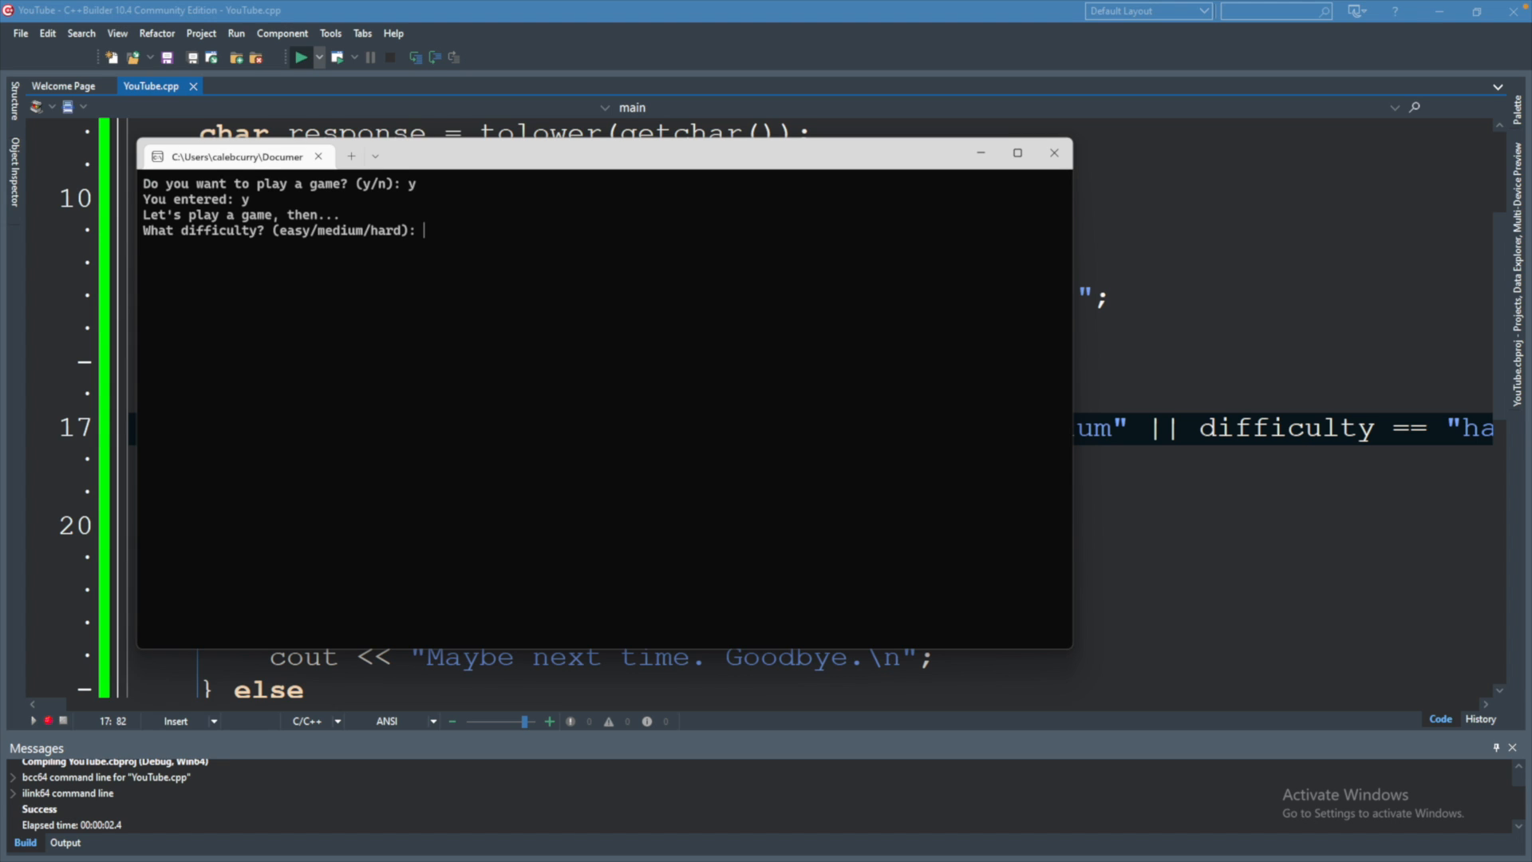
pyautogui.write('impossible')
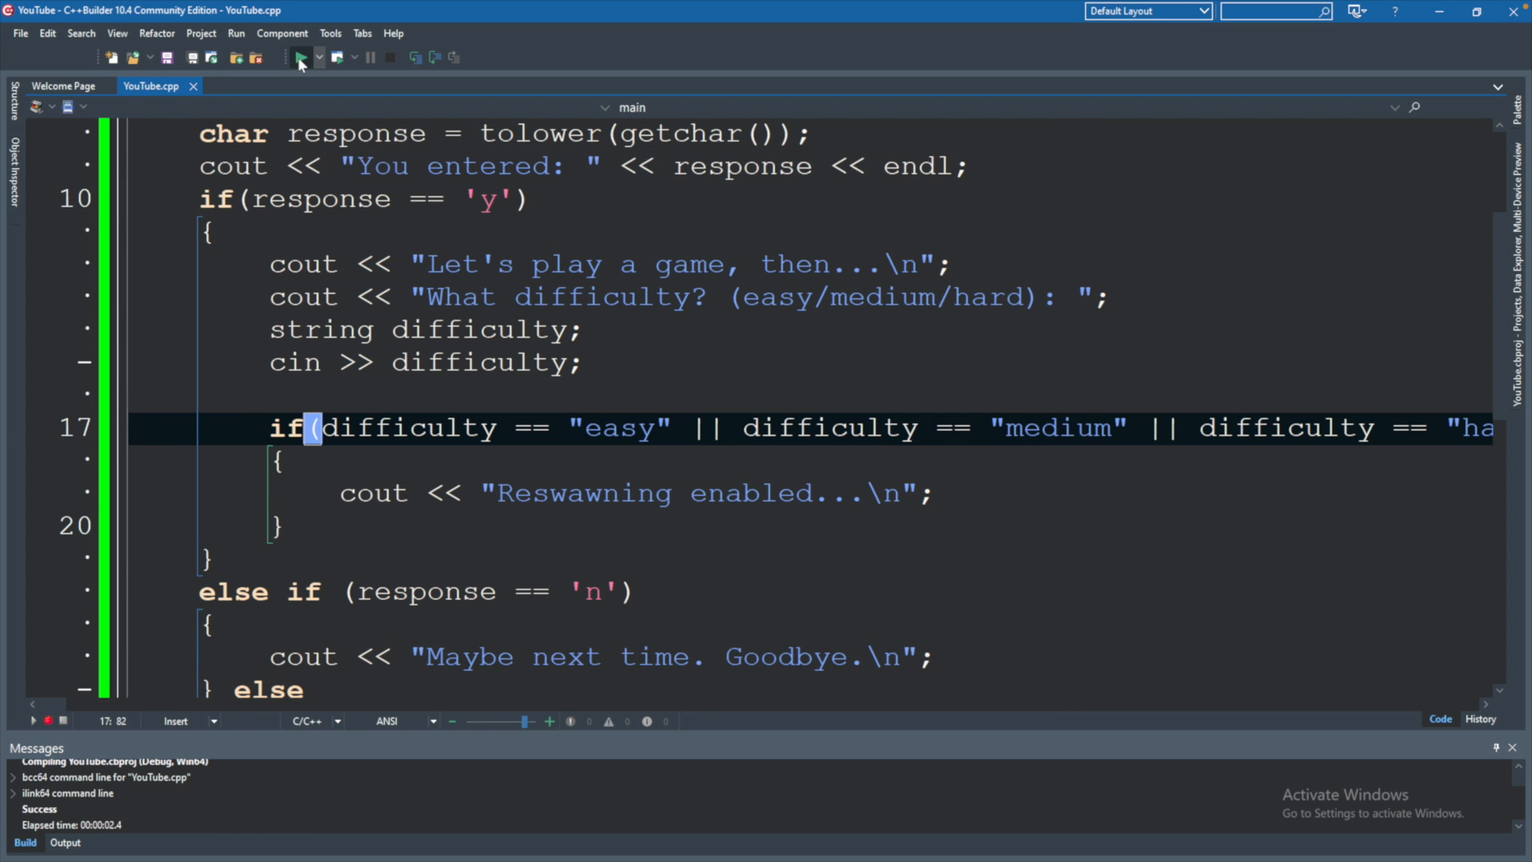
# Add an else-if branch with condition difficulty == "impossible"
pyautogui.click(276, 527)
pyautogui.write(' else if')
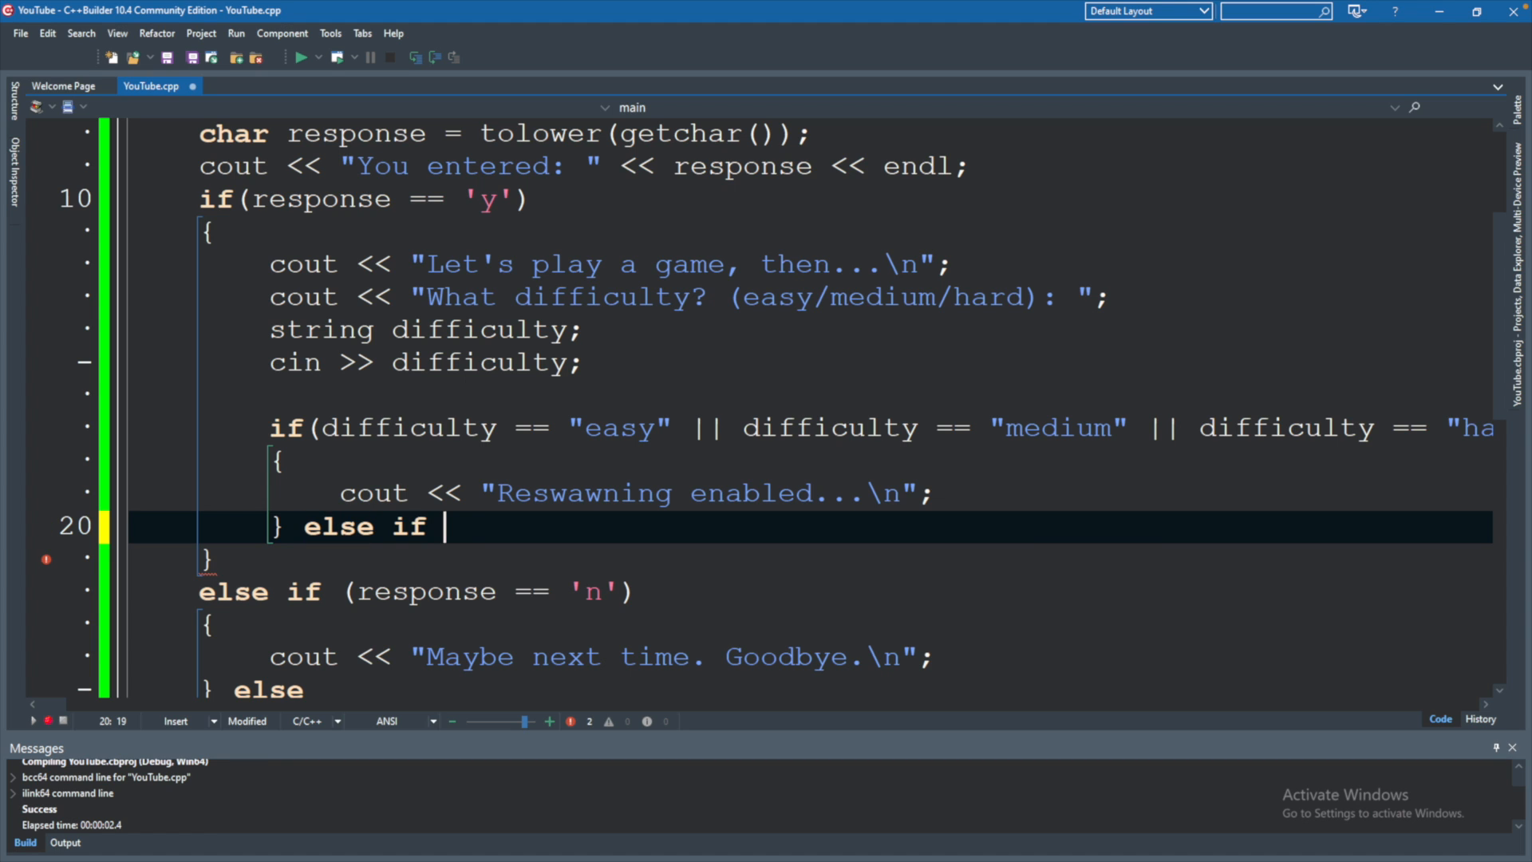
pyautogui.write('()')
pyautogui.write('{')
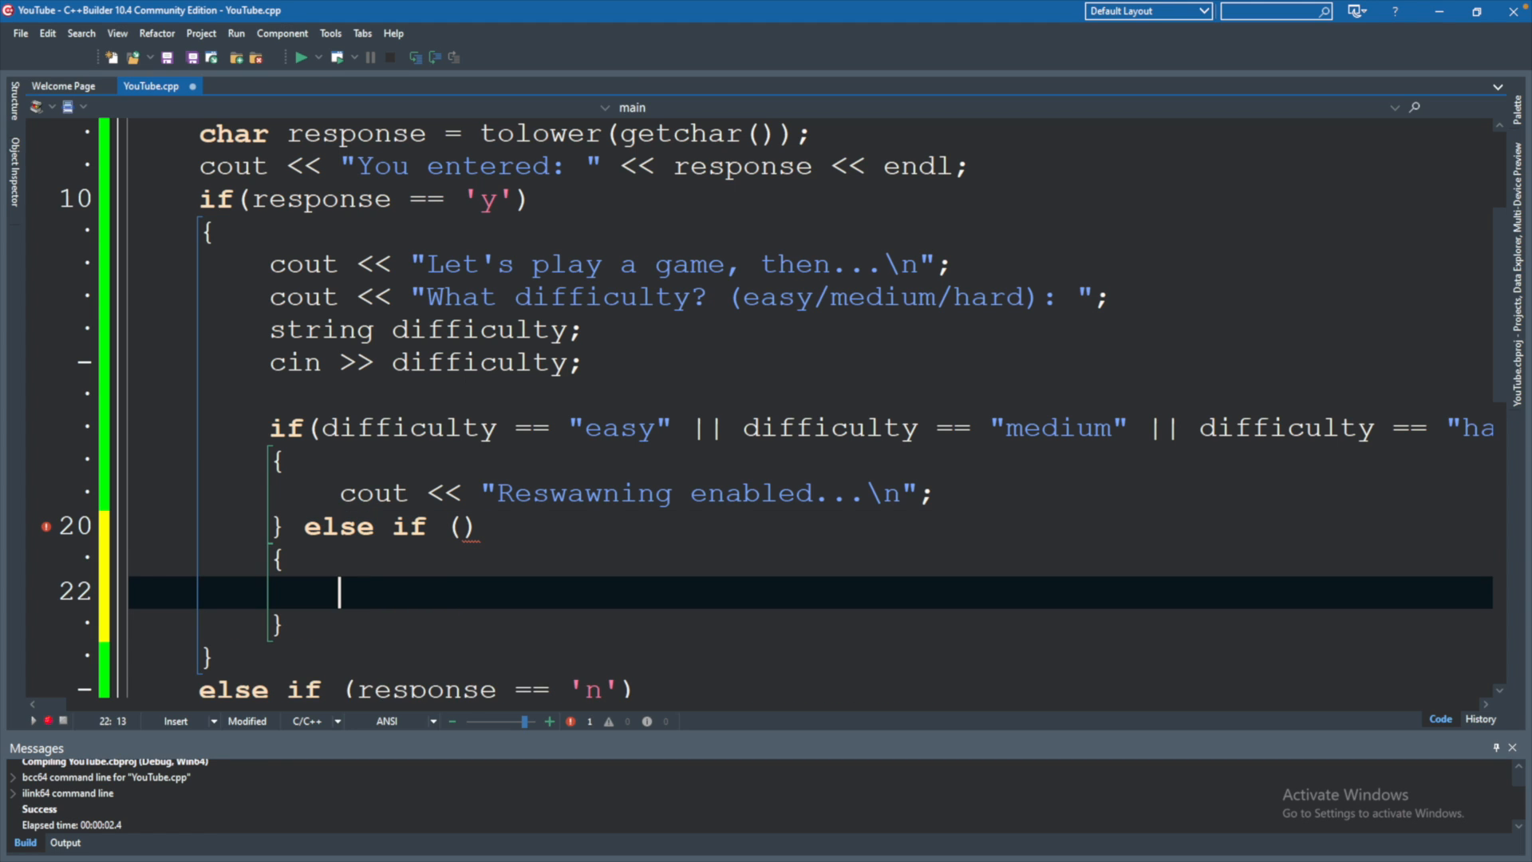
pyautogui.click(459, 527)
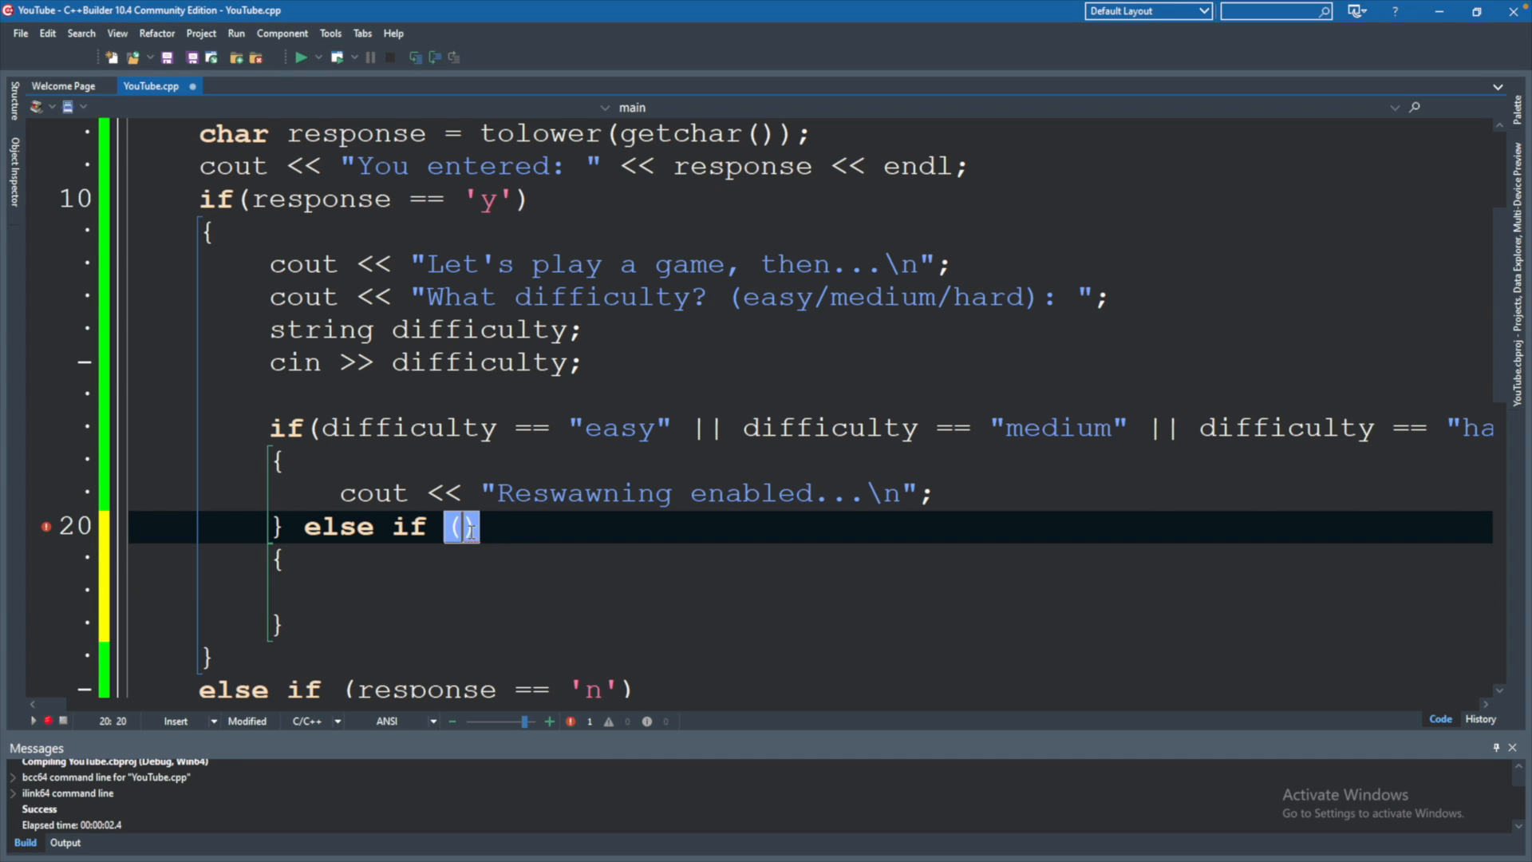
pyautogui.write('difci')
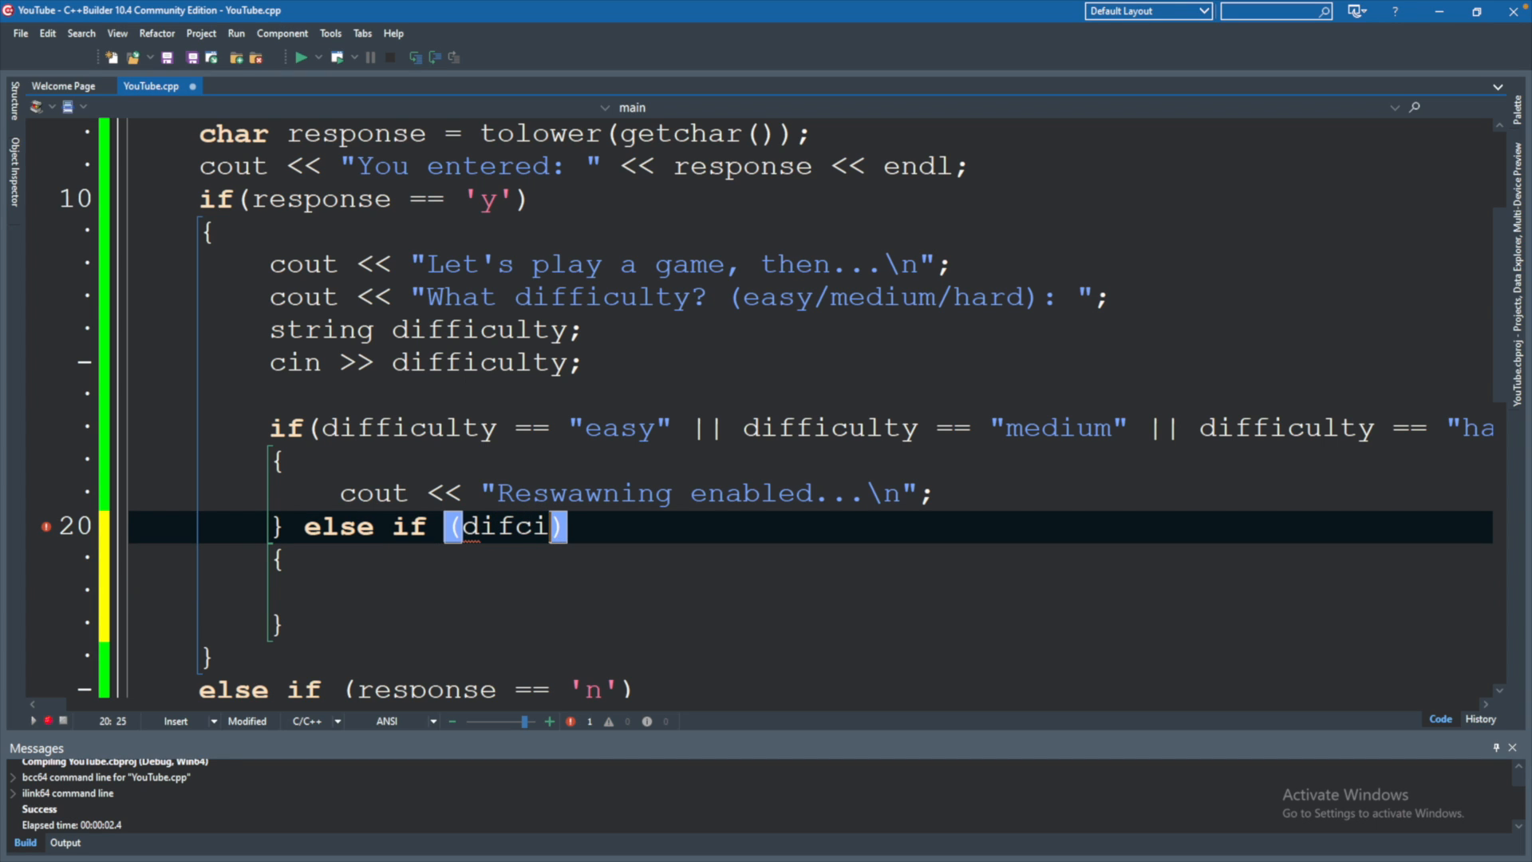
pyautogui.write('difficulty ==')
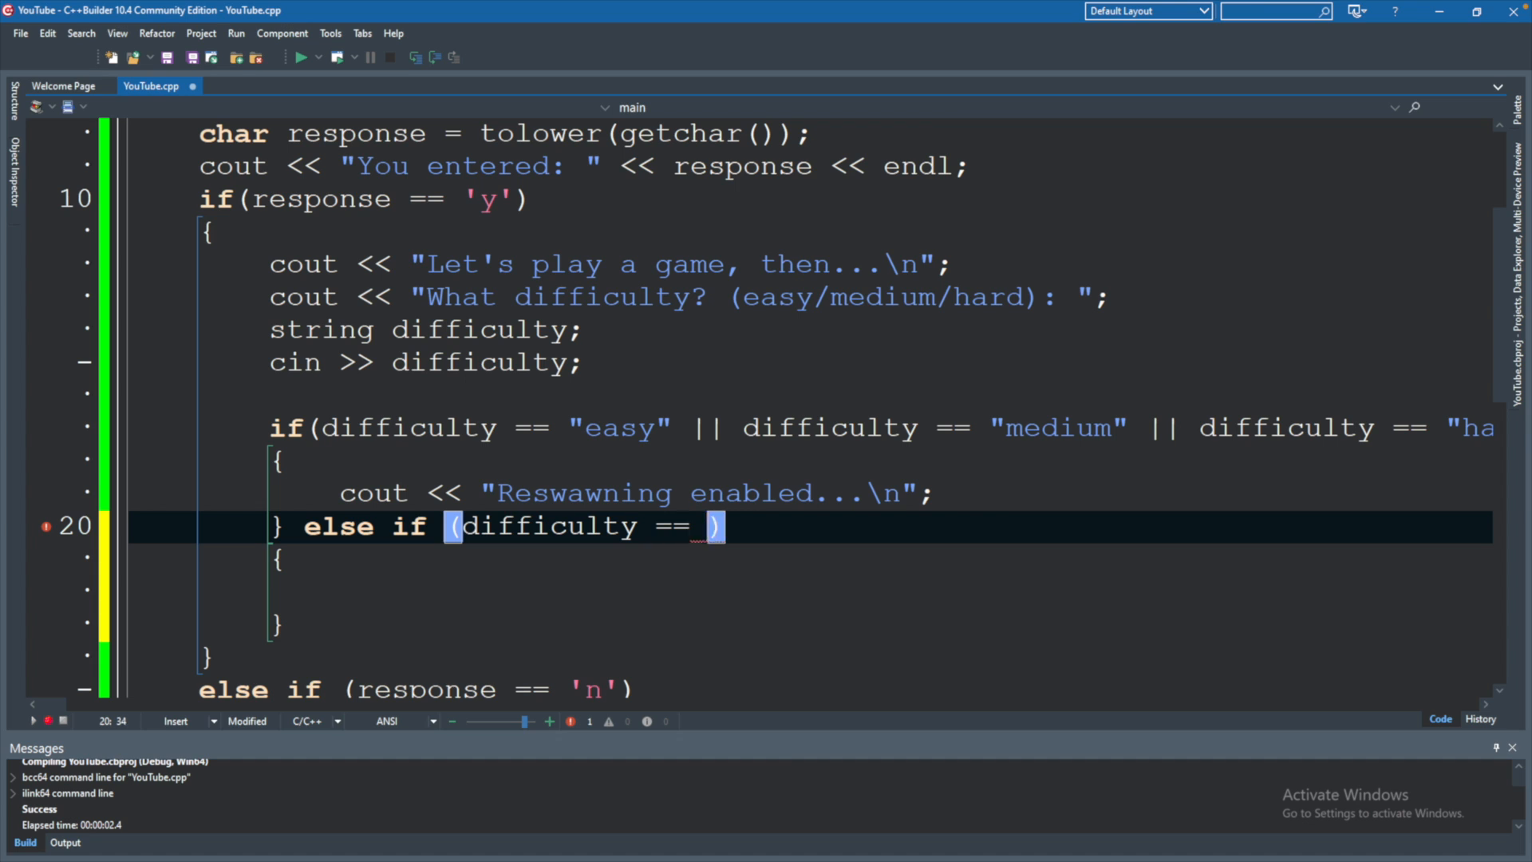
pyautogui.write('"impossible"')
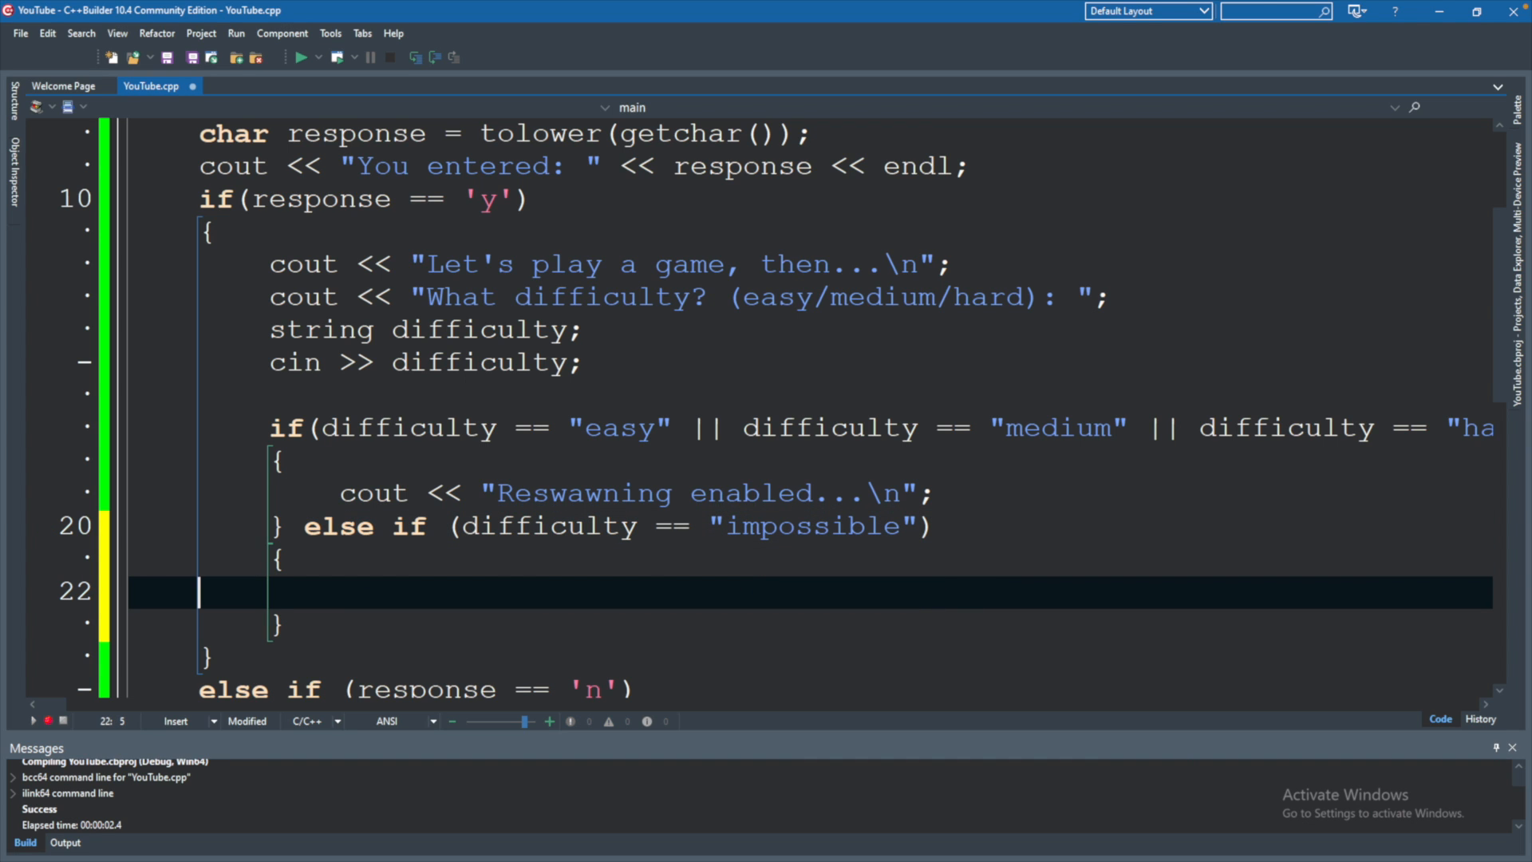
# Make the branch print "LOL good luck..." and build and run the program
pyautogui.write('cout')
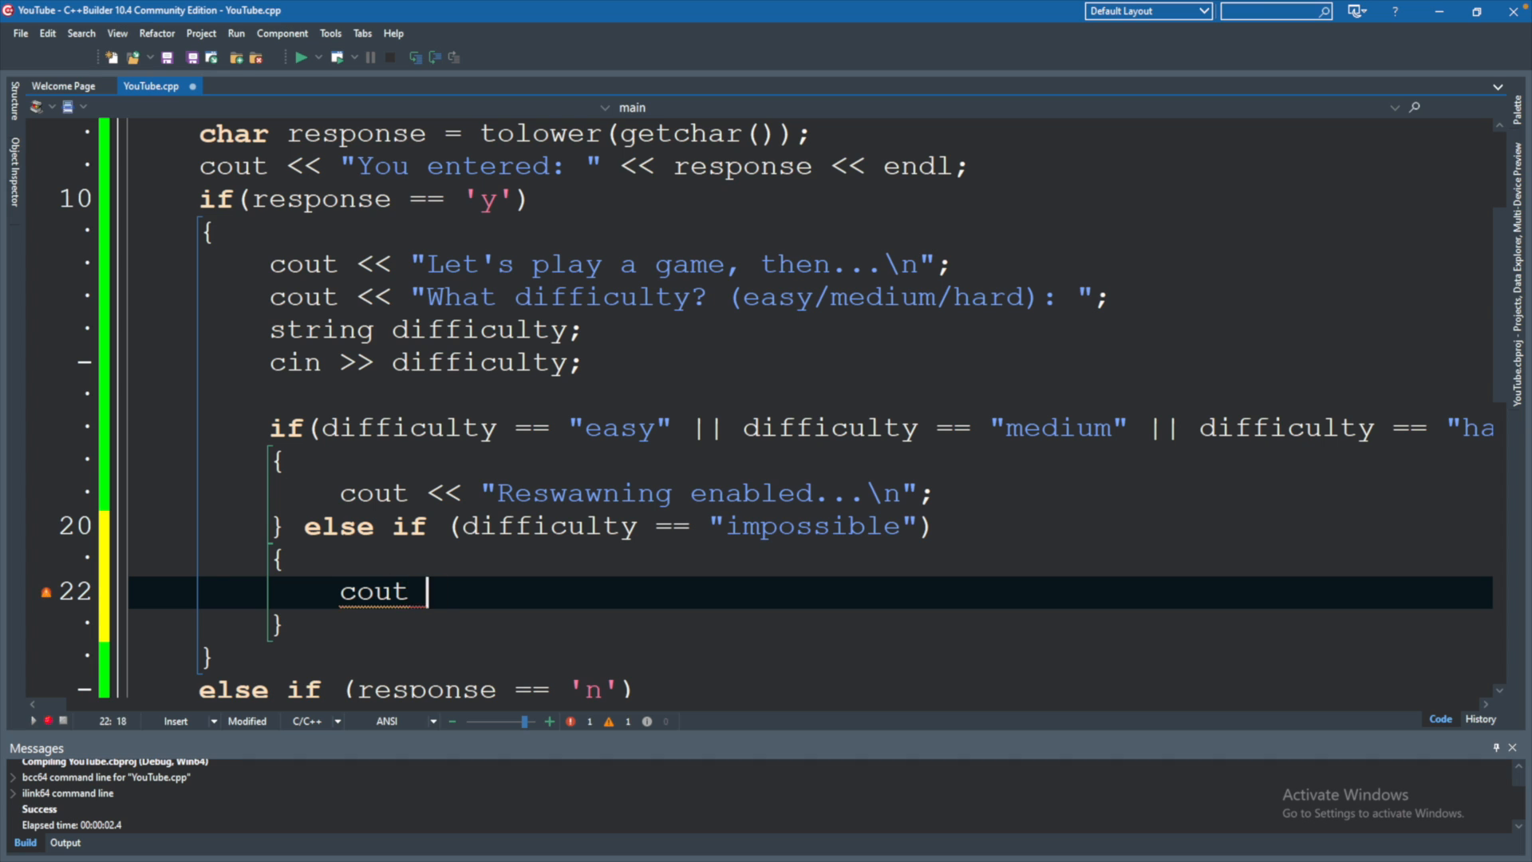
pyautogui.write('<< "LOL go')
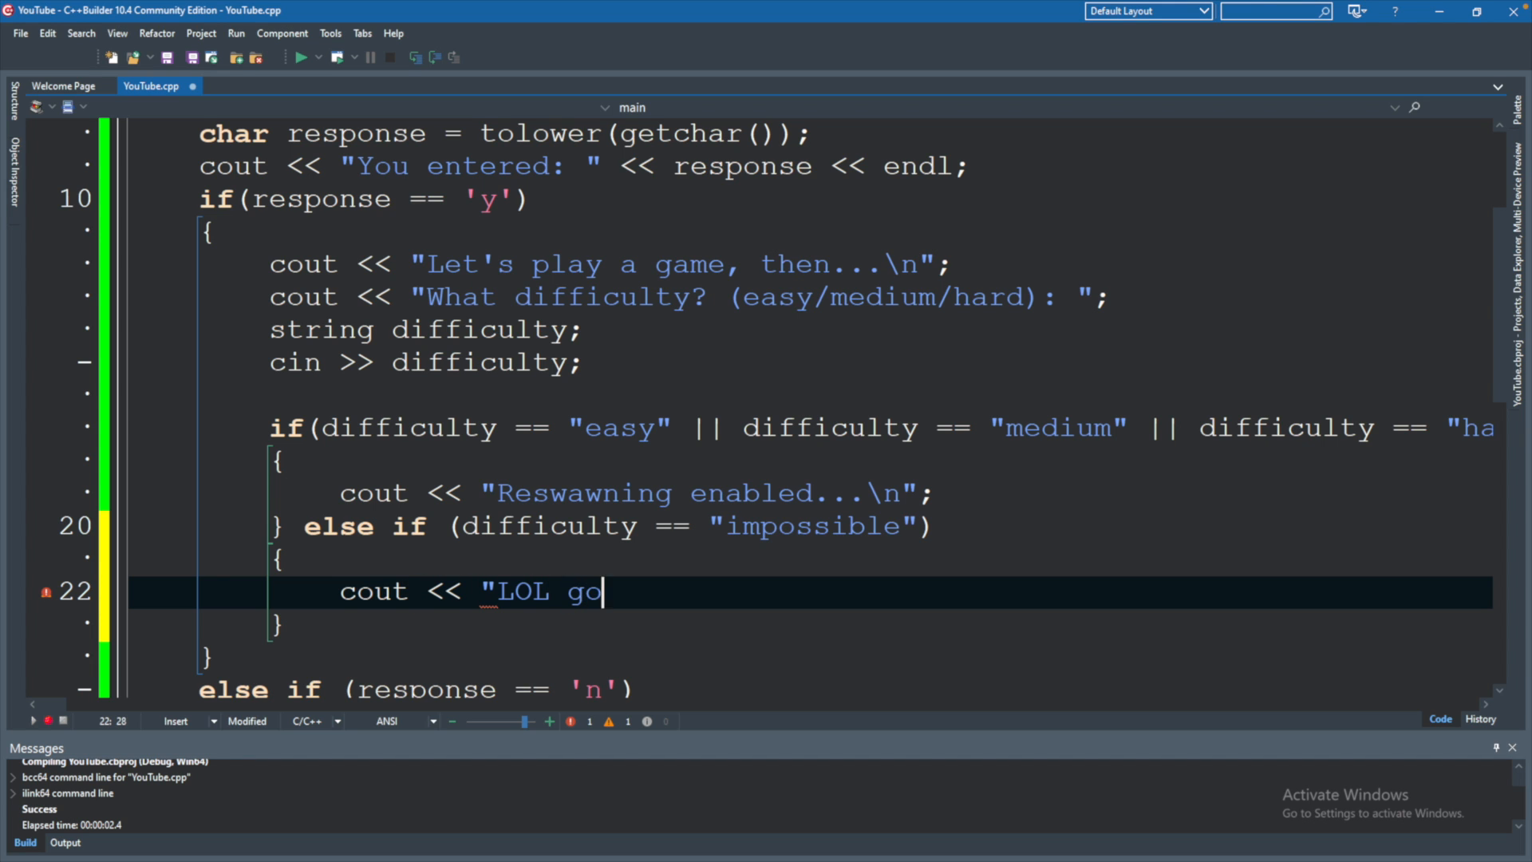
pyautogui.click(300, 58)
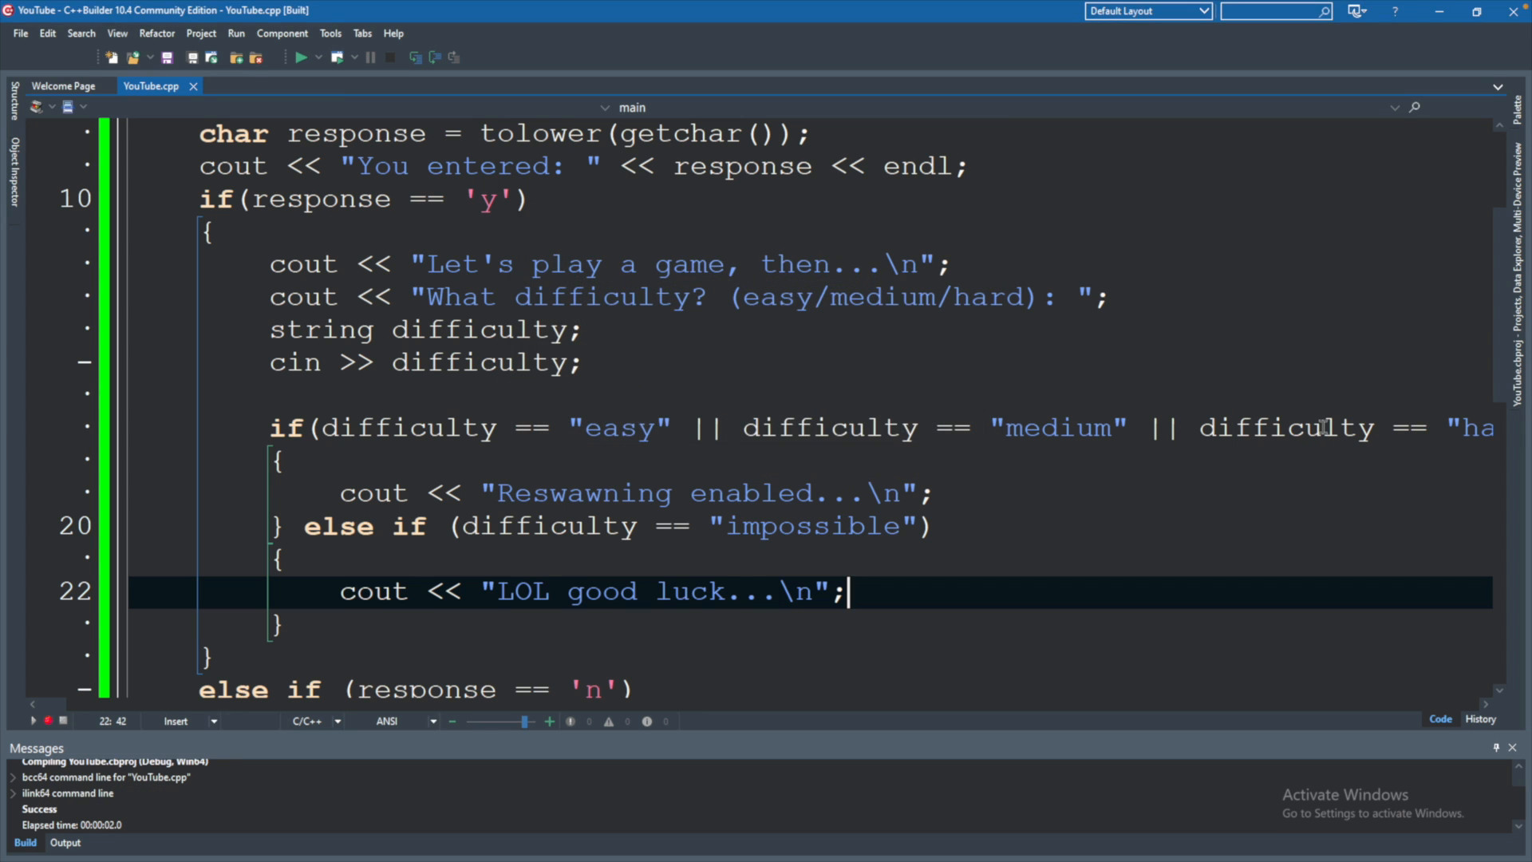
pyautogui.click(301, 56)
pyautogui.write('impossibl')
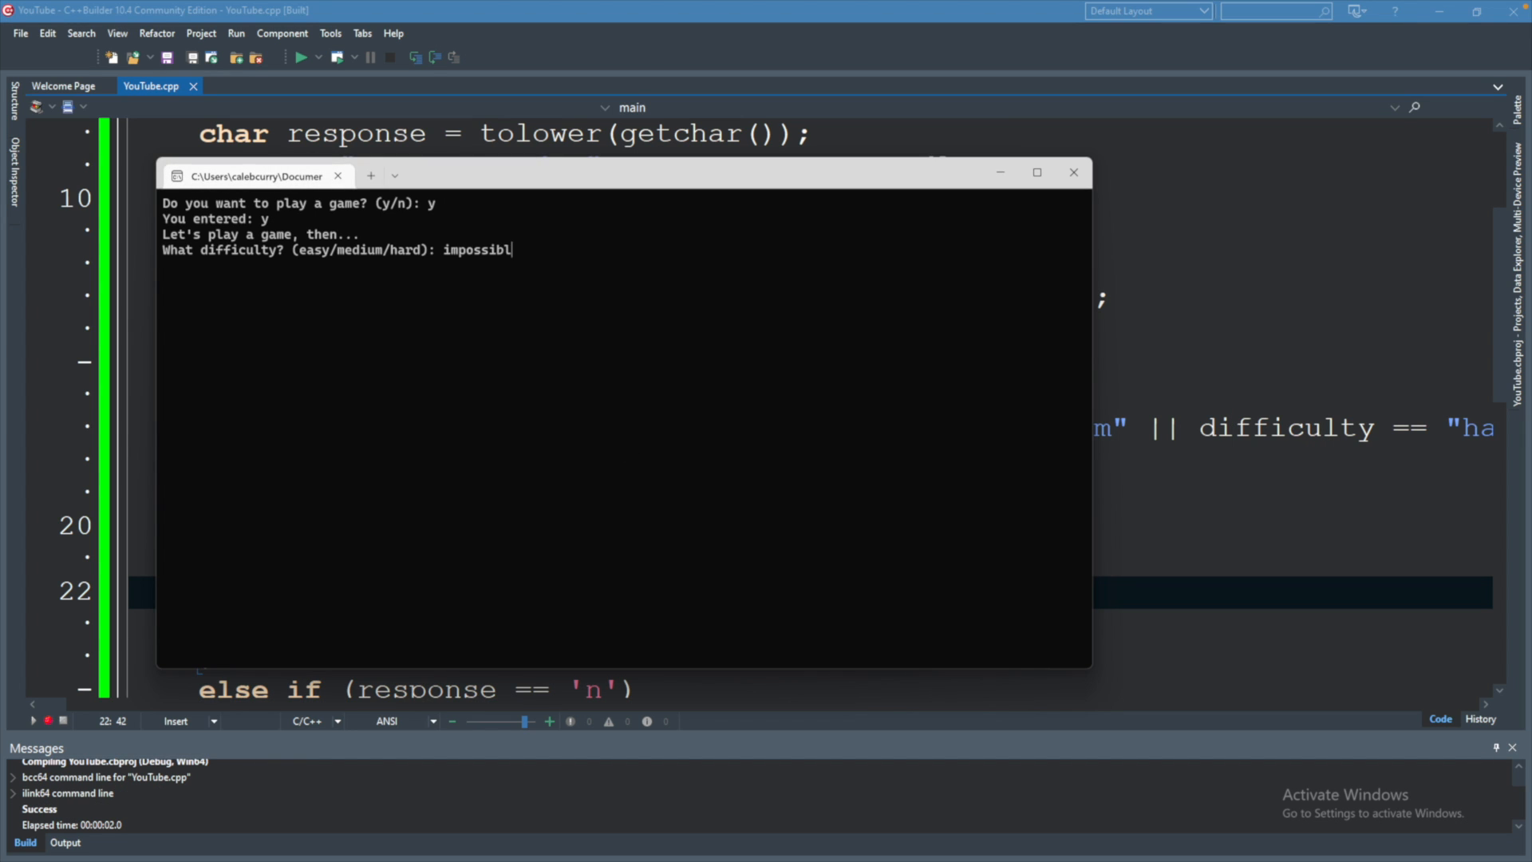
pyautogui.press('Return')
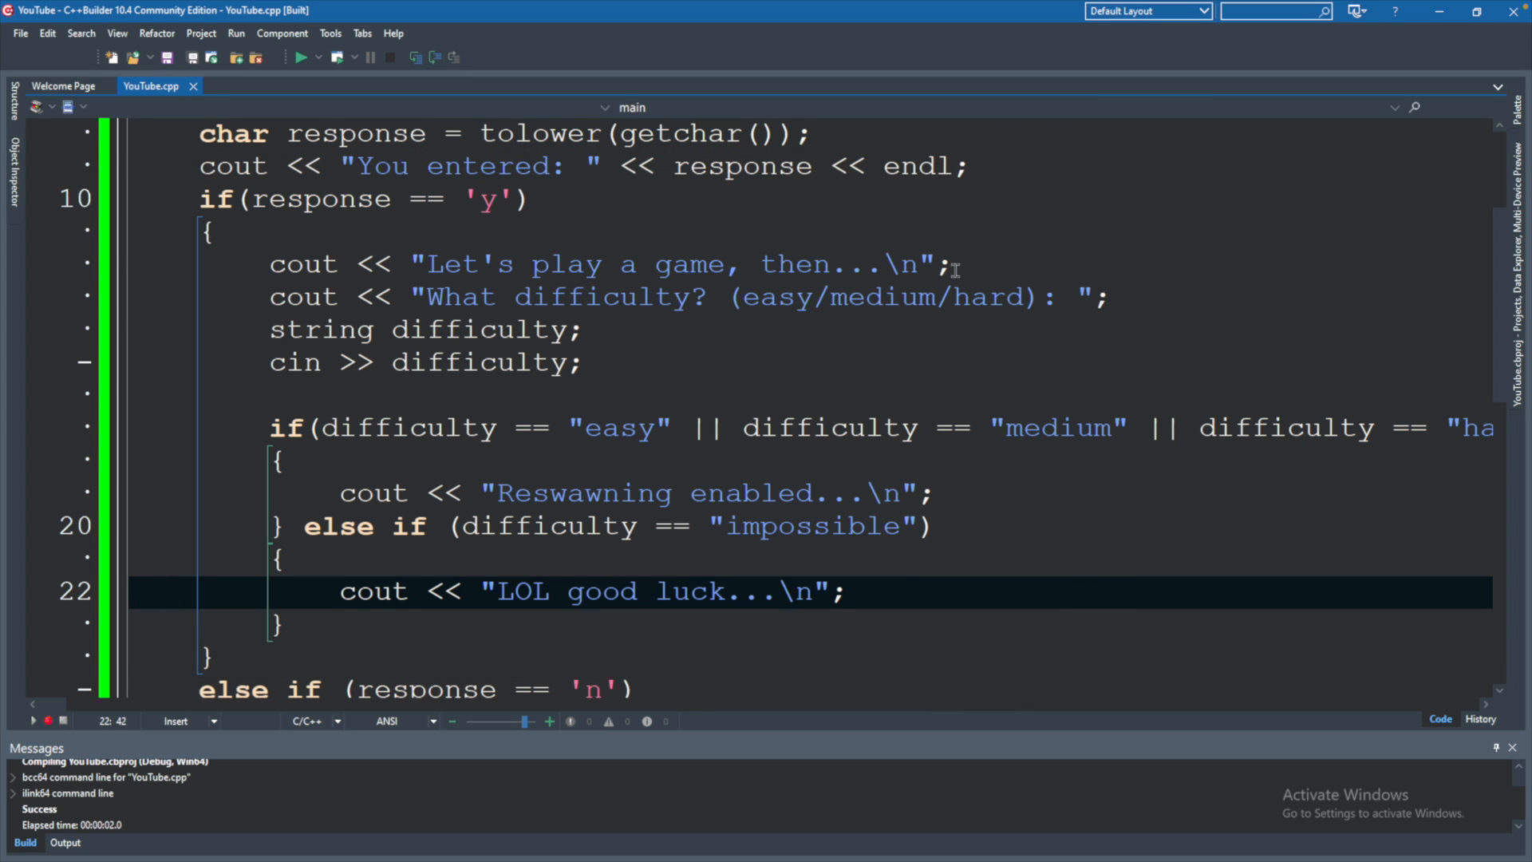
pyautogui.click(847, 590)
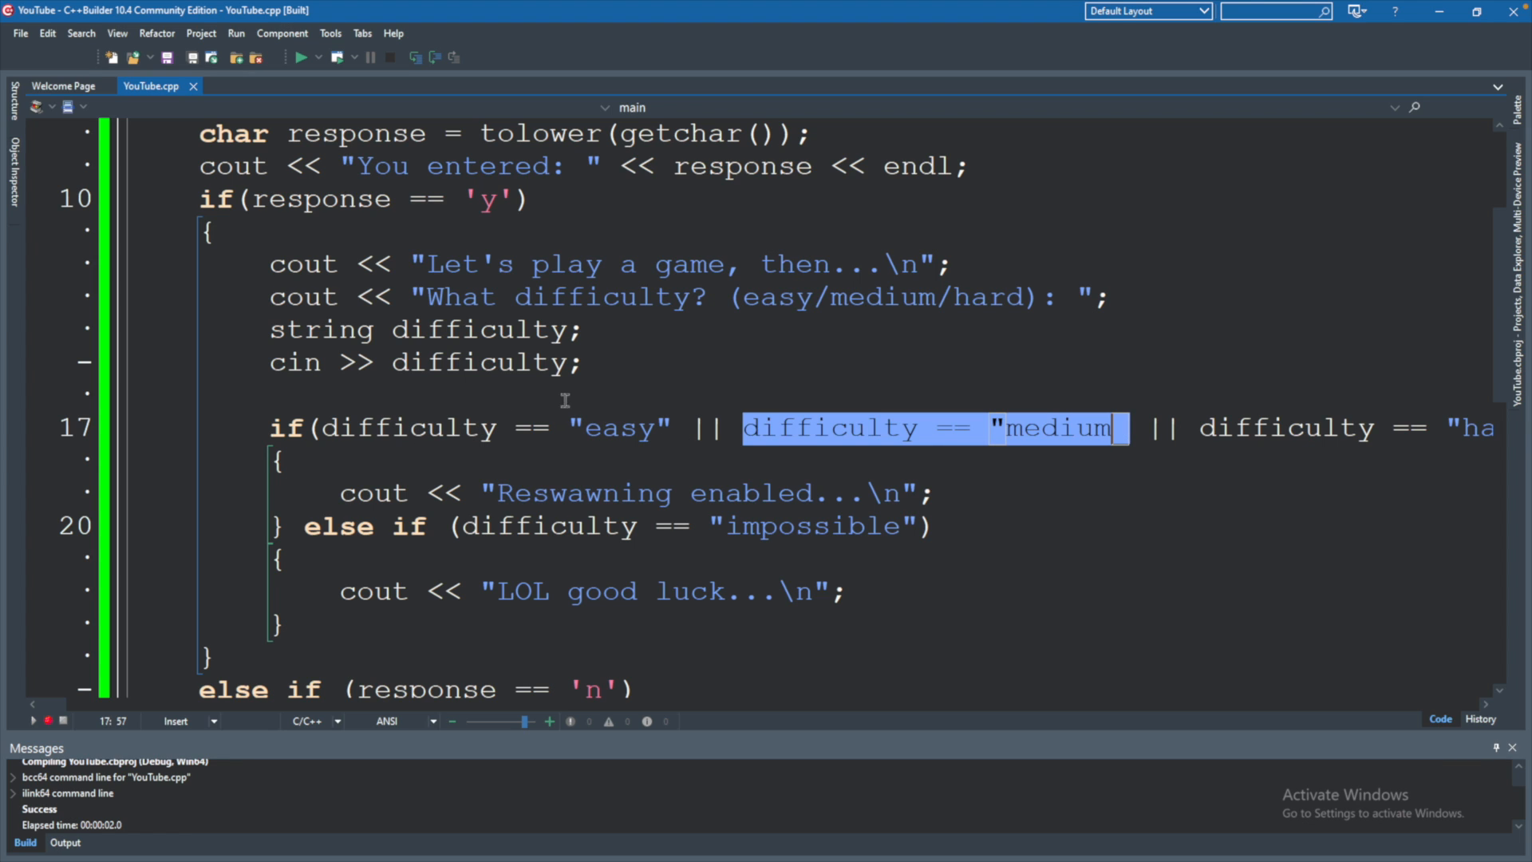
pyautogui.moveTo(1043, 411)
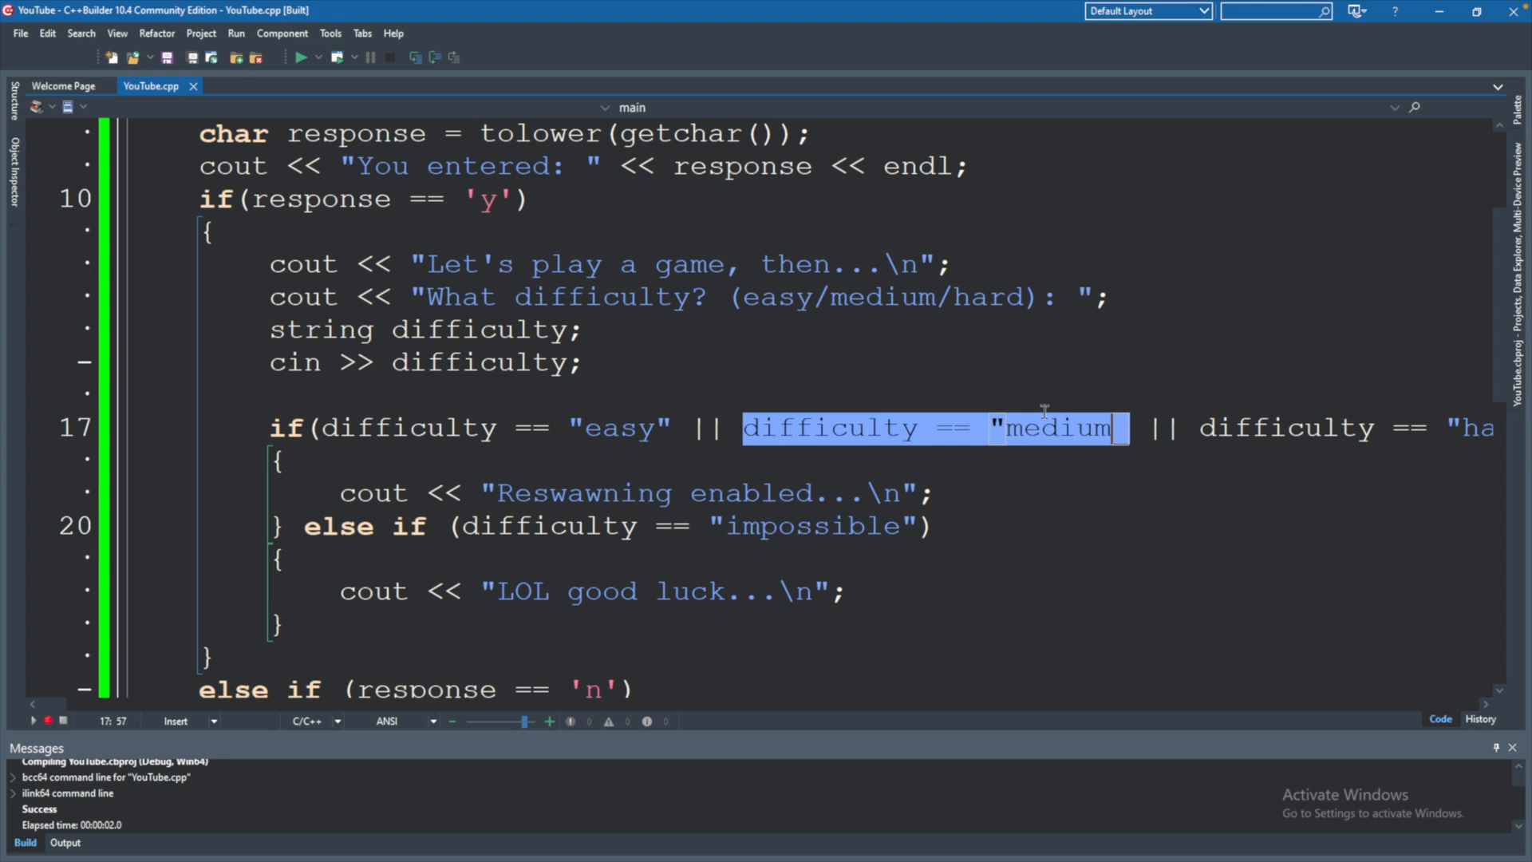
pyautogui.click(1128, 428)
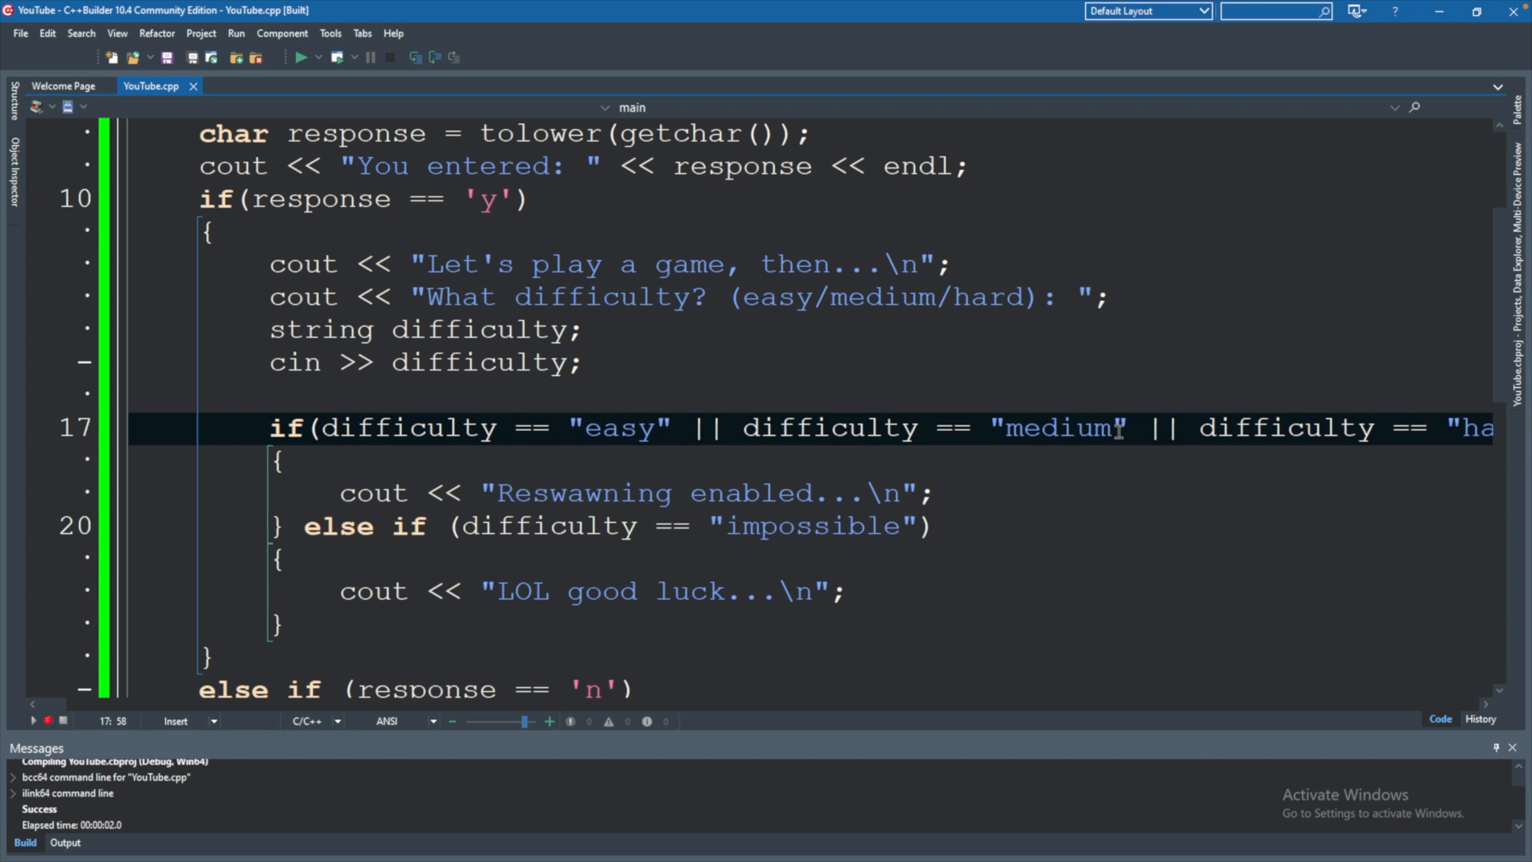
pyautogui.moveTo(1073, 417)
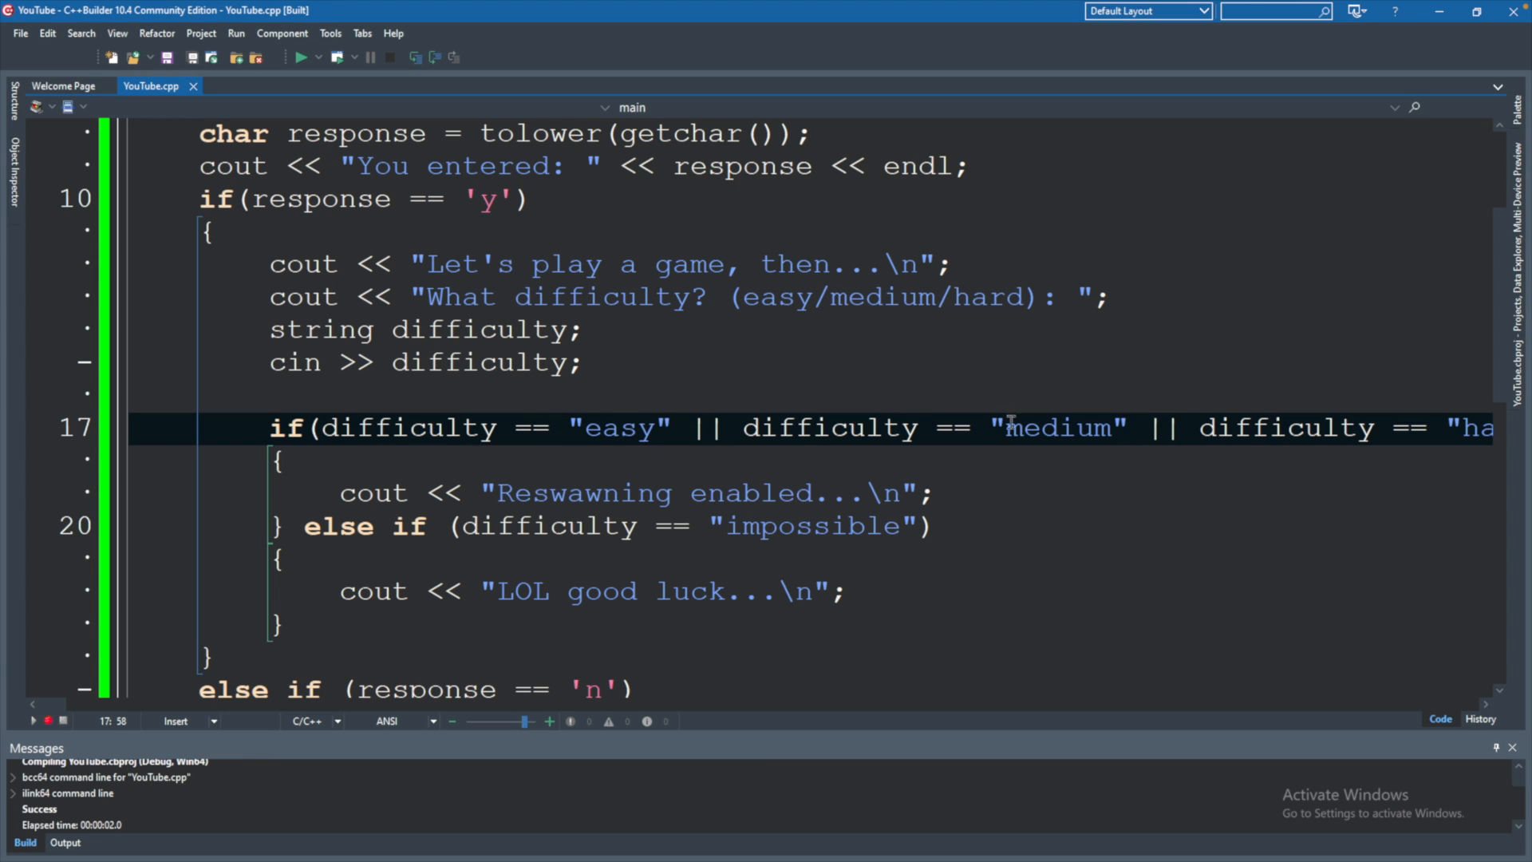
pyautogui.moveTo(876, 451)
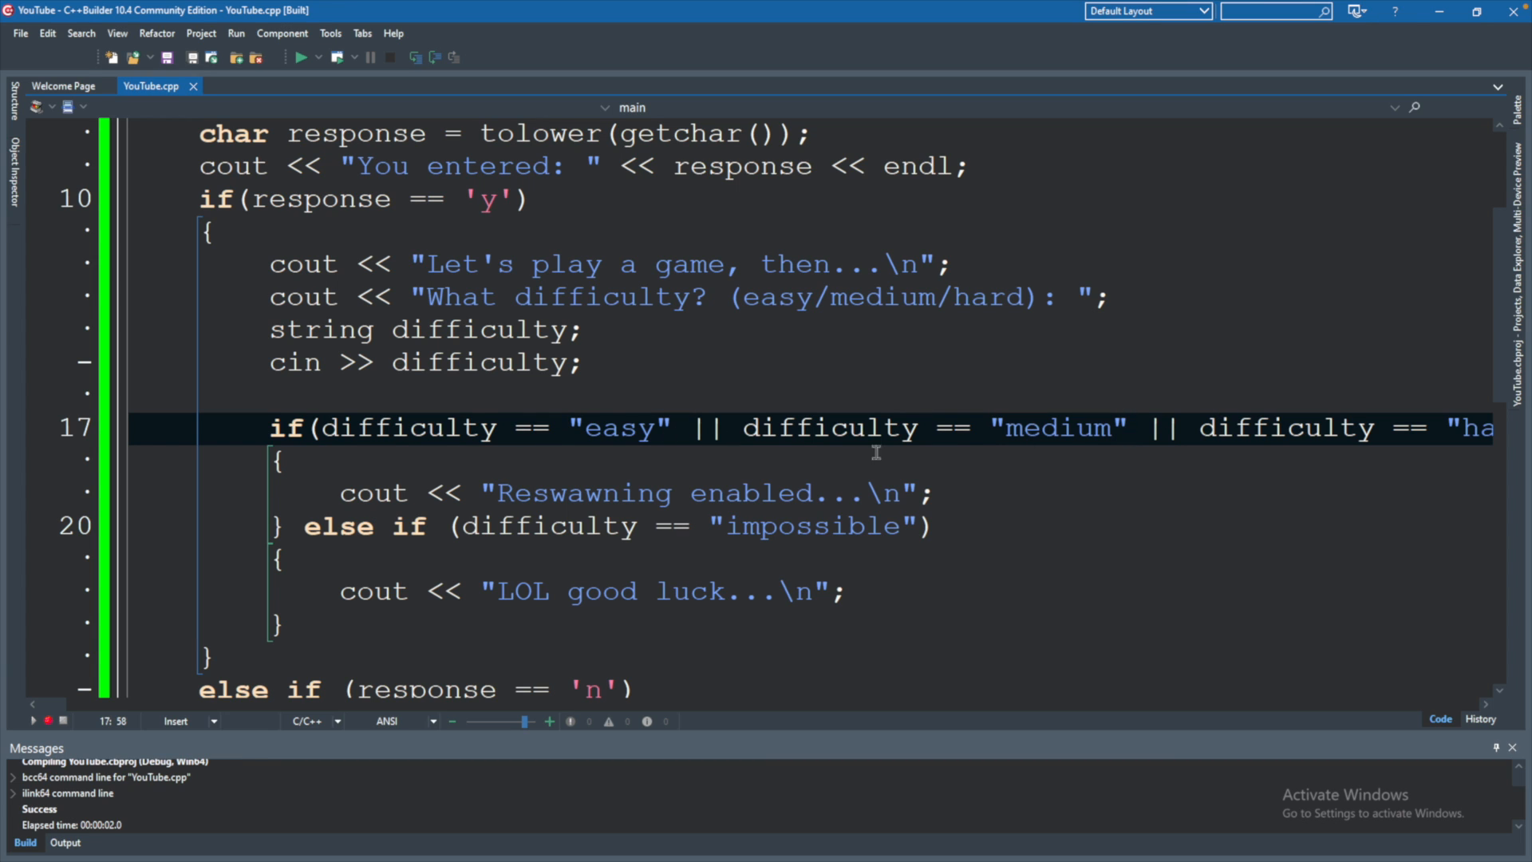
pyautogui.click(1131, 428)
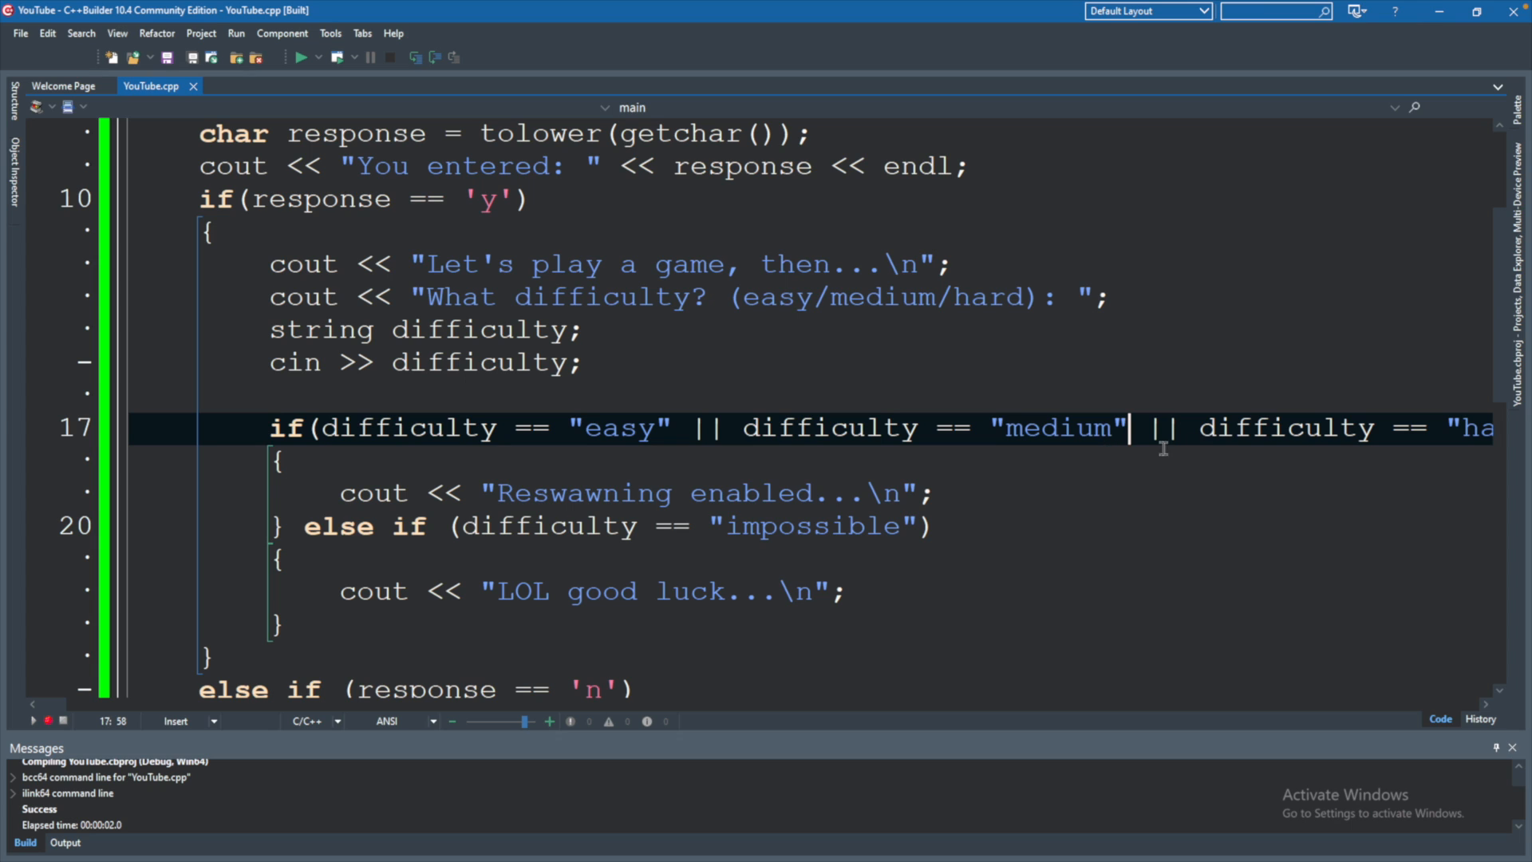
pyautogui.moveTo(484, 431)
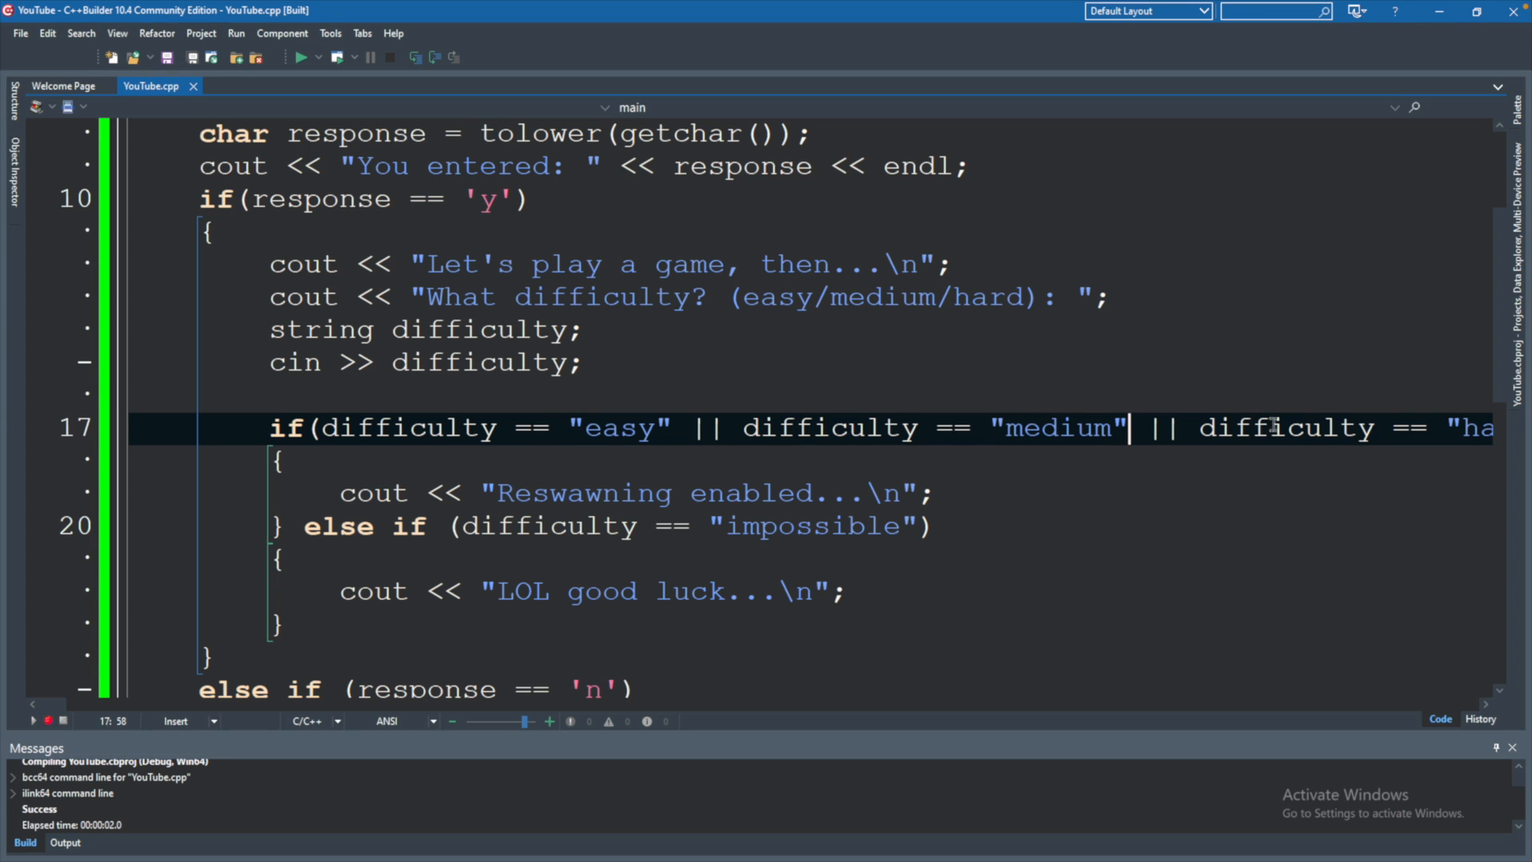
pyautogui.moveTo(1279, 410)
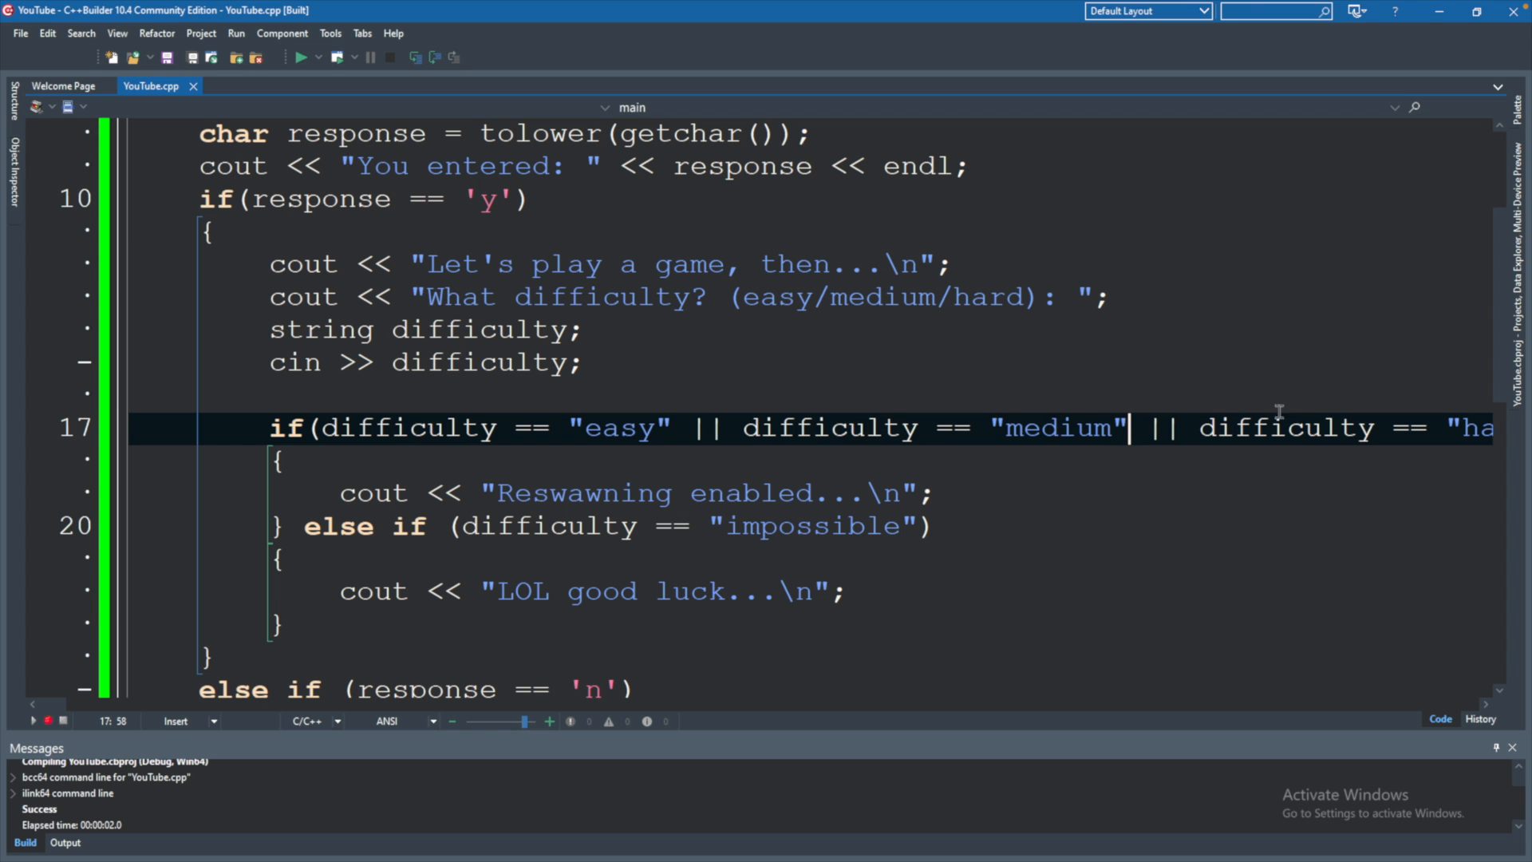
pyautogui.scroll(-3)
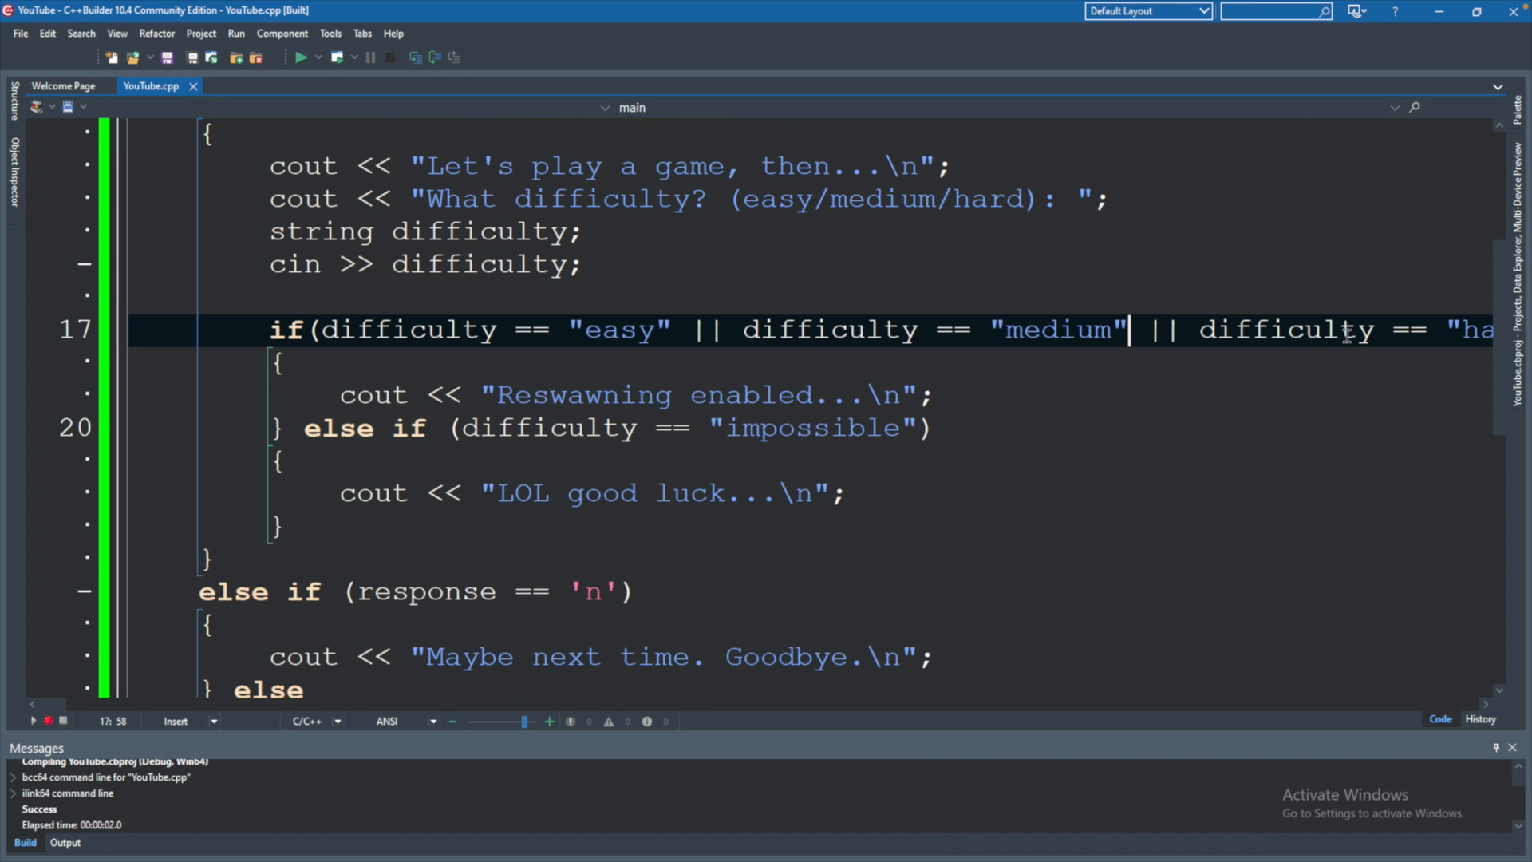
pyautogui.moveTo(1380, 318)
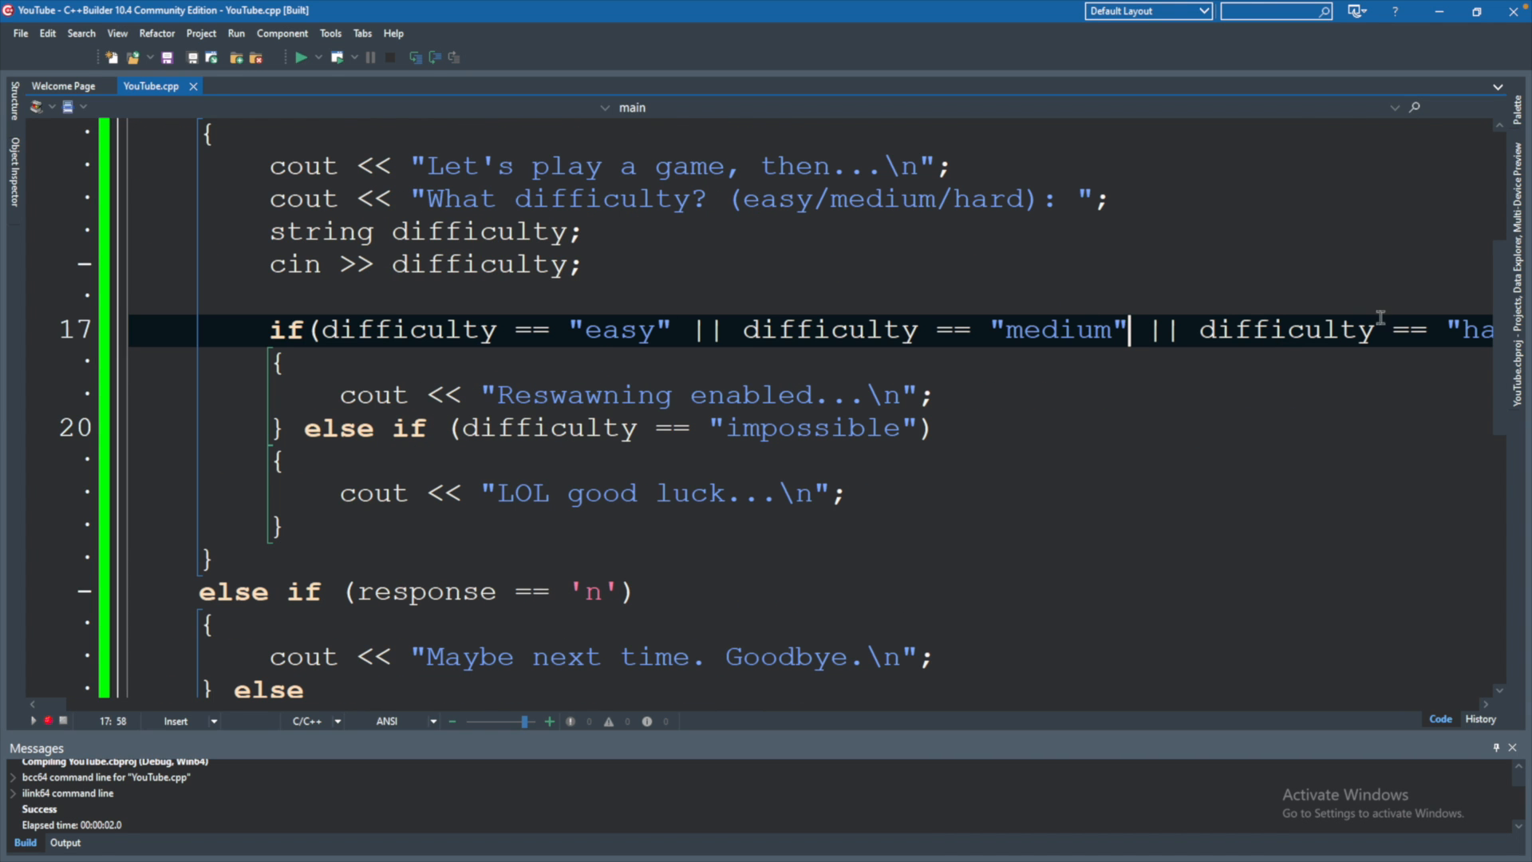
pyautogui.moveTo(721, 328)
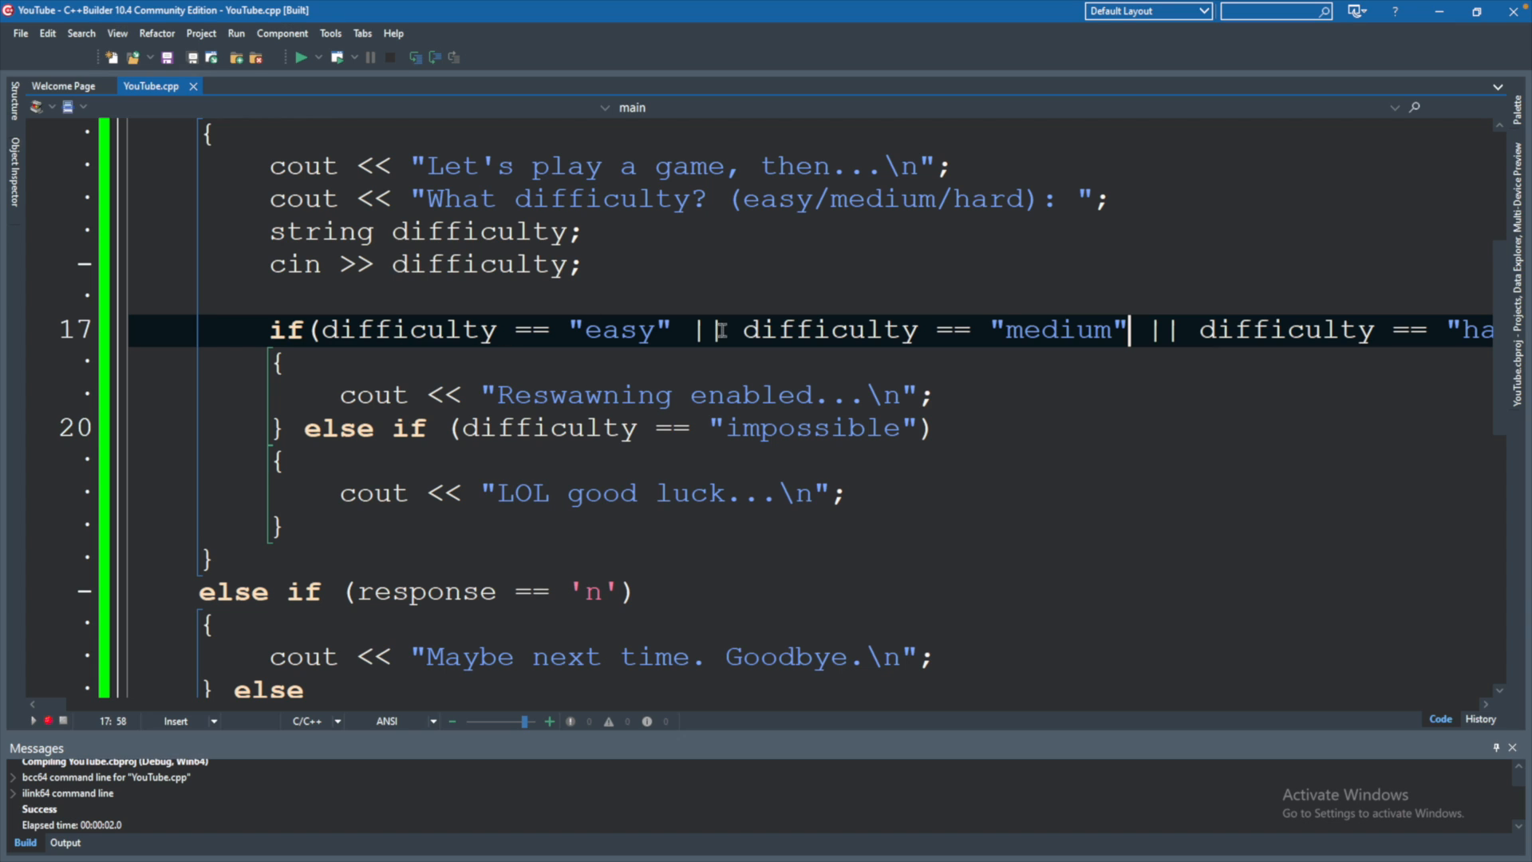
pyautogui.moveTo(1291, 386)
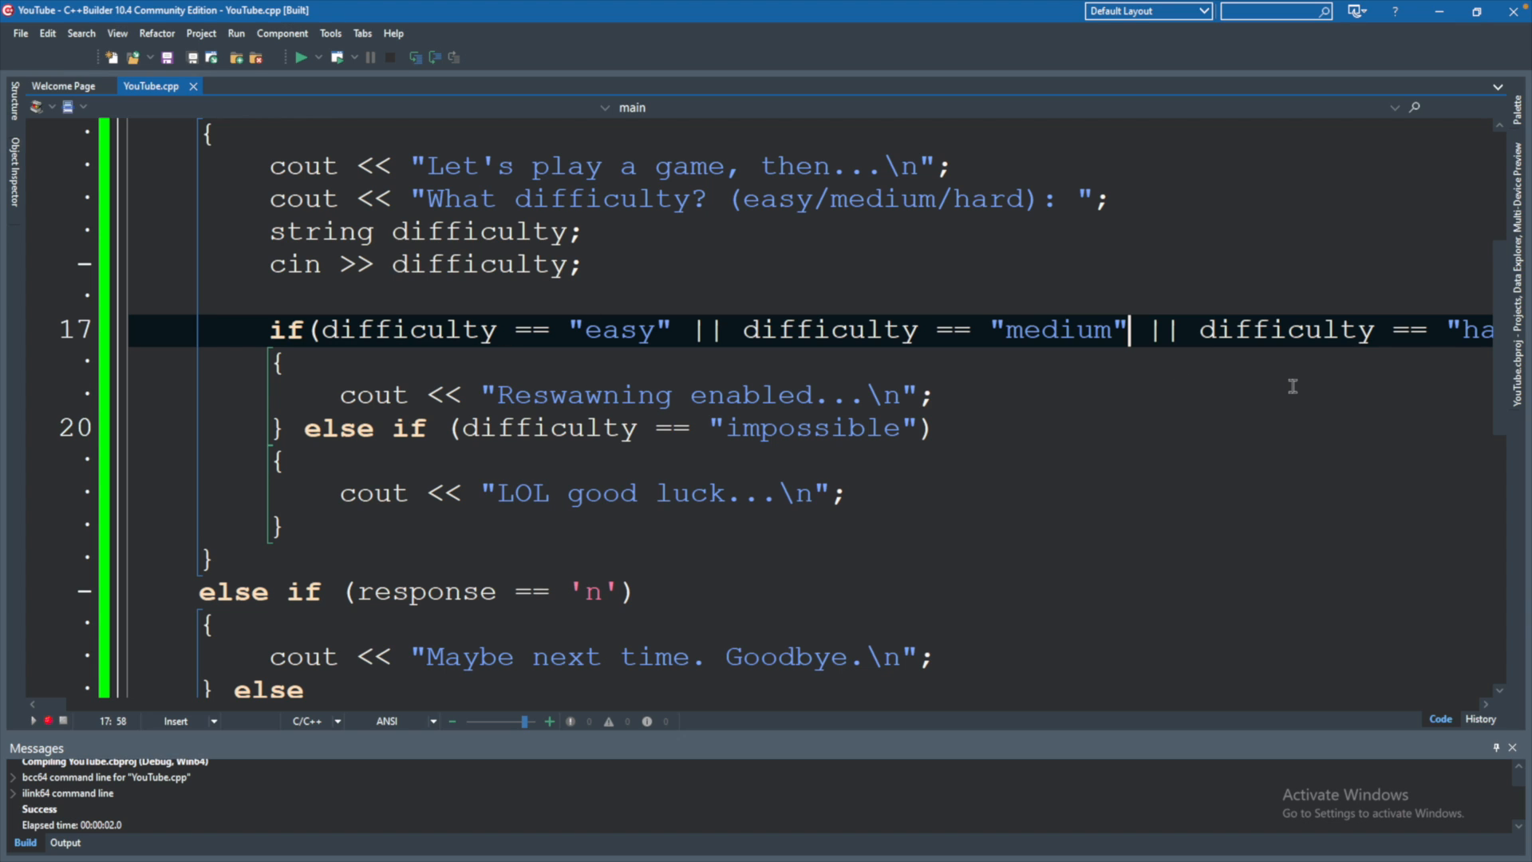
pyautogui.moveTo(1056, 314)
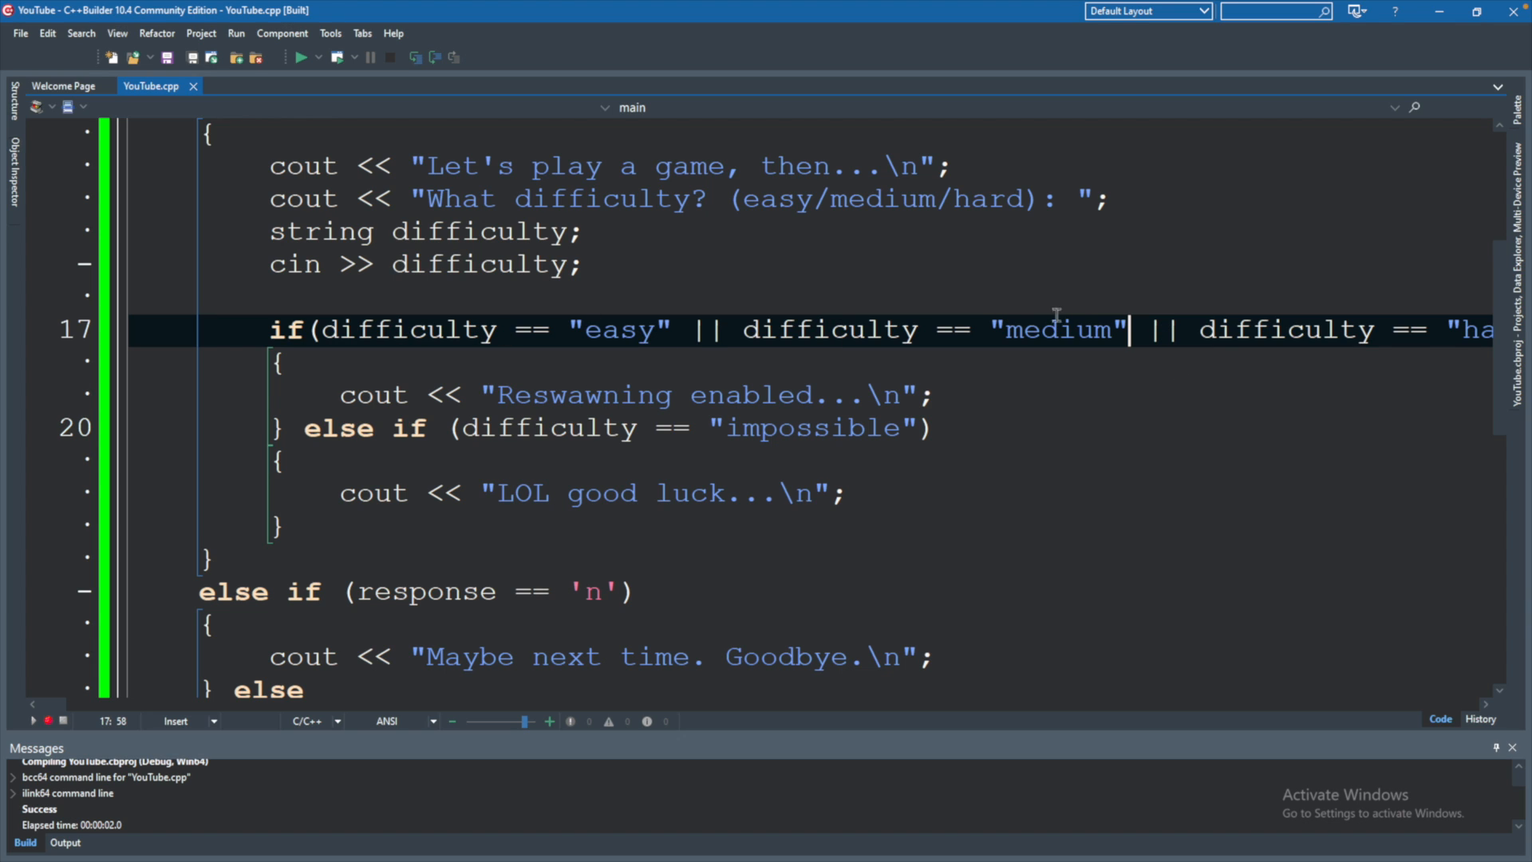
pyautogui.moveTo(1316, 378)
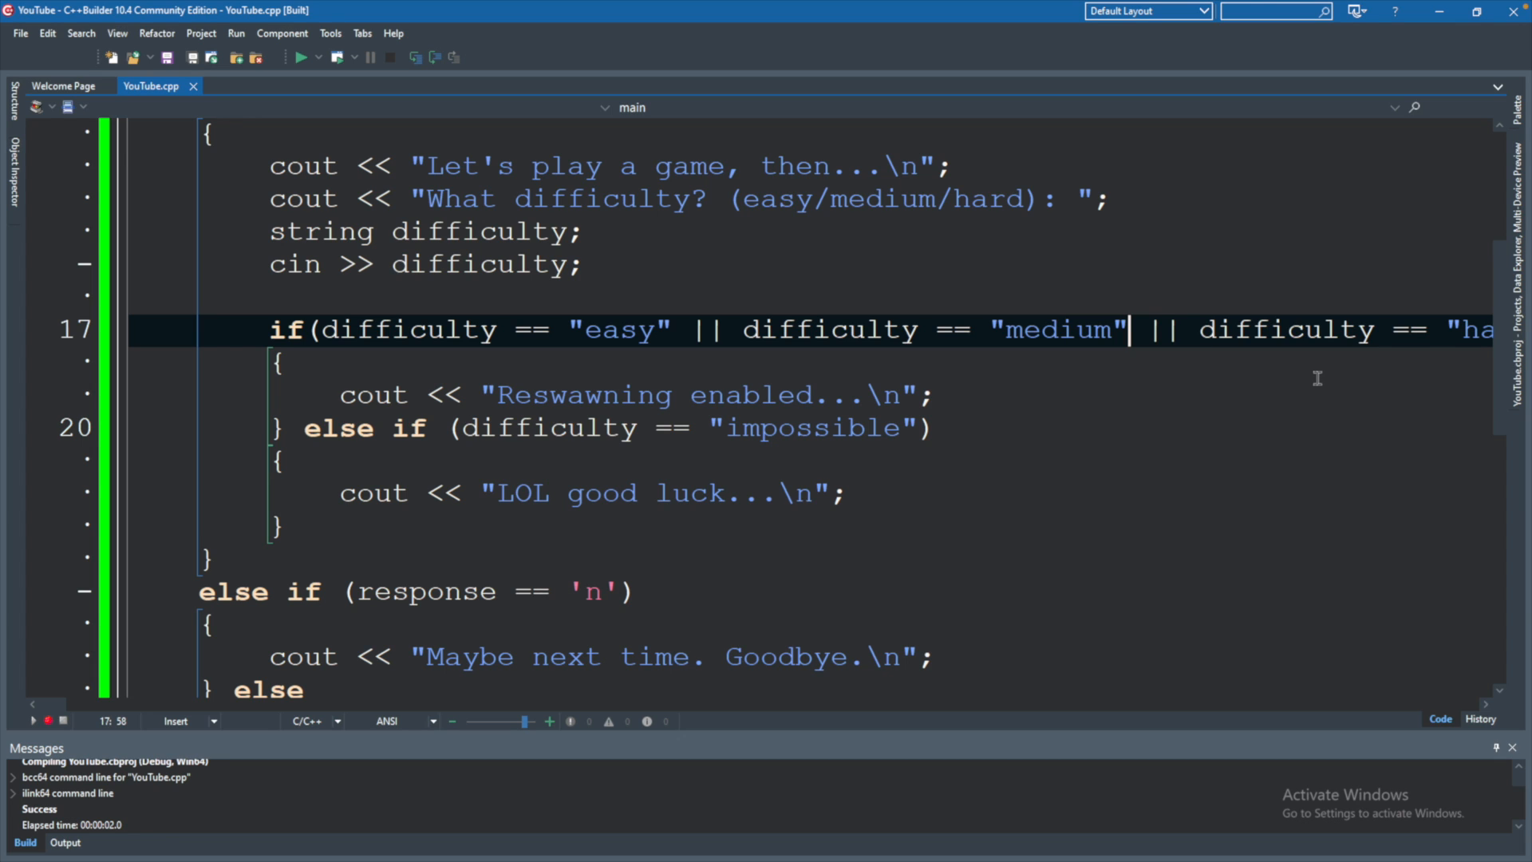
pyautogui.moveTo(908, 441)
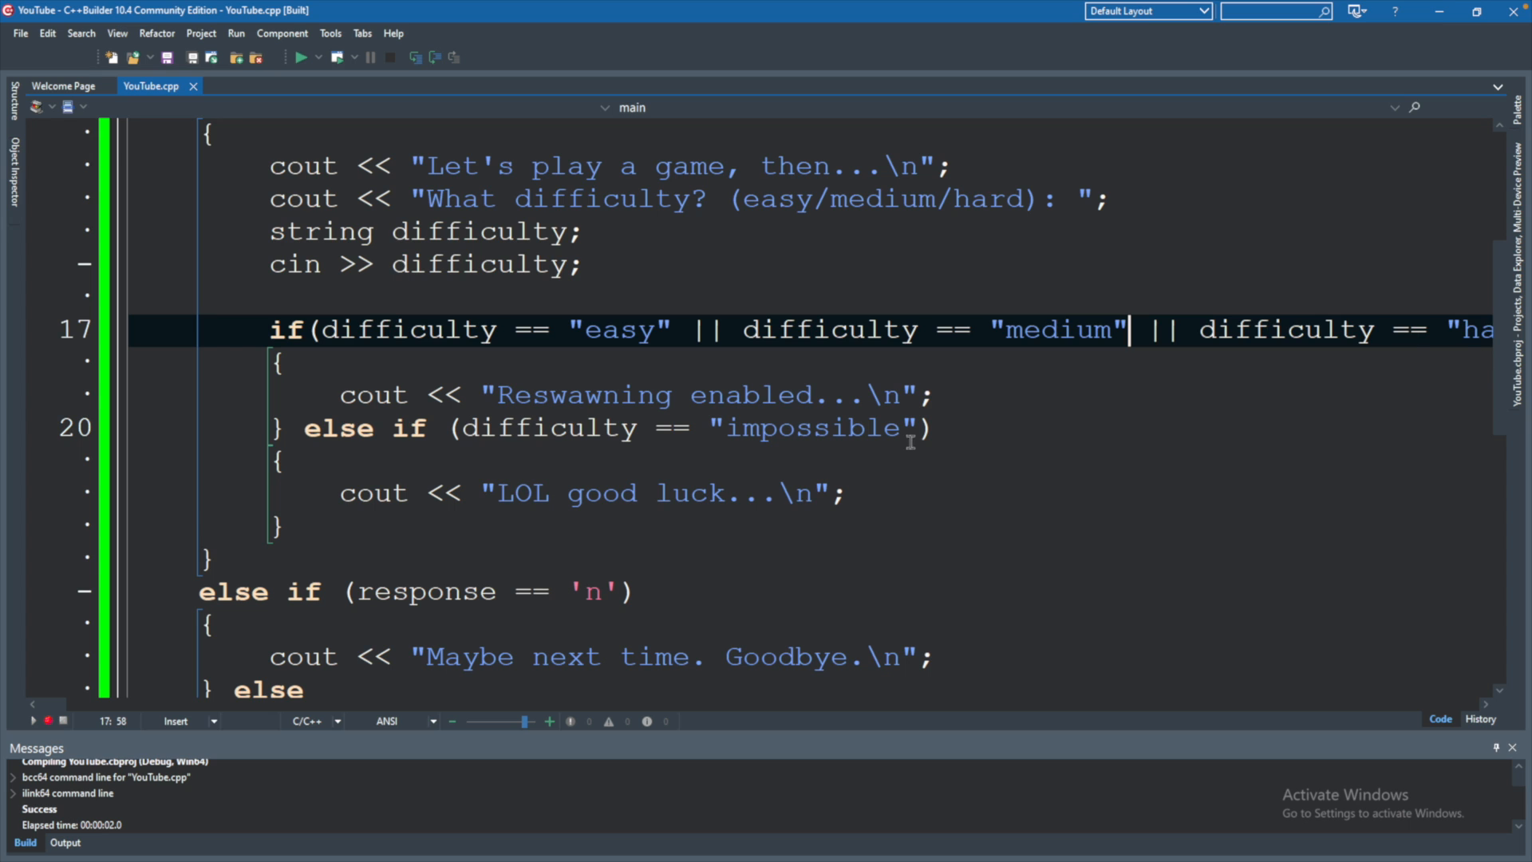
# Append && beatTheGameBefore to the impossible condition, dropping the trailing == true comparison
pyautogui.scroll(-3)
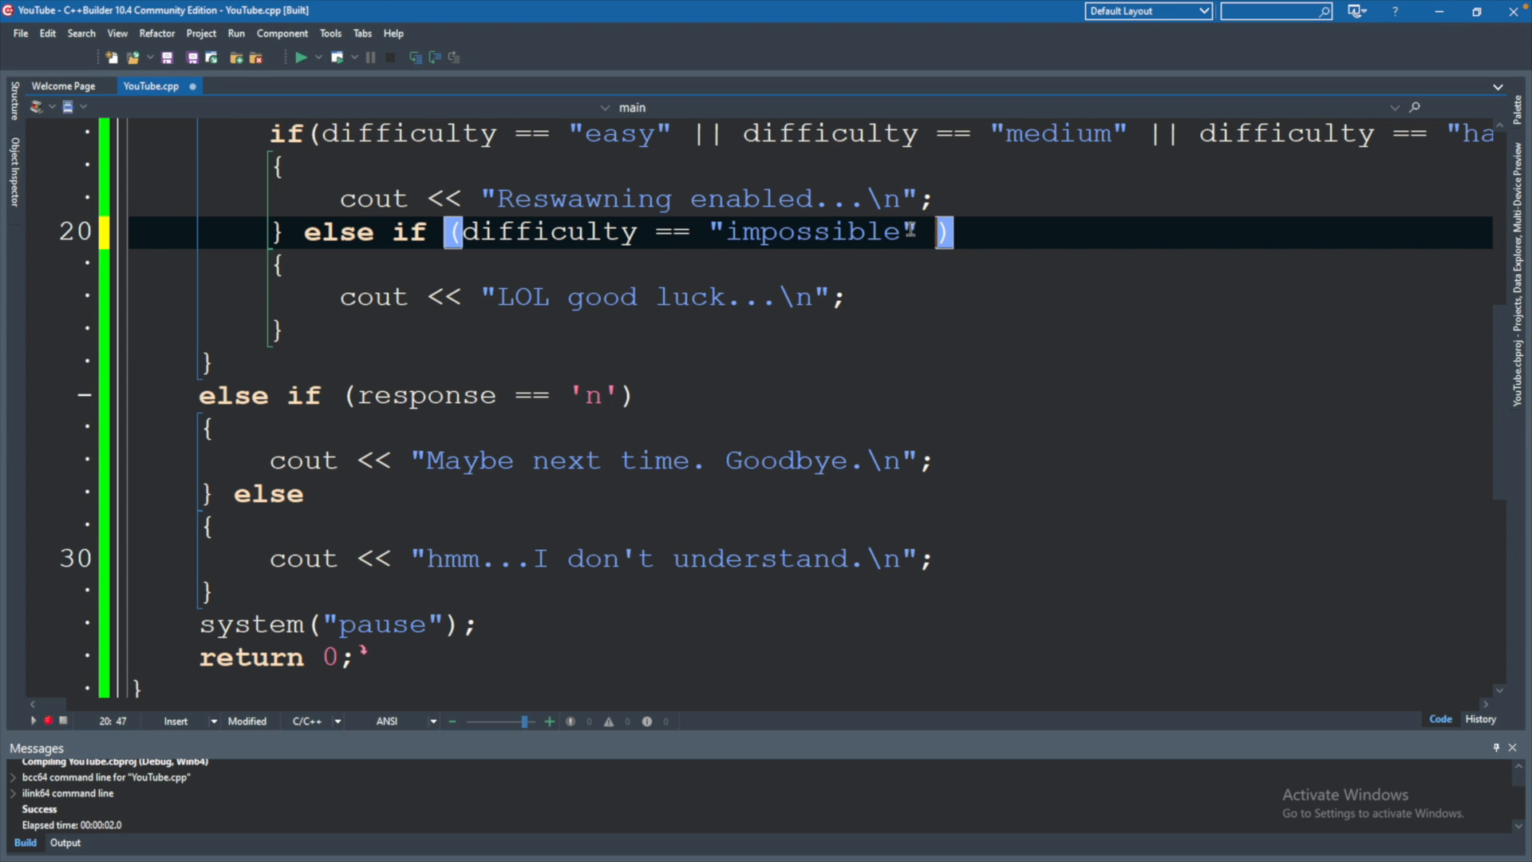
pyautogui.write('&&')
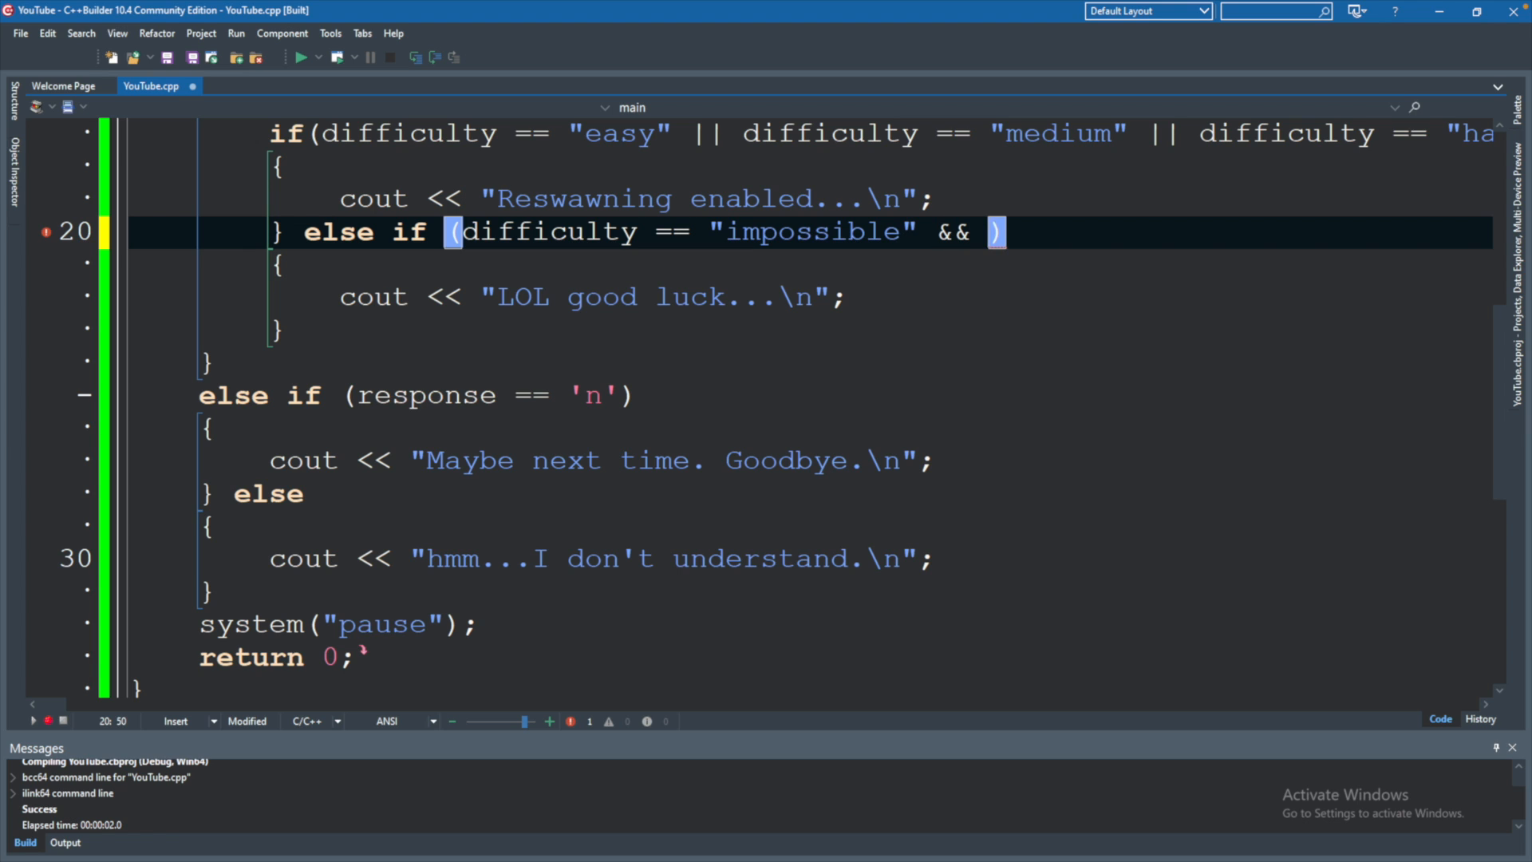
pyautogui.write('beatTheGam')
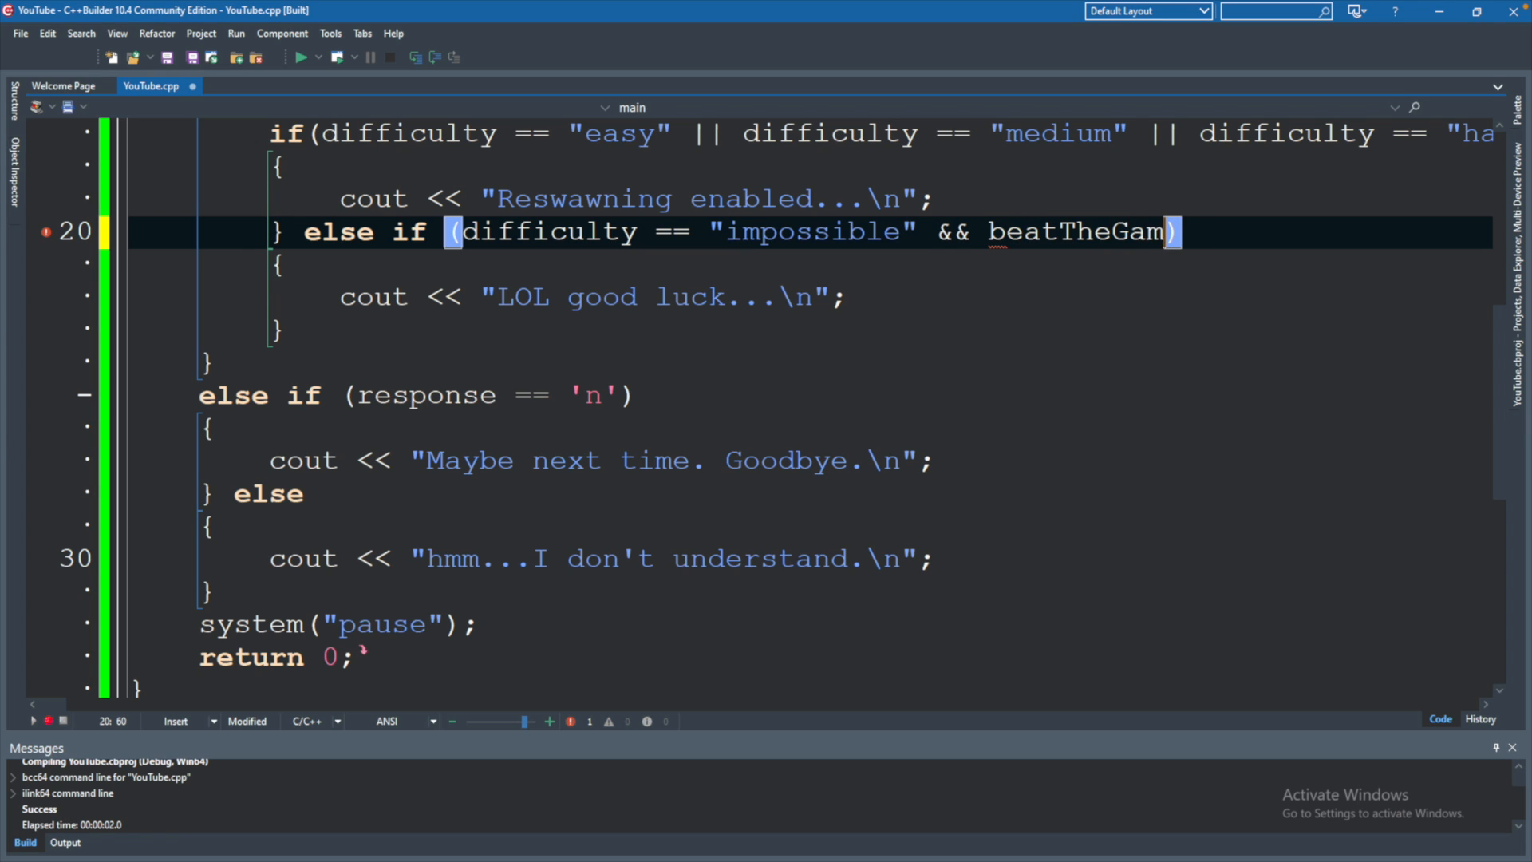
pyautogui.write('Before ==')
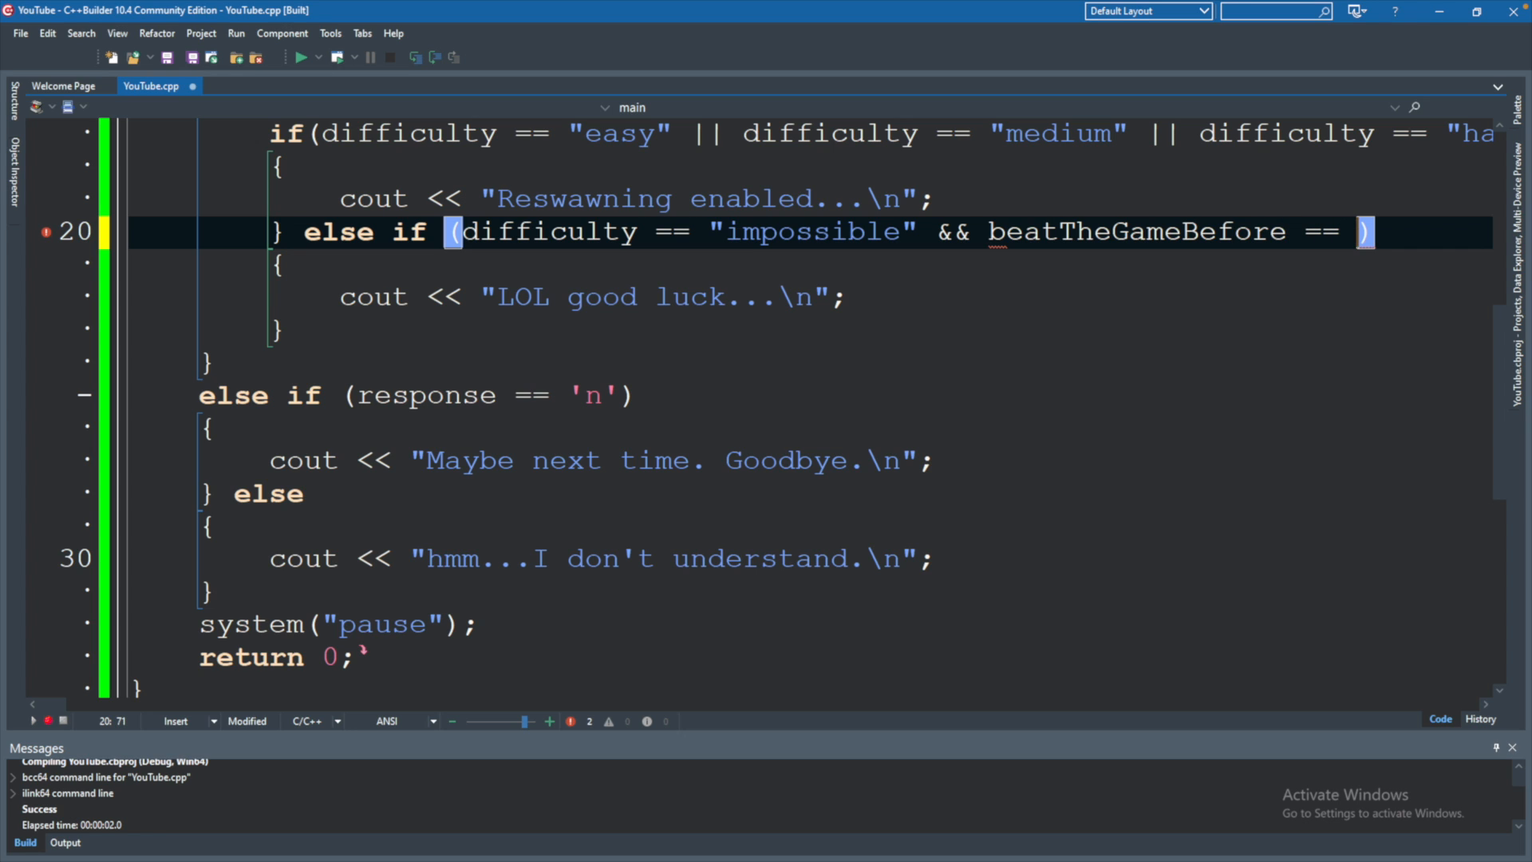
pyautogui.write('true')
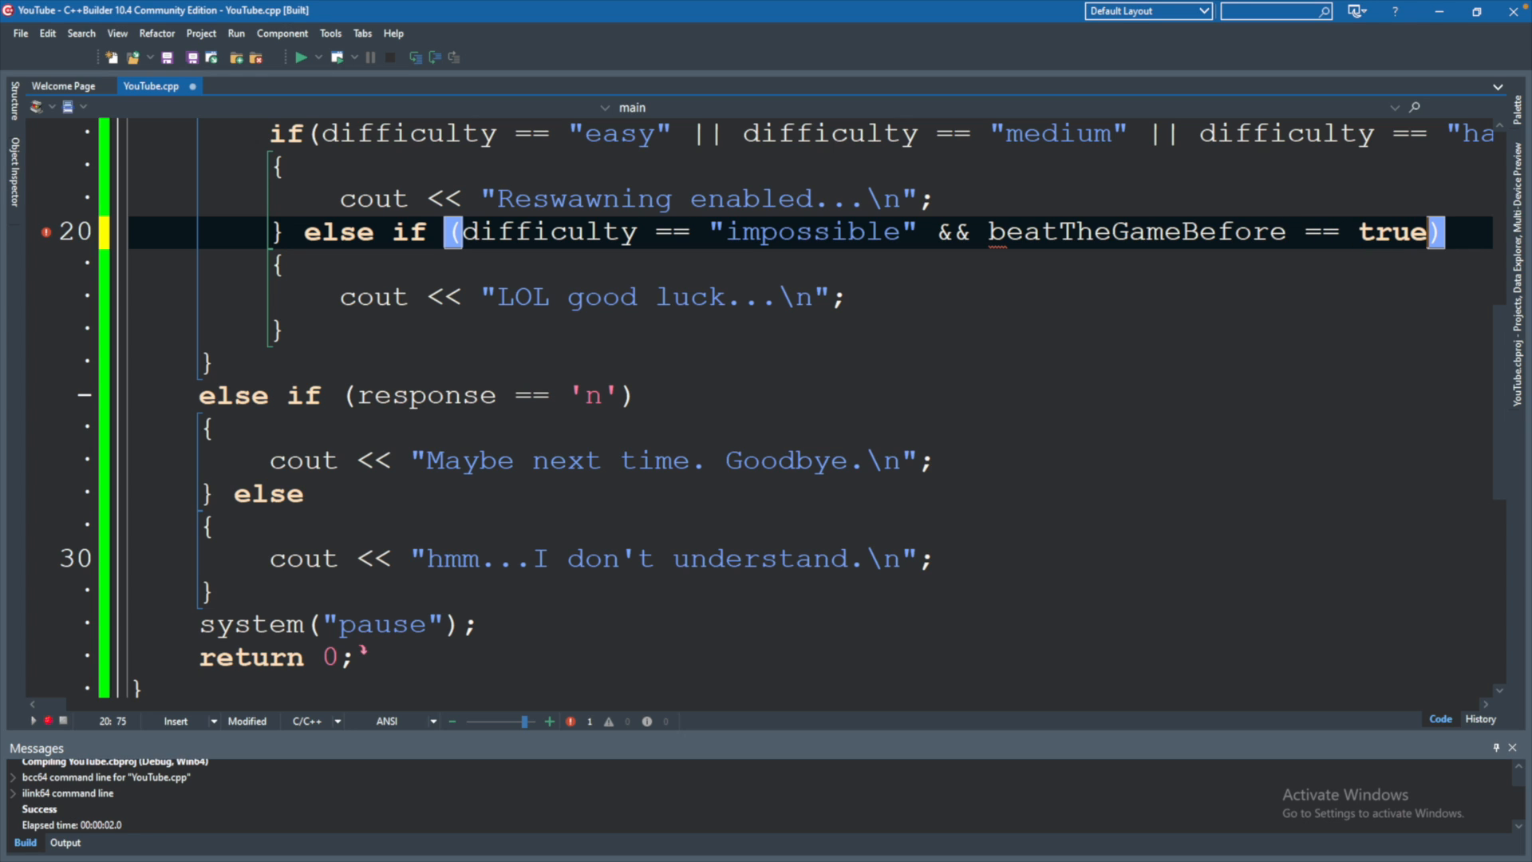
pyautogui.press('BackSpace')
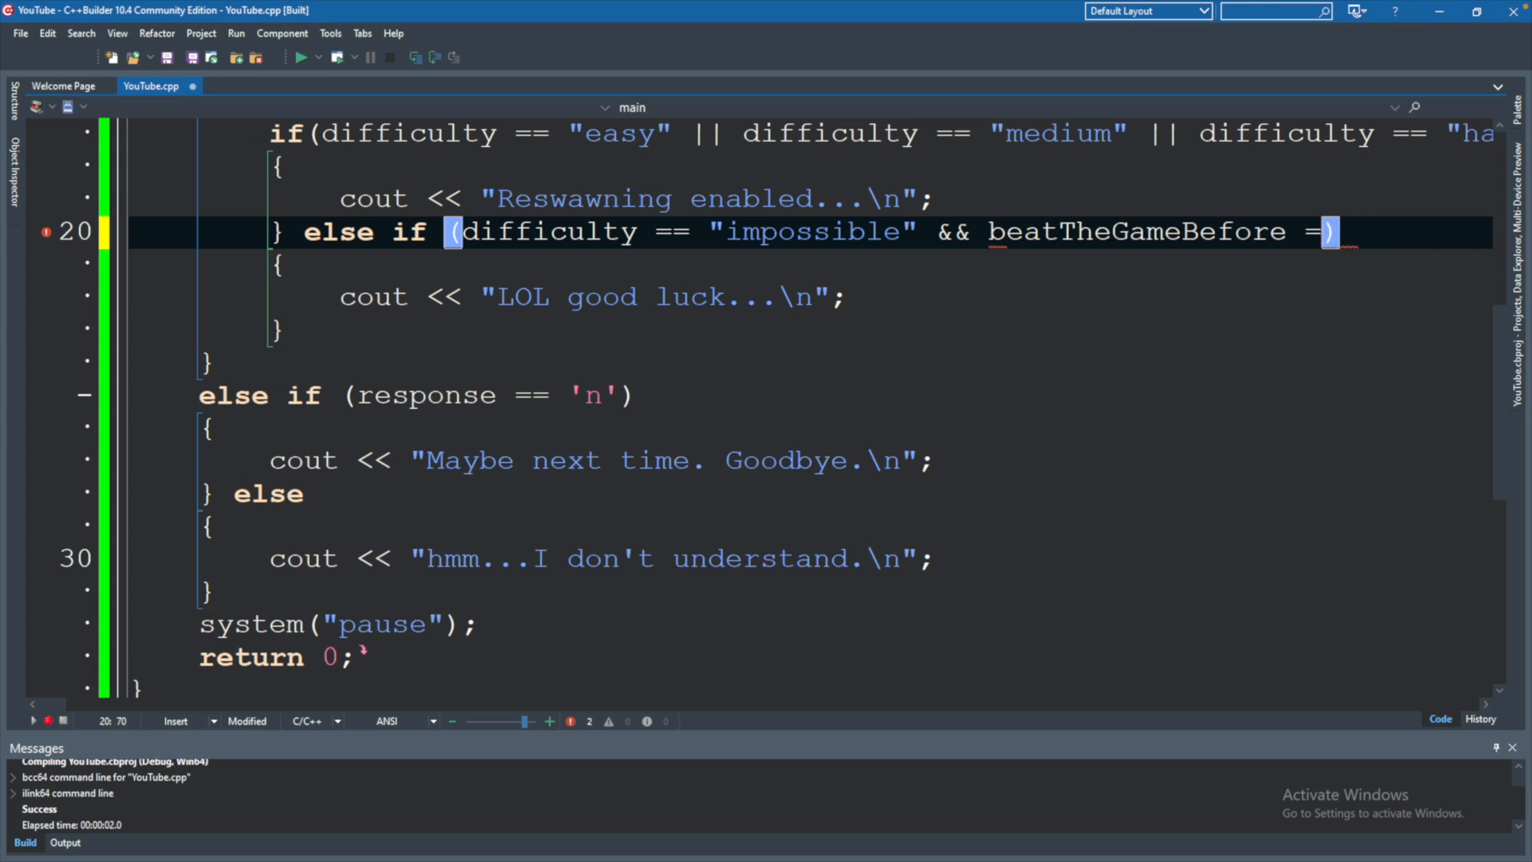
pyautogui.press('BackSpace')
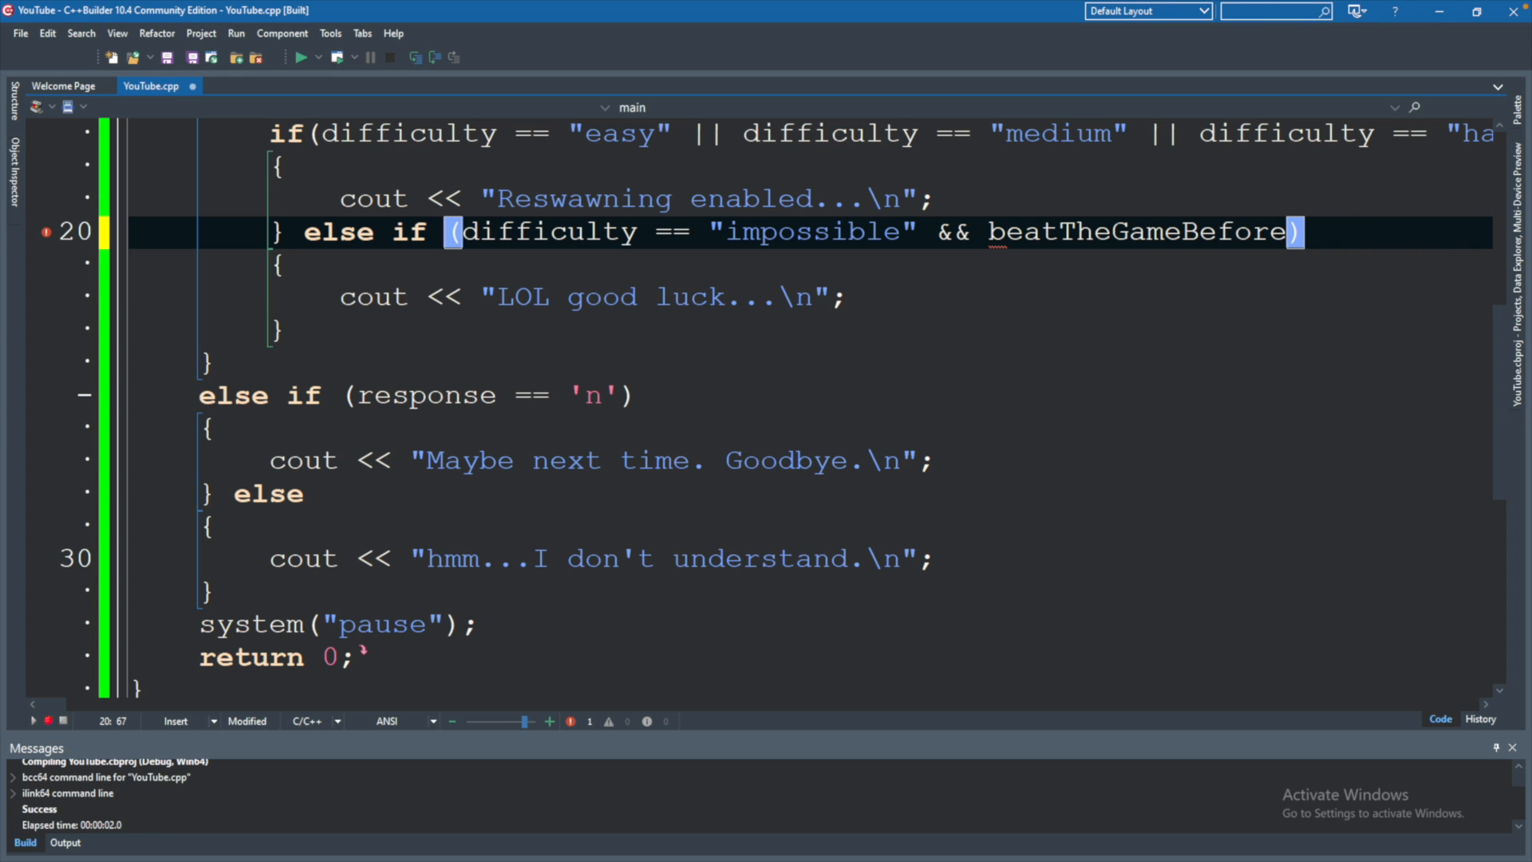
pyautogui.moveTo(1165, 254)
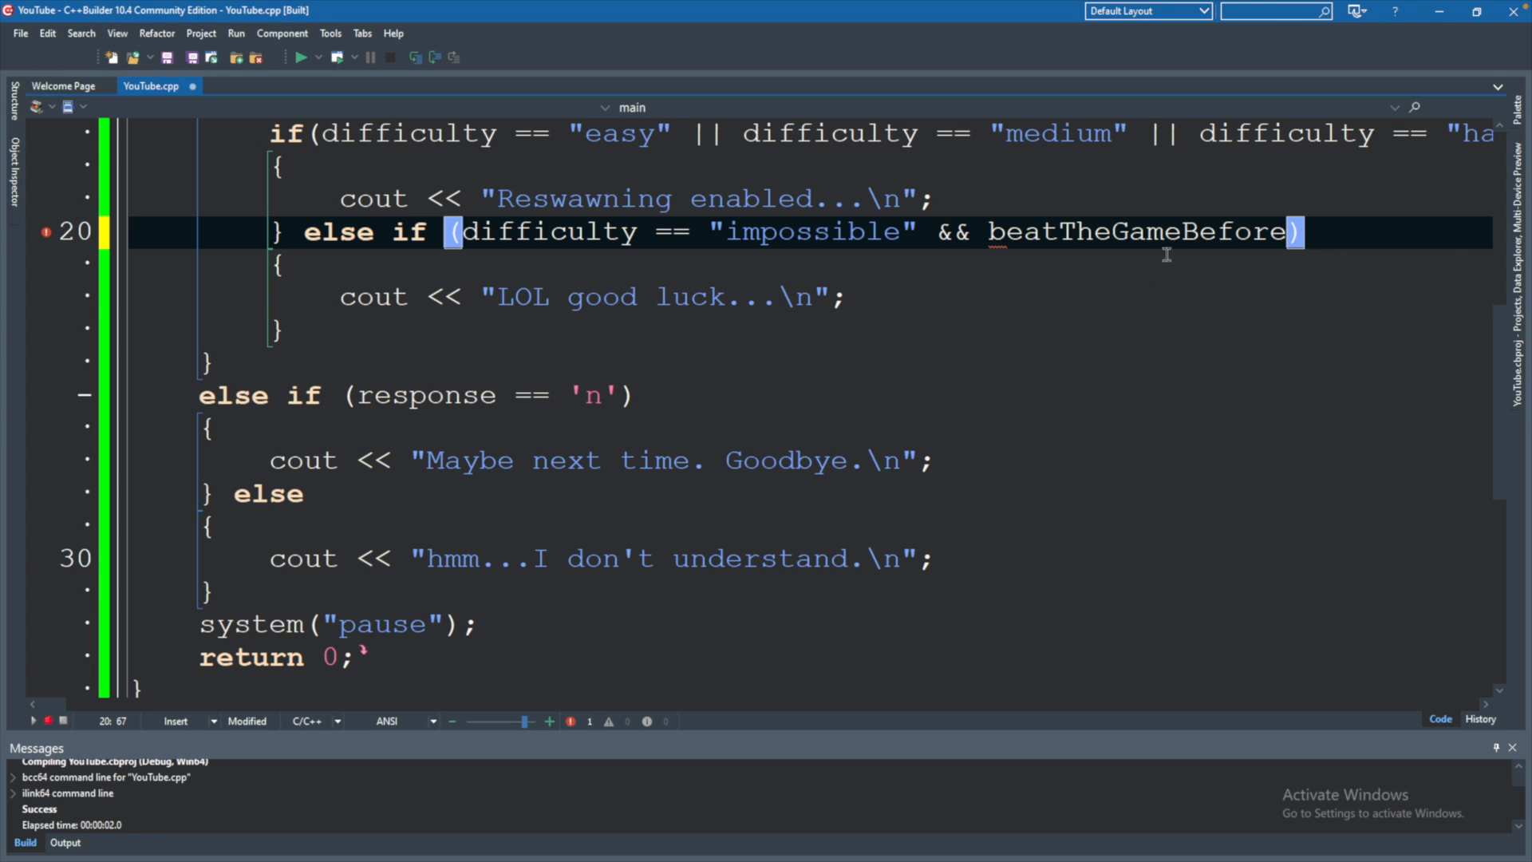
# Scroll up to the earlier code where difficulty is declared and read
pyautogui.scroll(3)
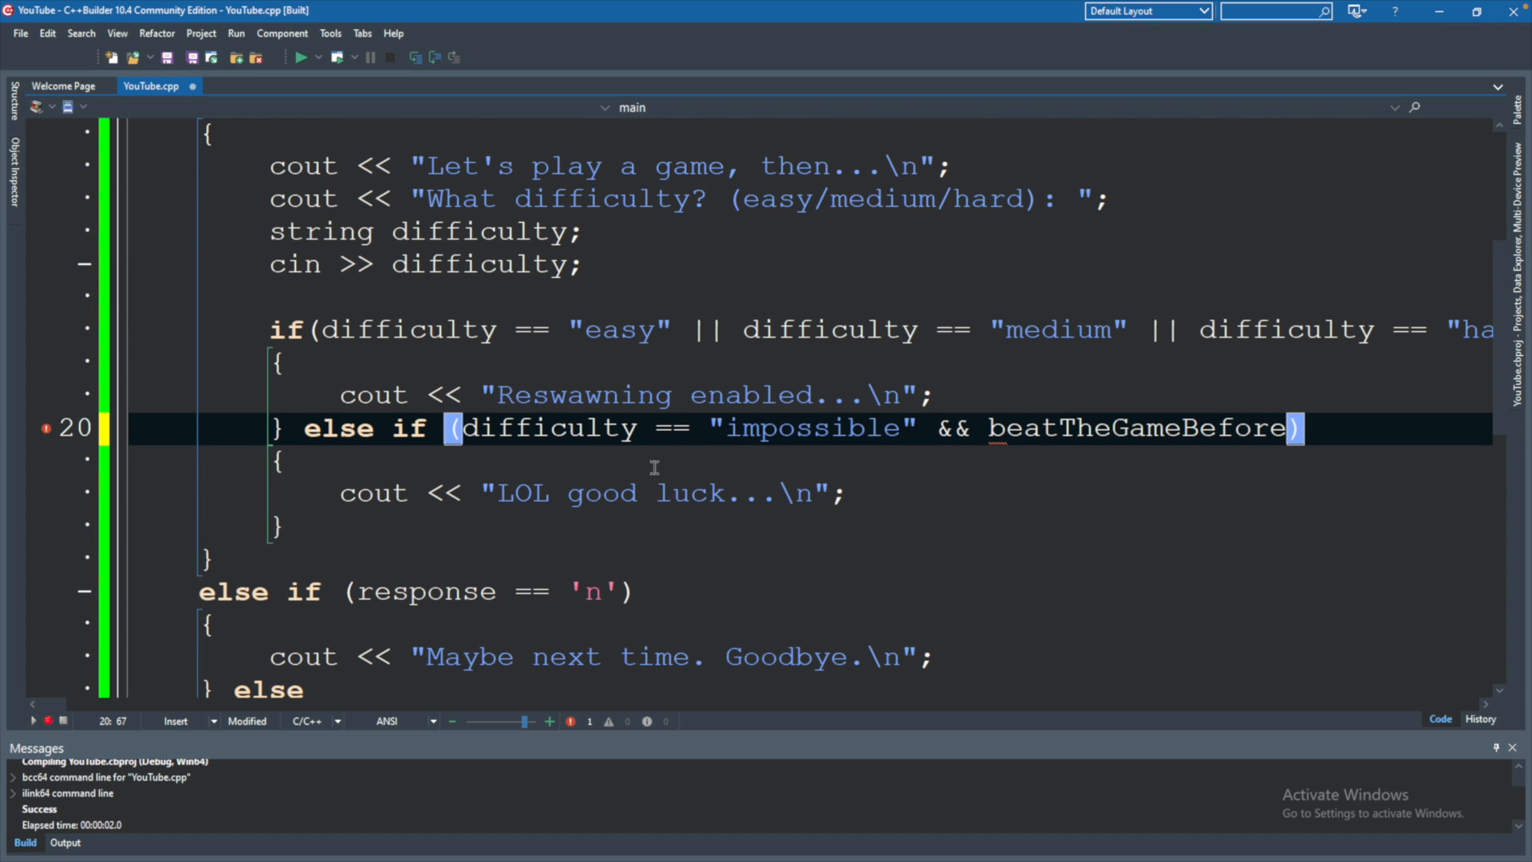
pyautogui.moveTo(528, 417)
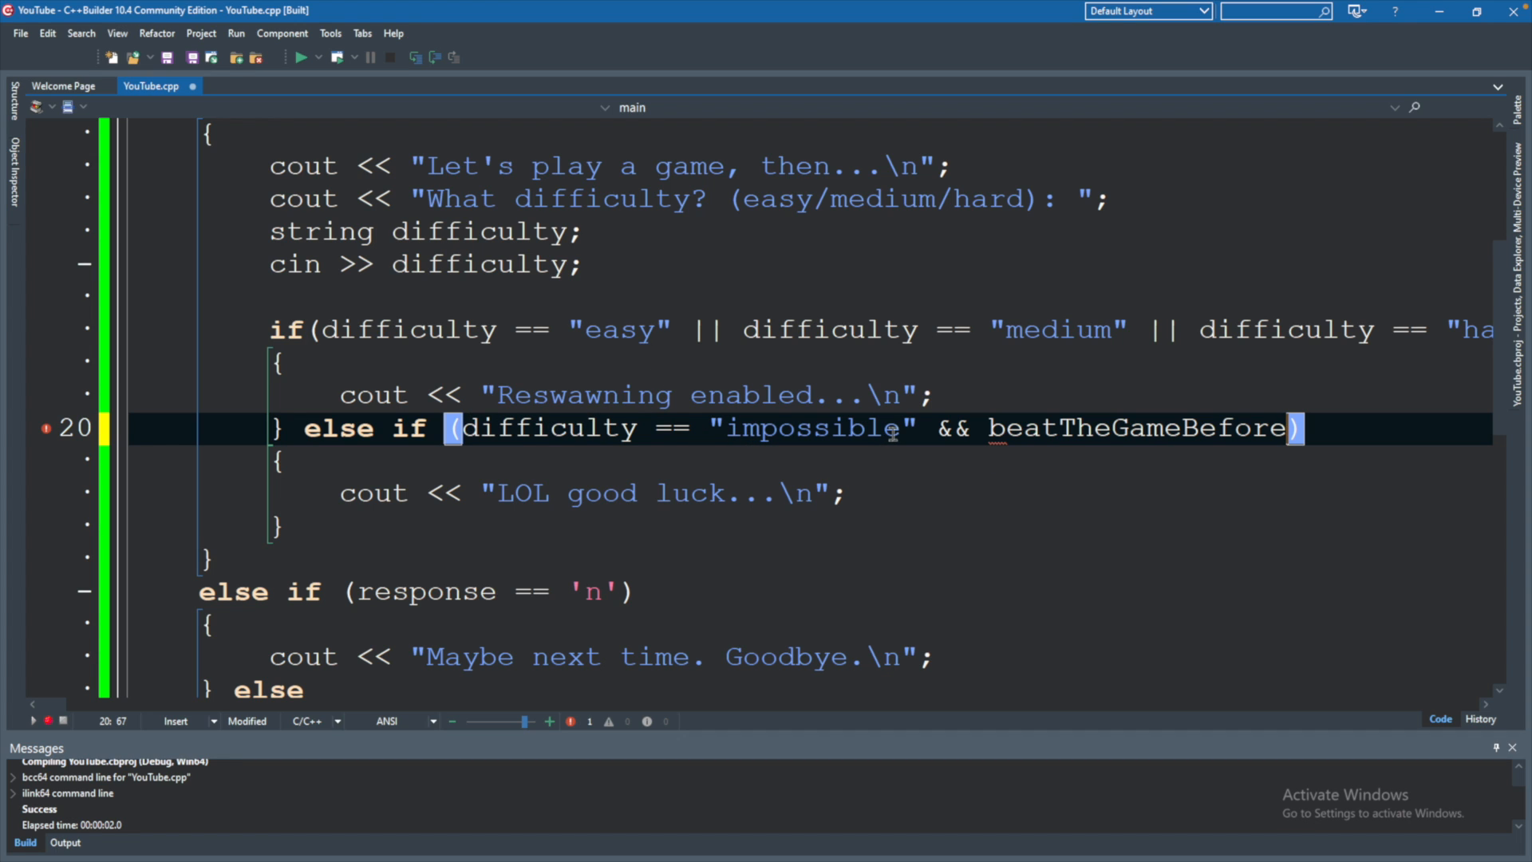
pyautogui.moveTo(1086, 429)
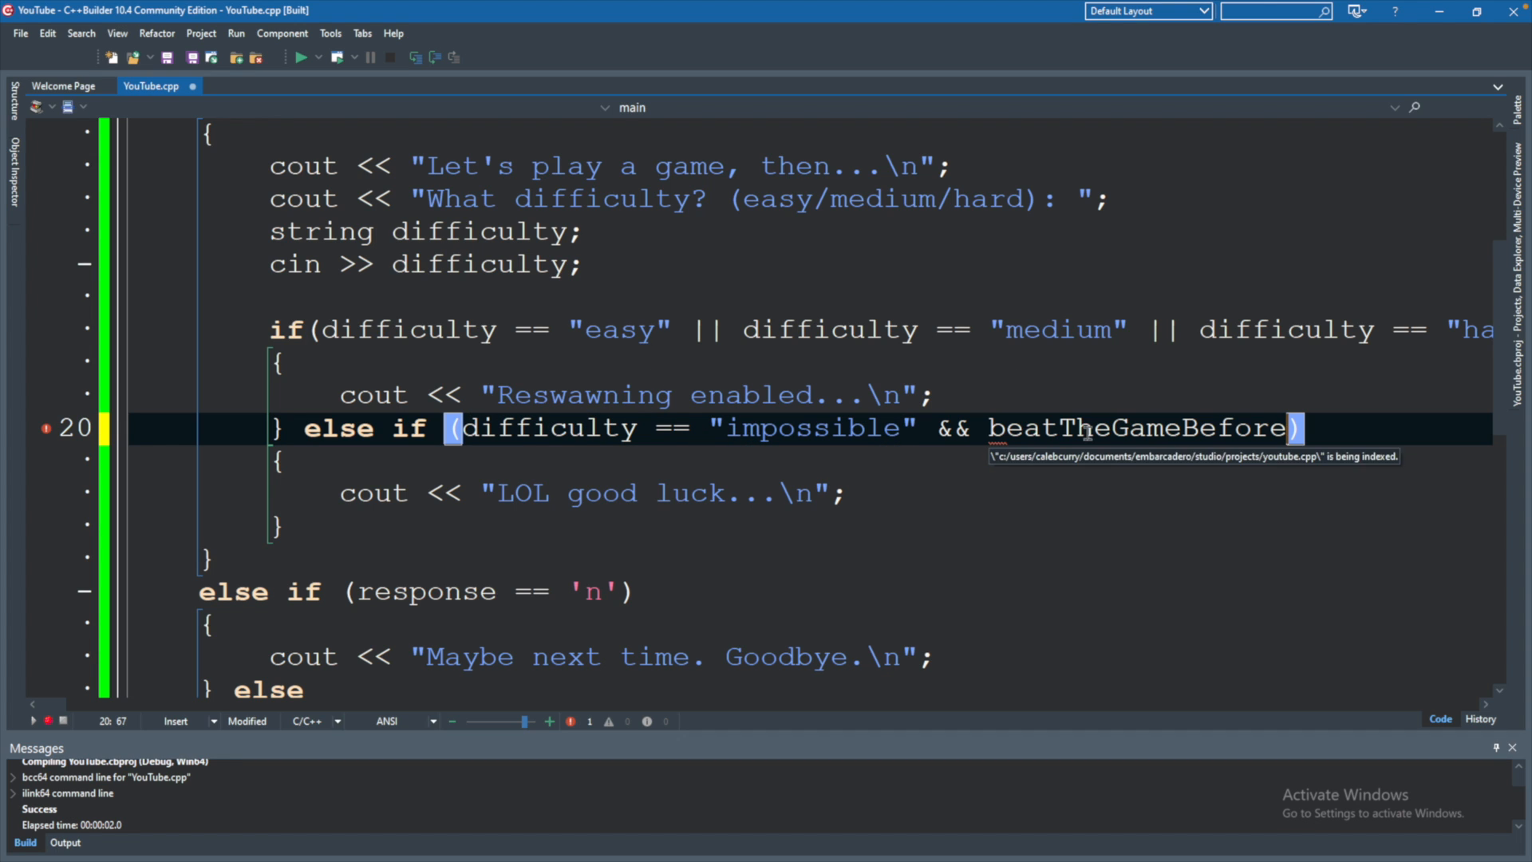
pyautogui.moveTo(1435, 450)
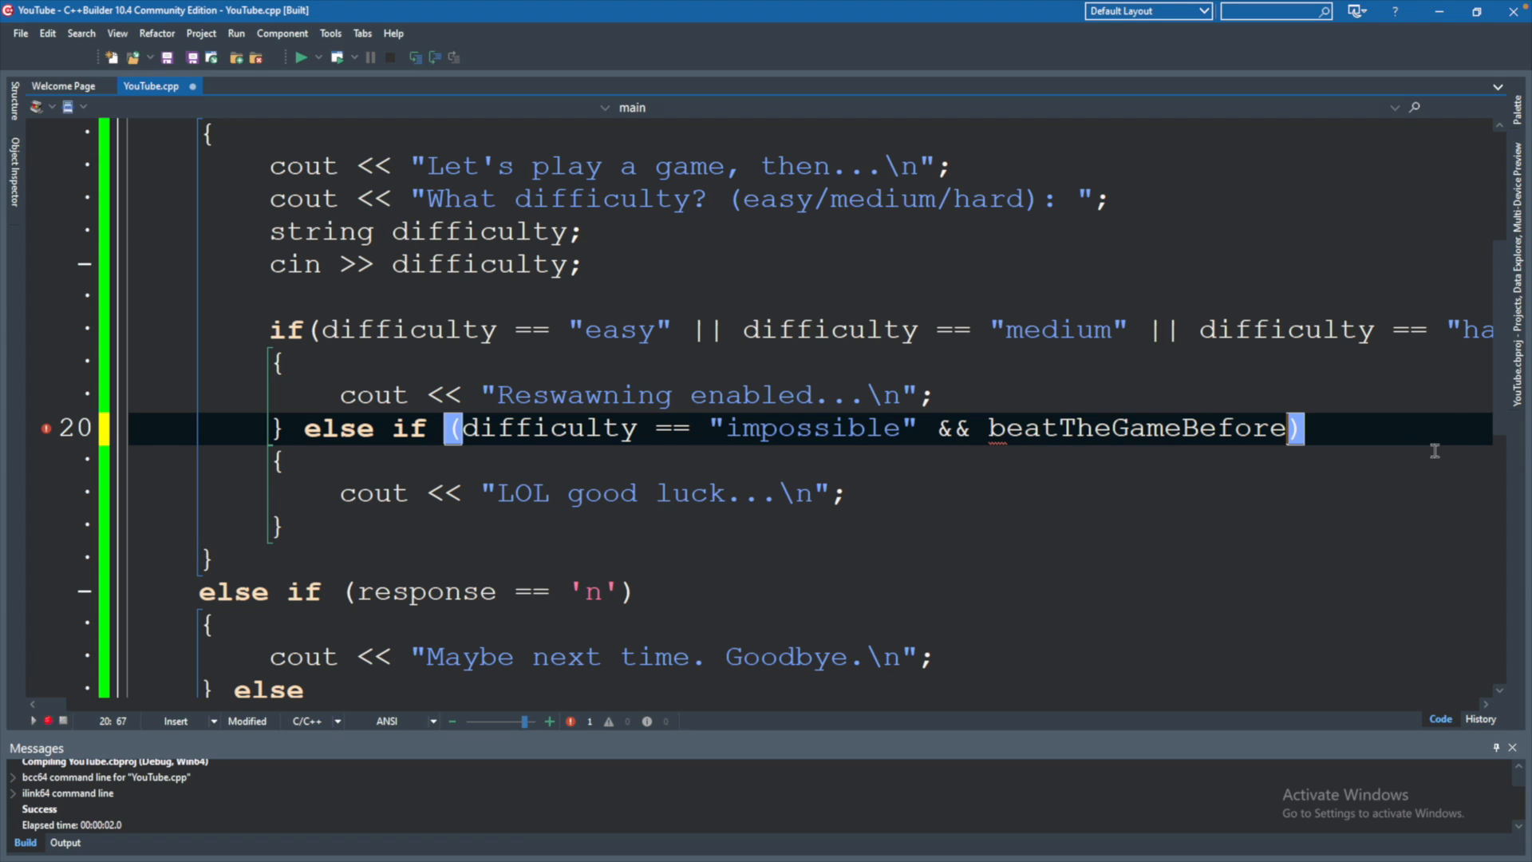
pyautogui.moveTo(1449, 428)
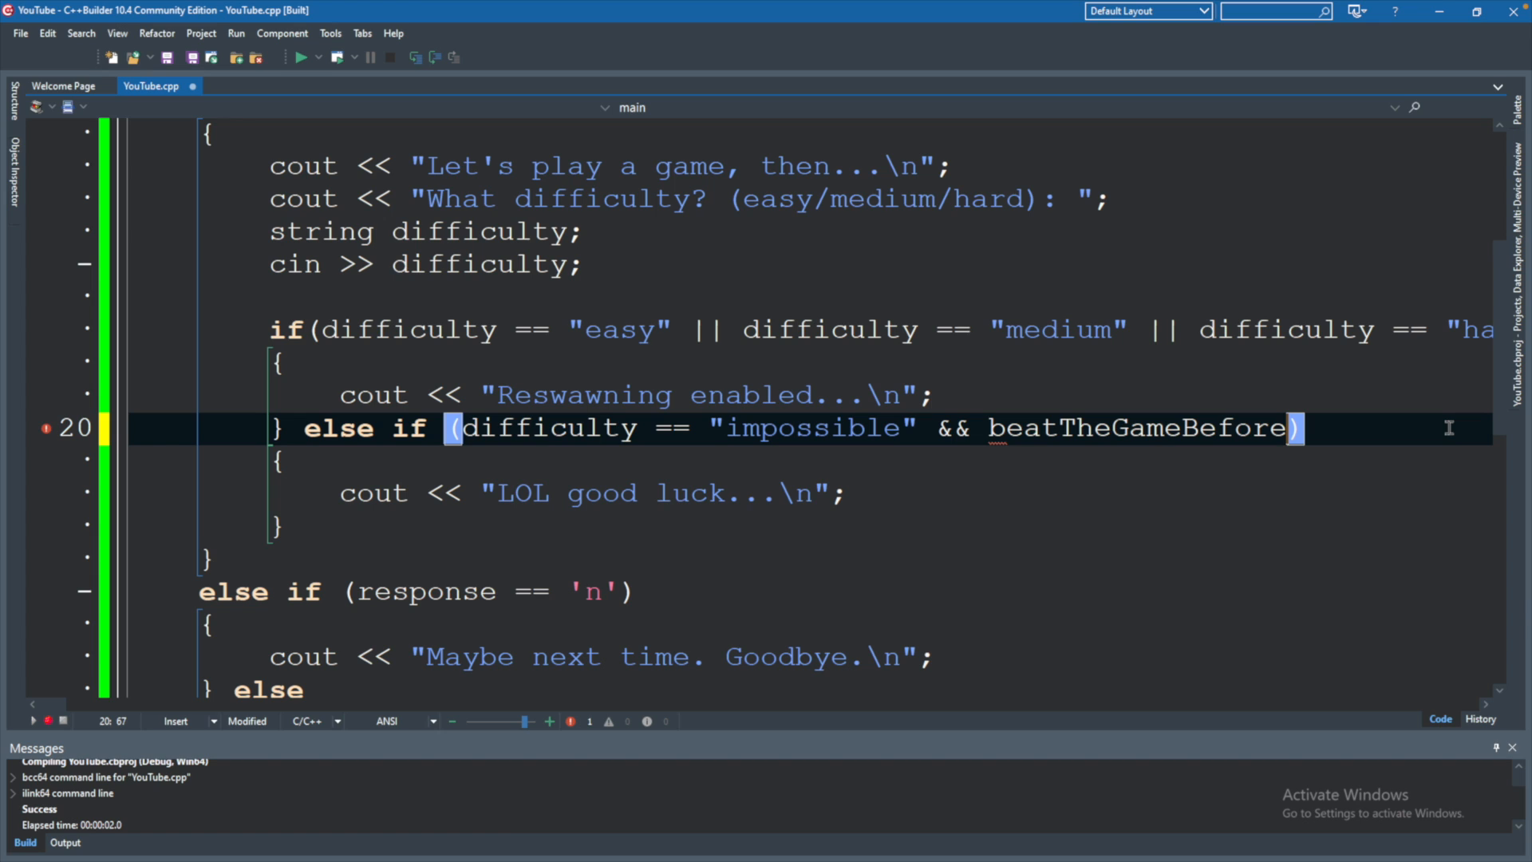
pyautogui.moveTo(645, 573)
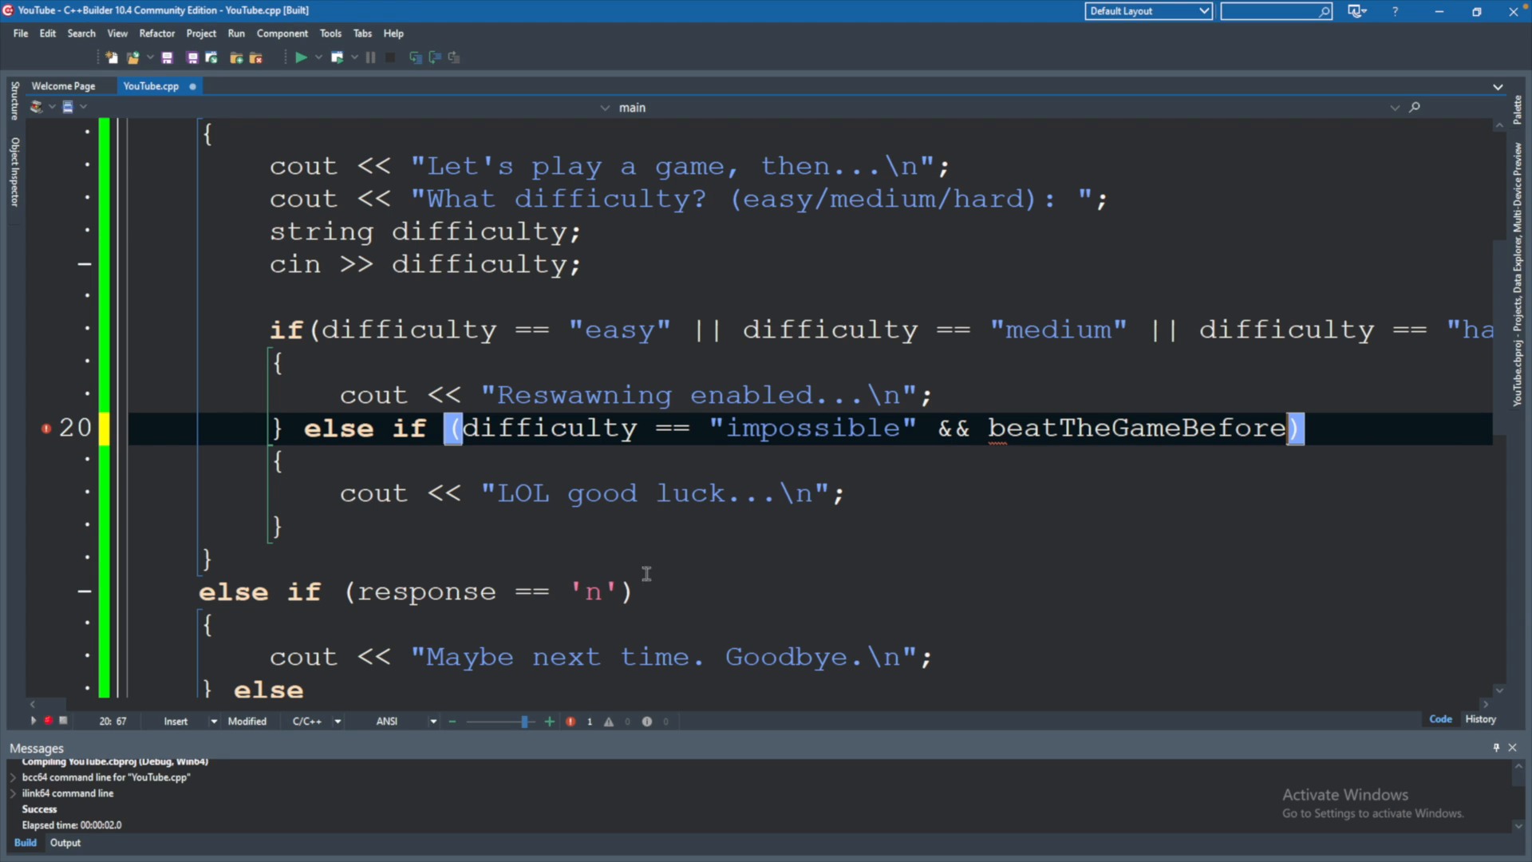
pyautogui.moveTo(647, 573)
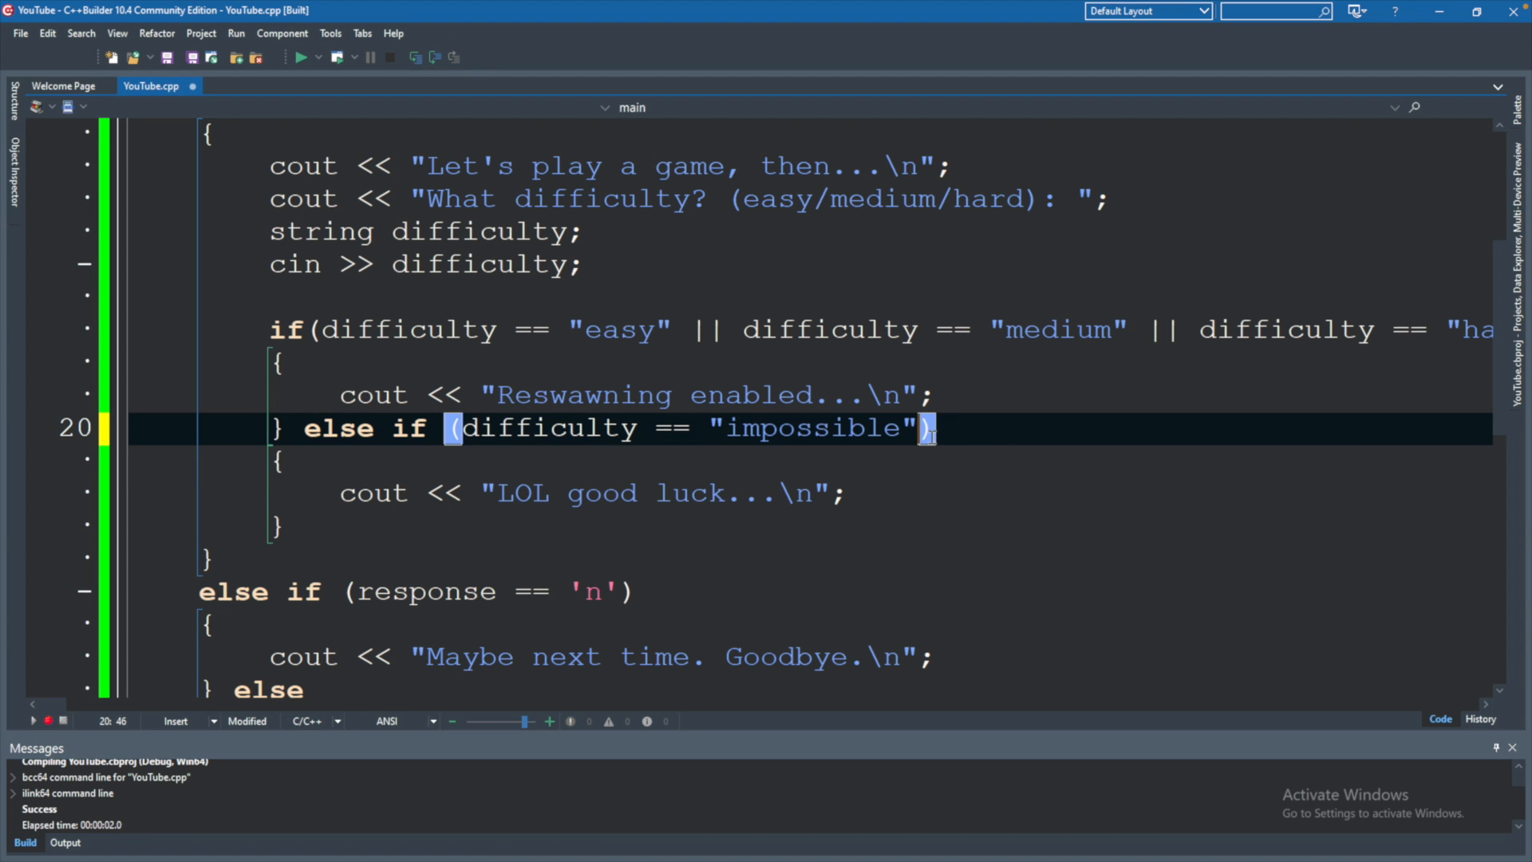
pyautogui.moveTo(904, 382)
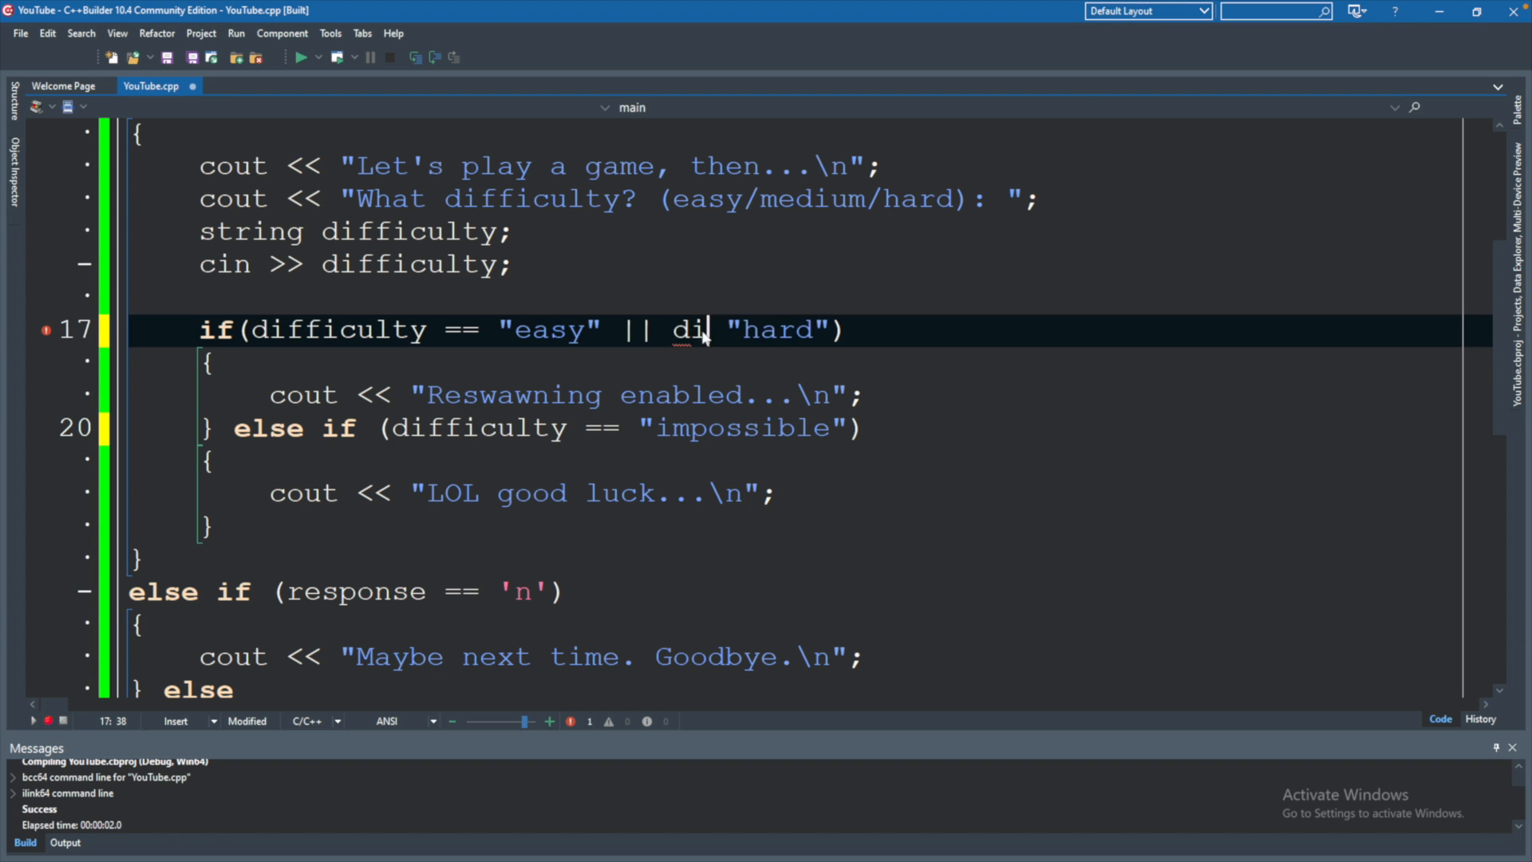
# Strip the repeated 'difficulty ==' so line 17 reads difficulty == "easy" || "medium" || "hard"
pyautogui.press('Backspace')
pyautogui.write('"medium" ')
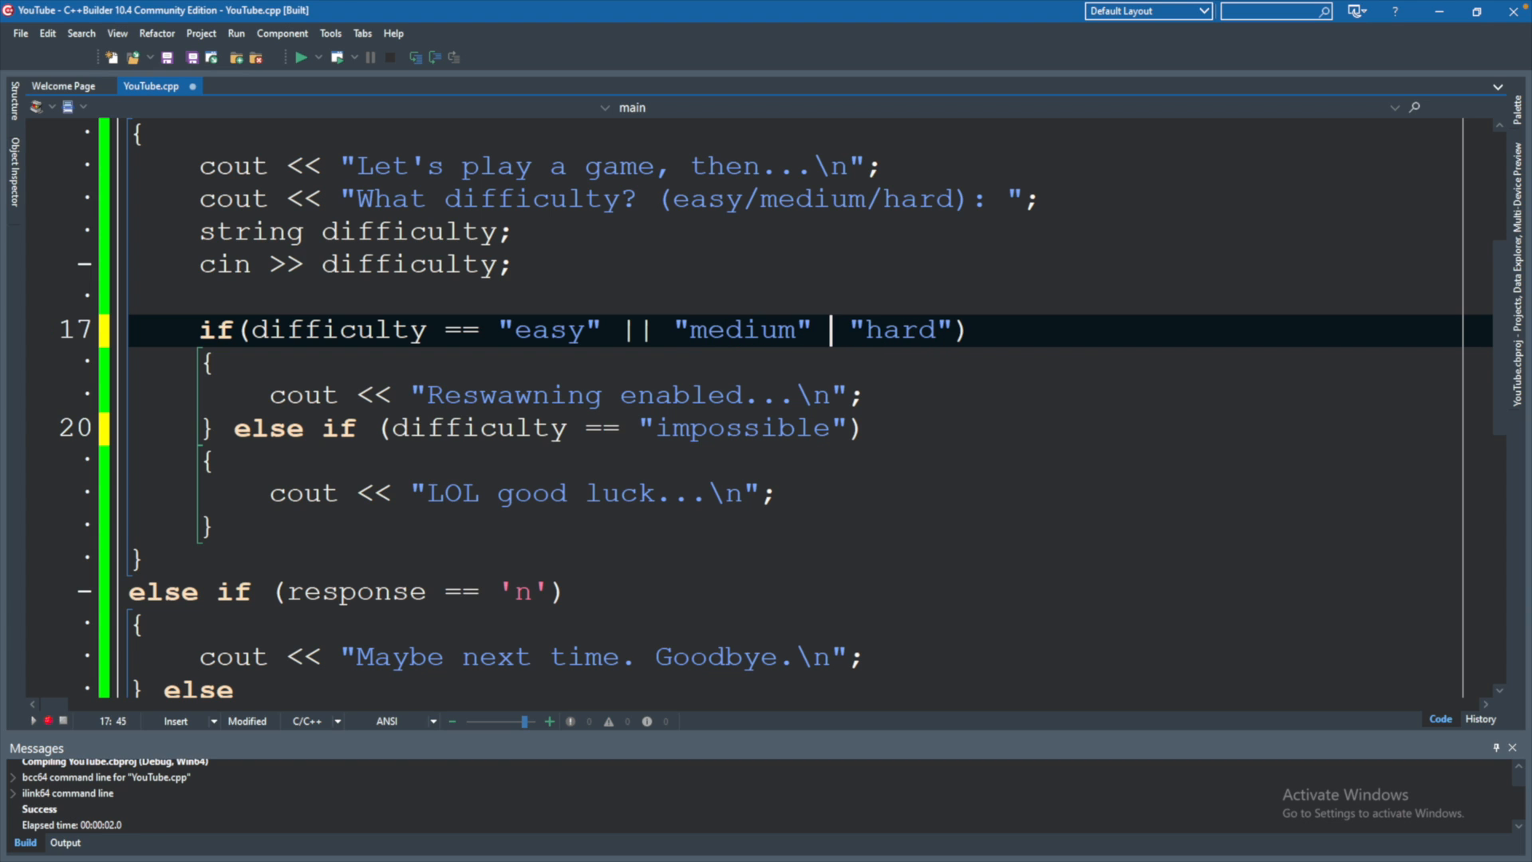
pyautogui.write('||')
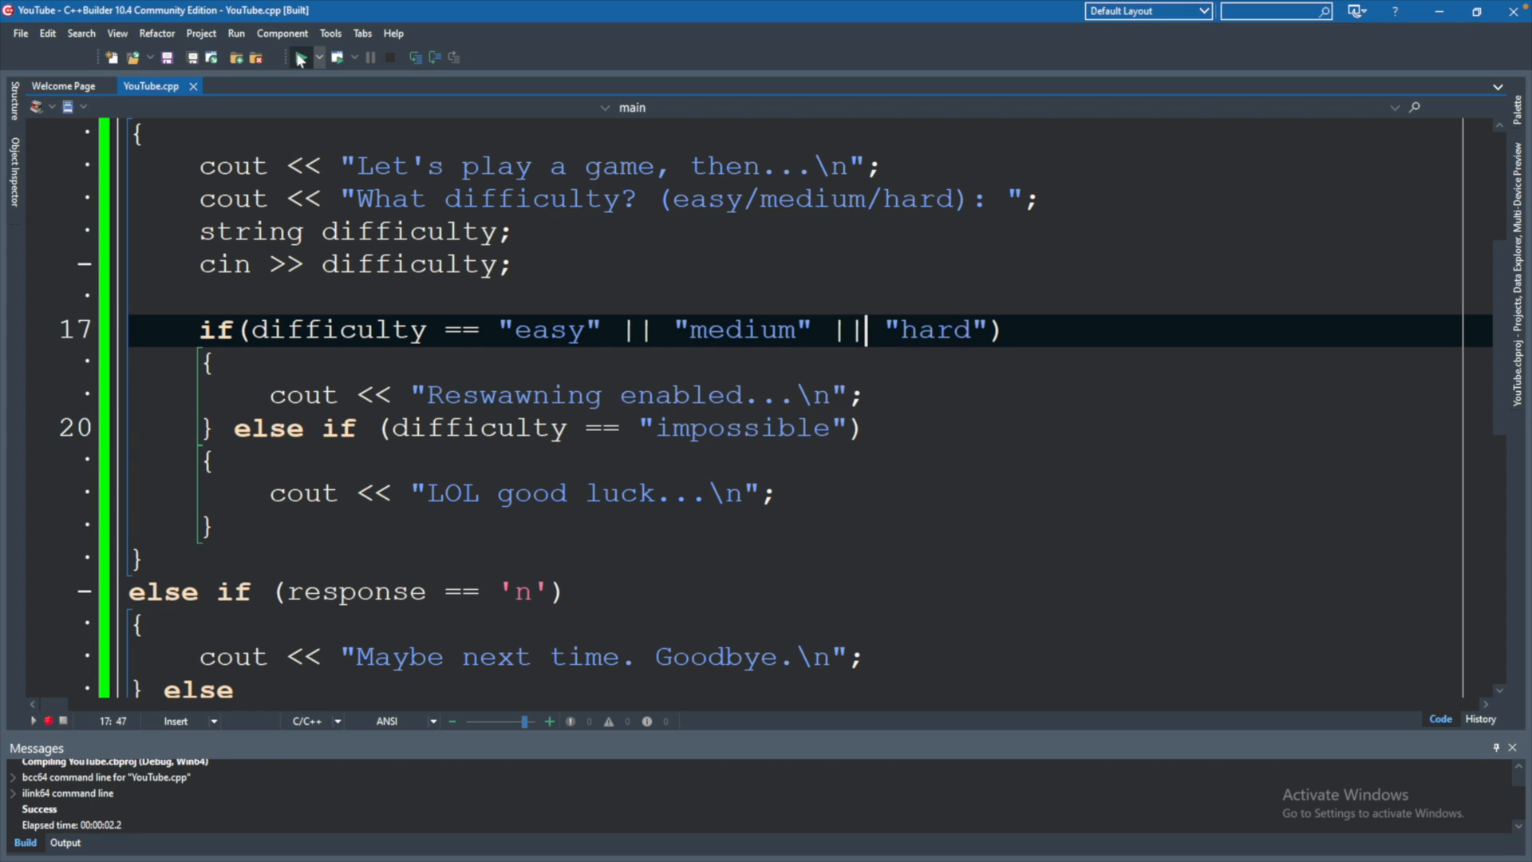
pyautogui.click(301, 56)
pyautogui.write('y')
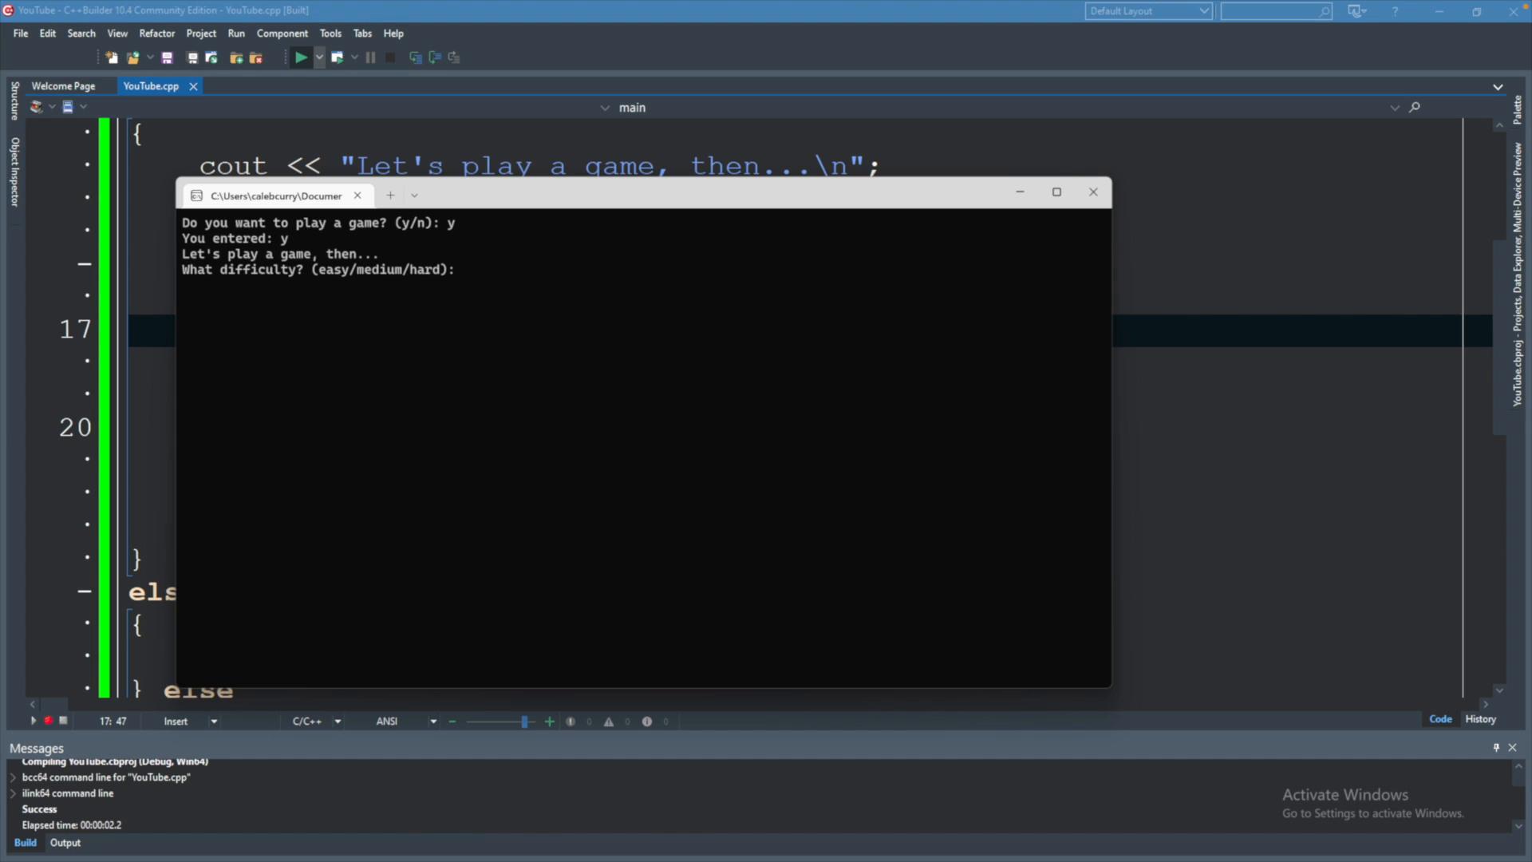
pyautogui.write('tacos')
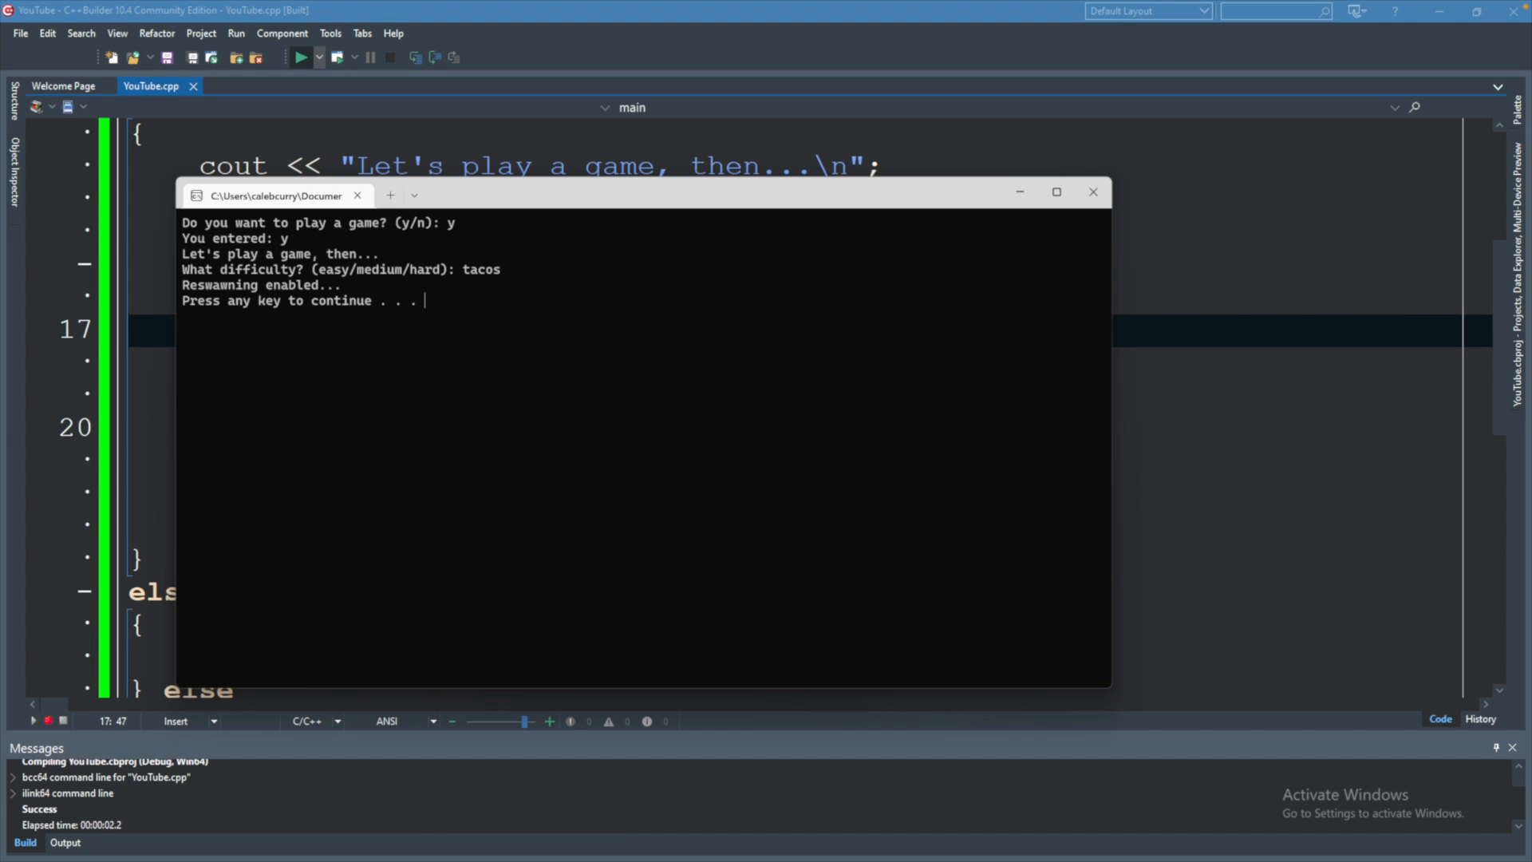
pyautogui.moveTo(550, 321)
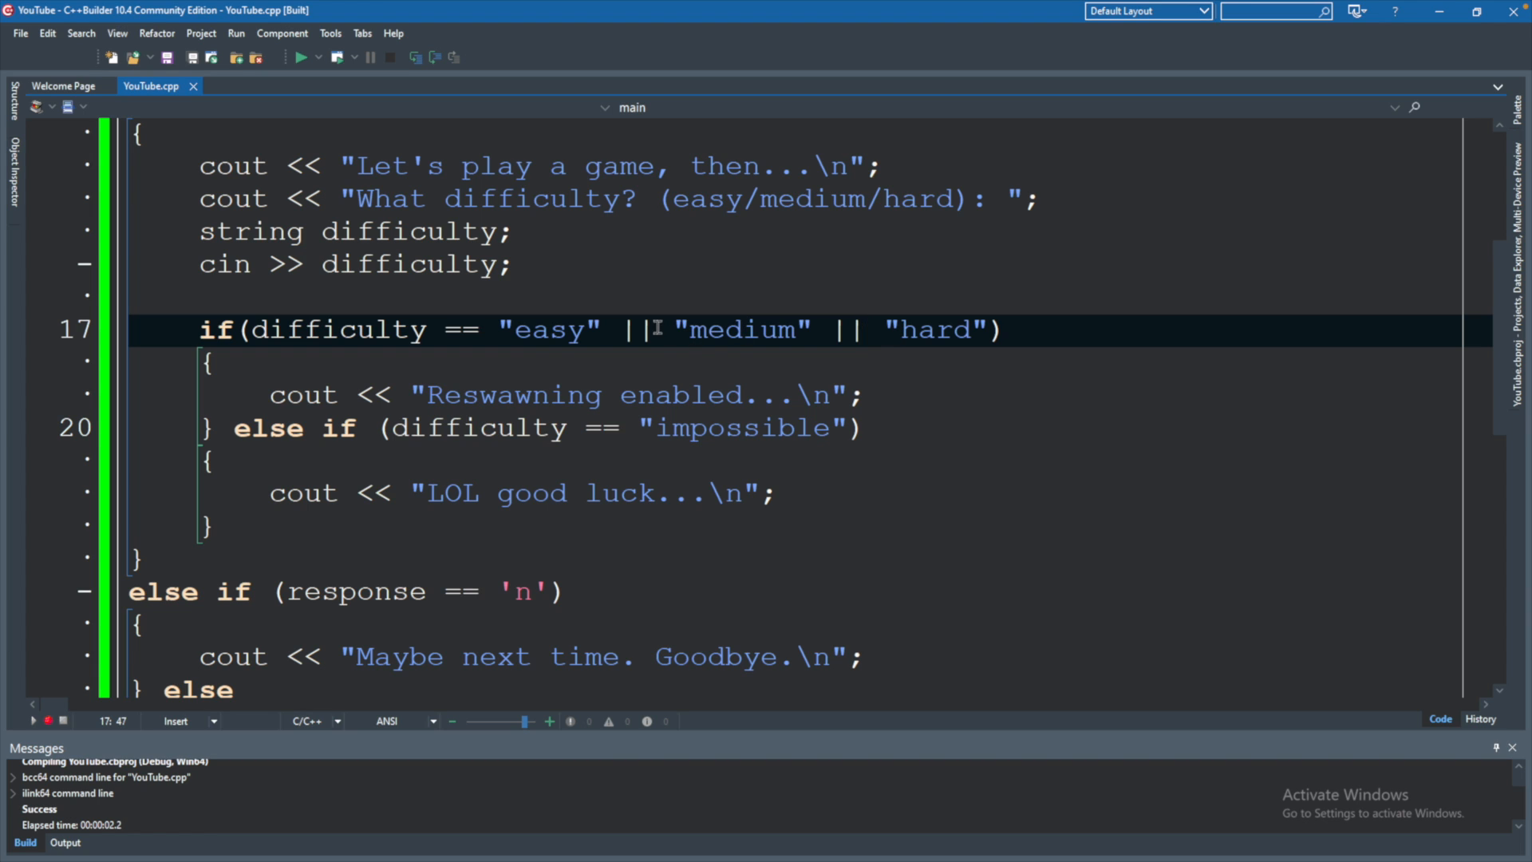
pyautogui.doubleClick(742, 329)
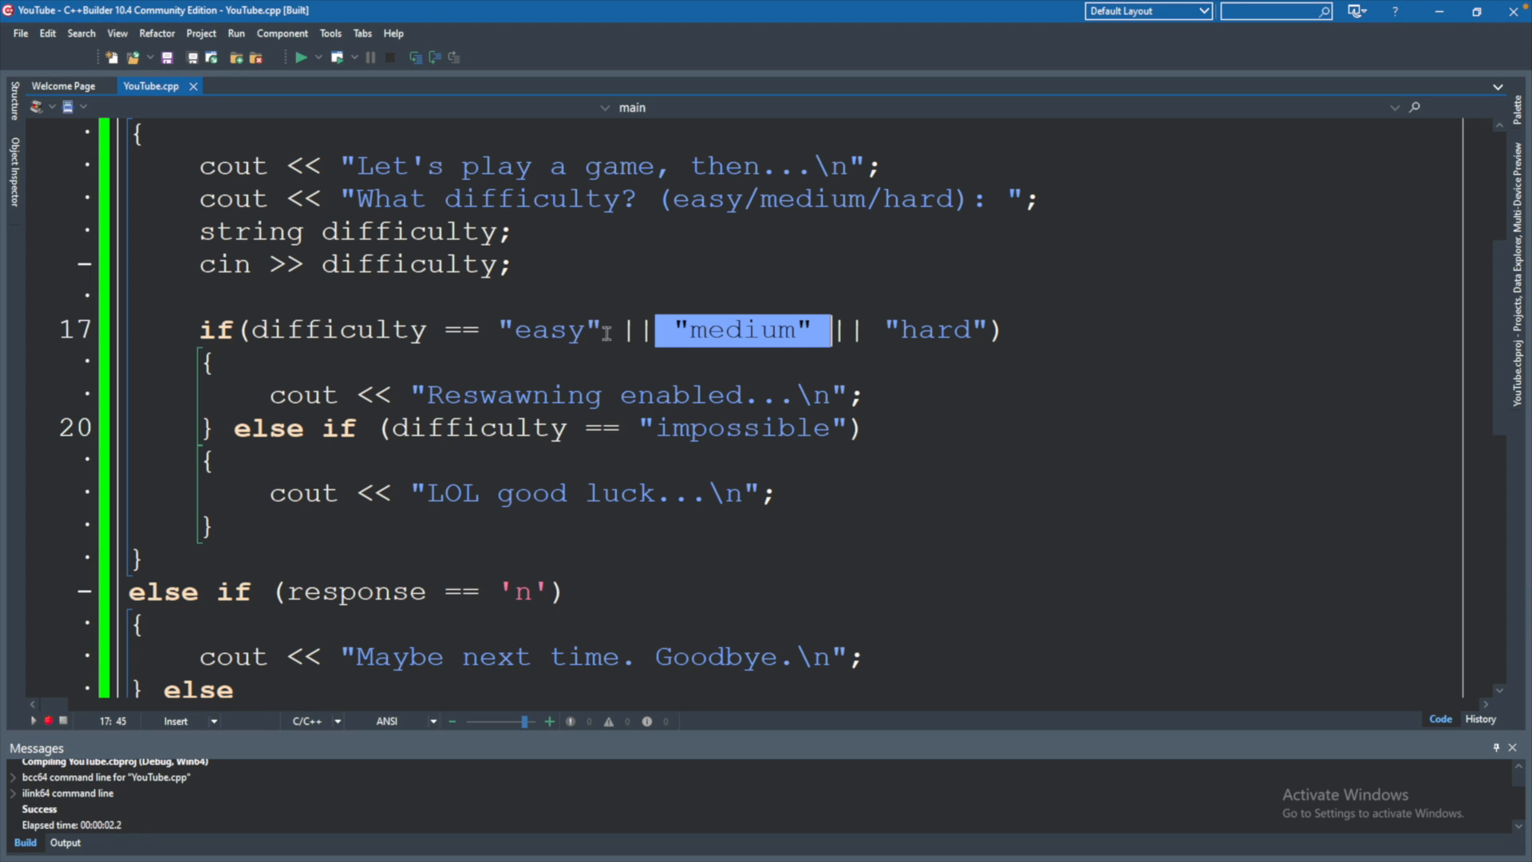
pyautogui.click(772, 328)
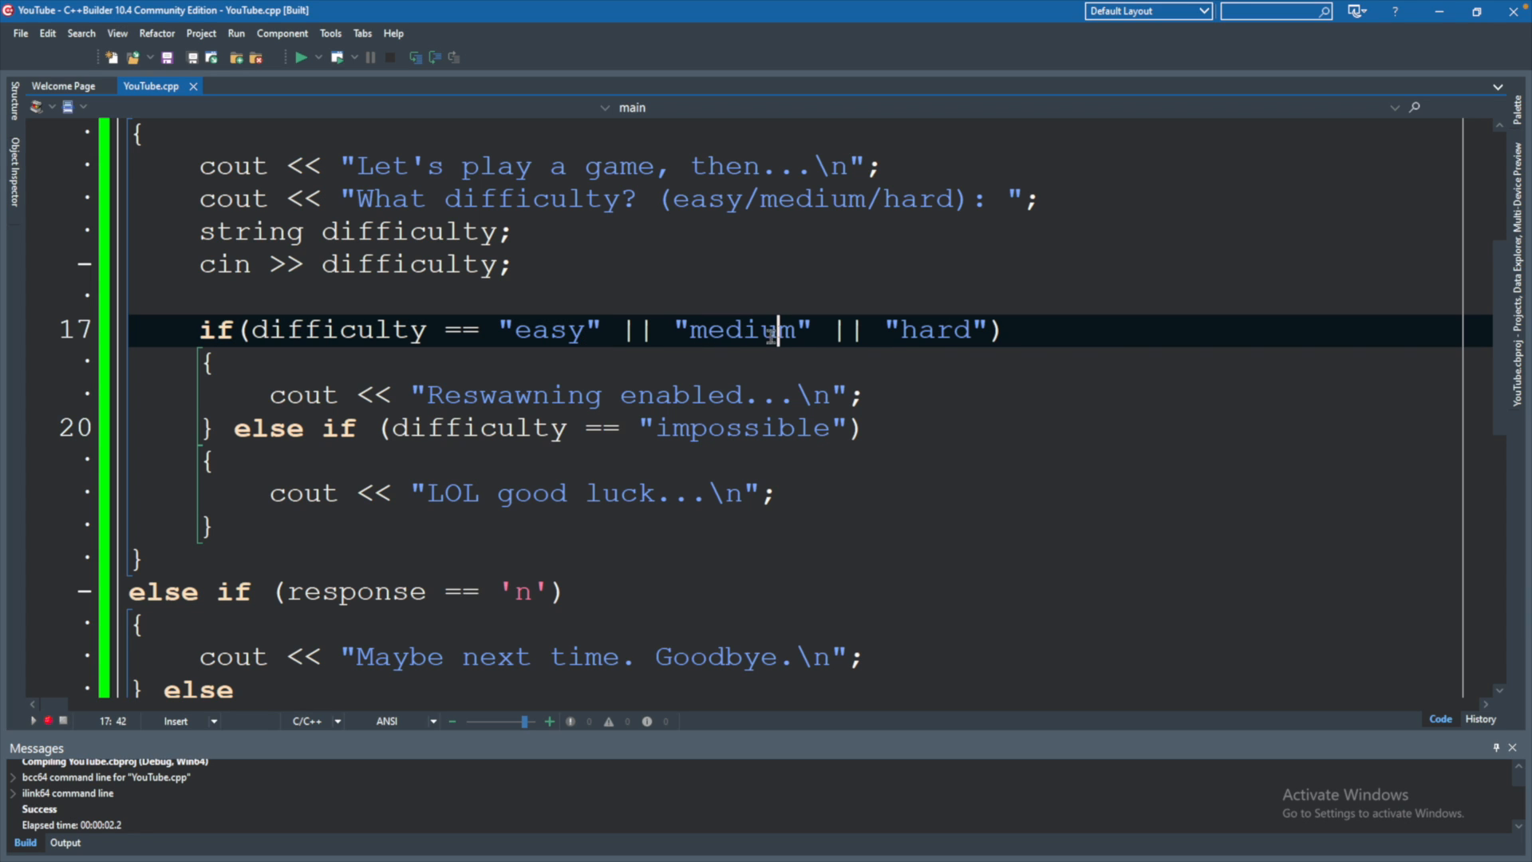
pyautogui.moveTo(936, 329)
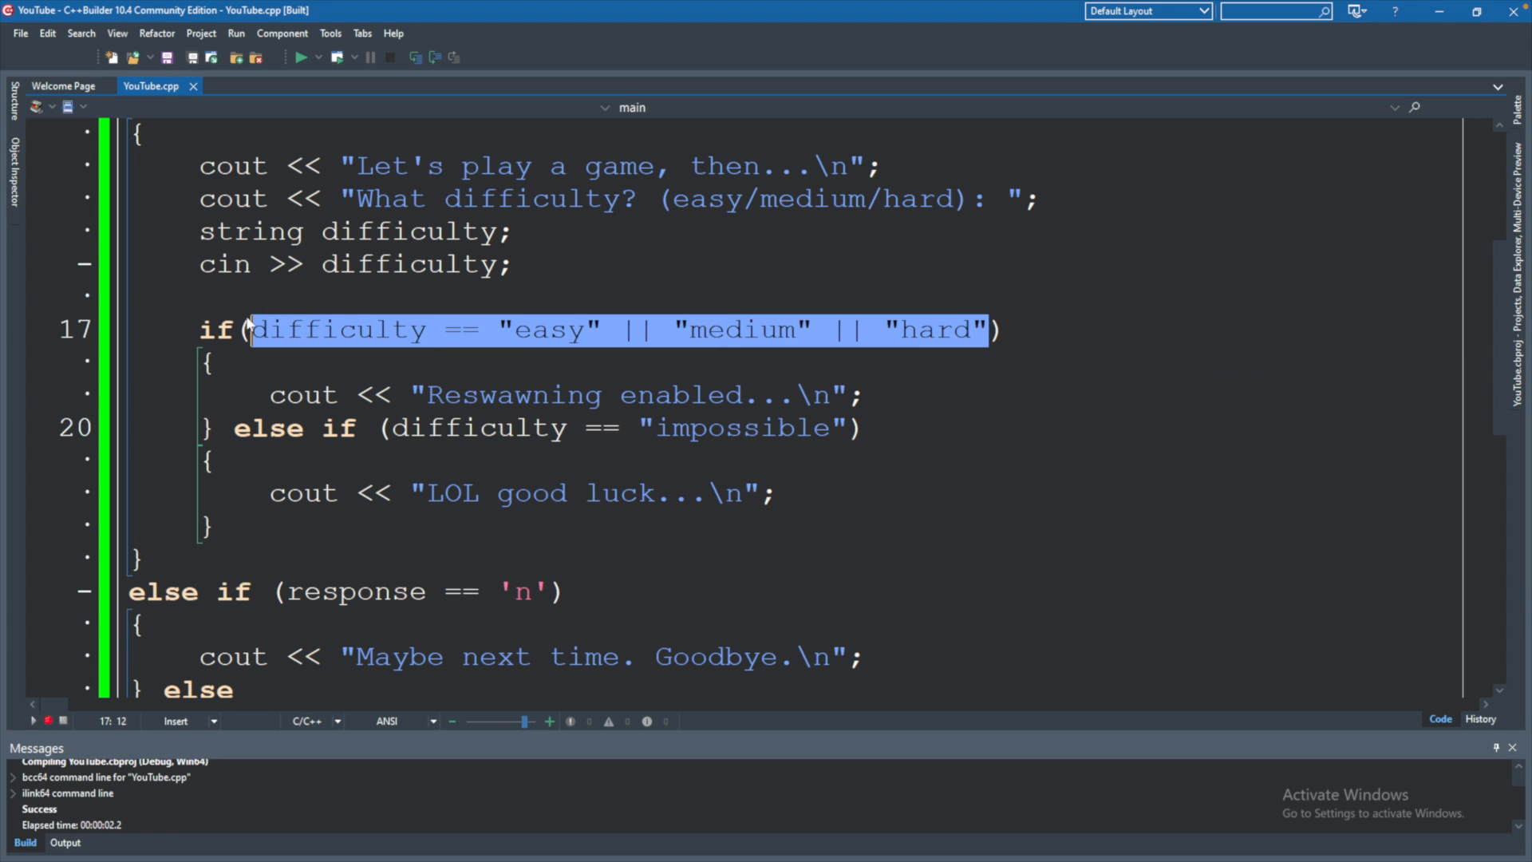
pyautogui.moveTo(1014, 306)
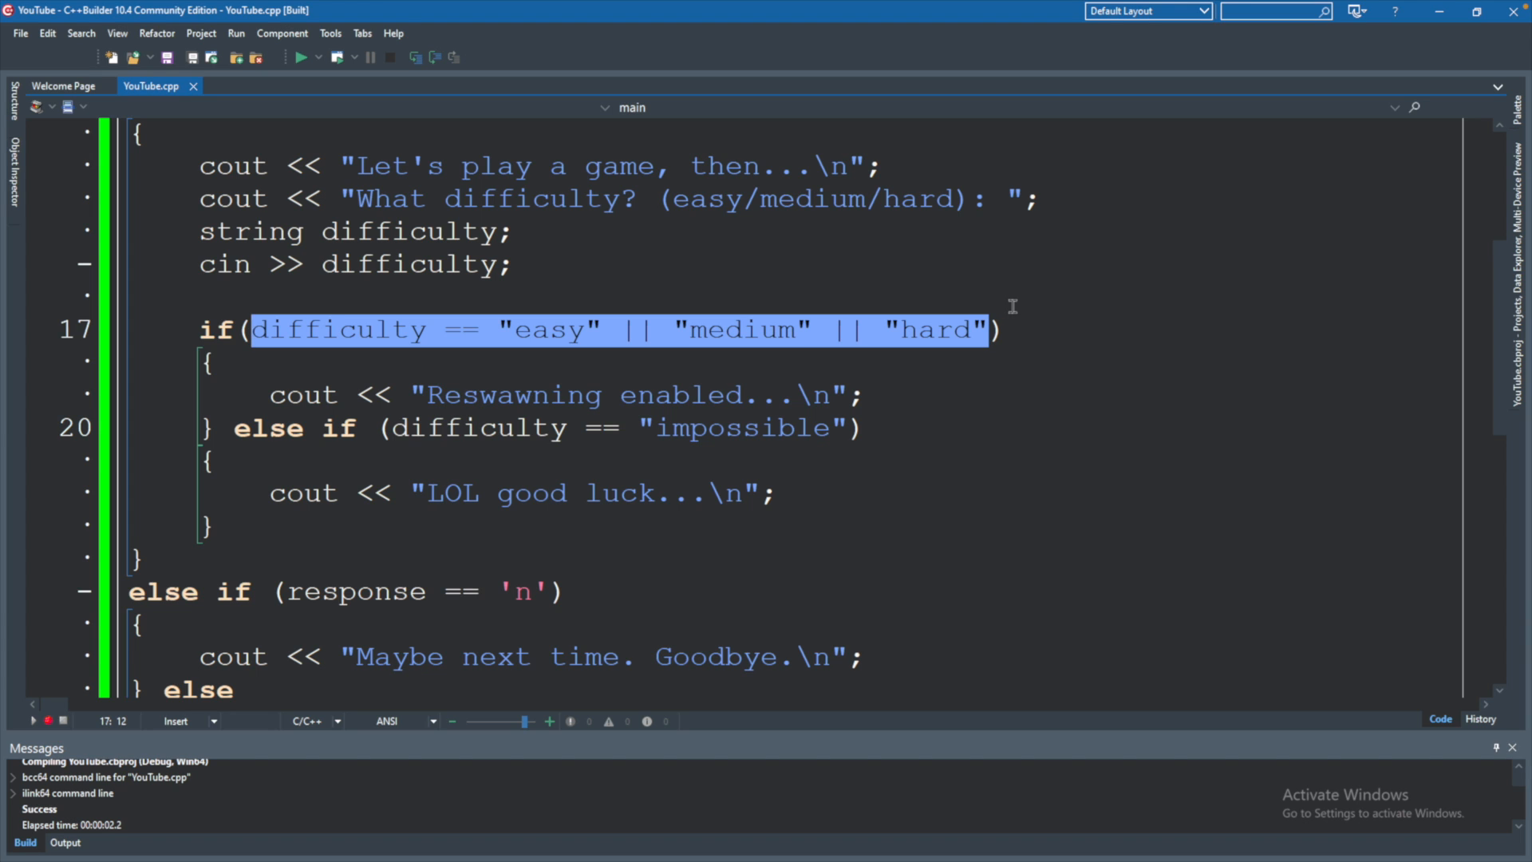
pyautogui.click(1021, 297)
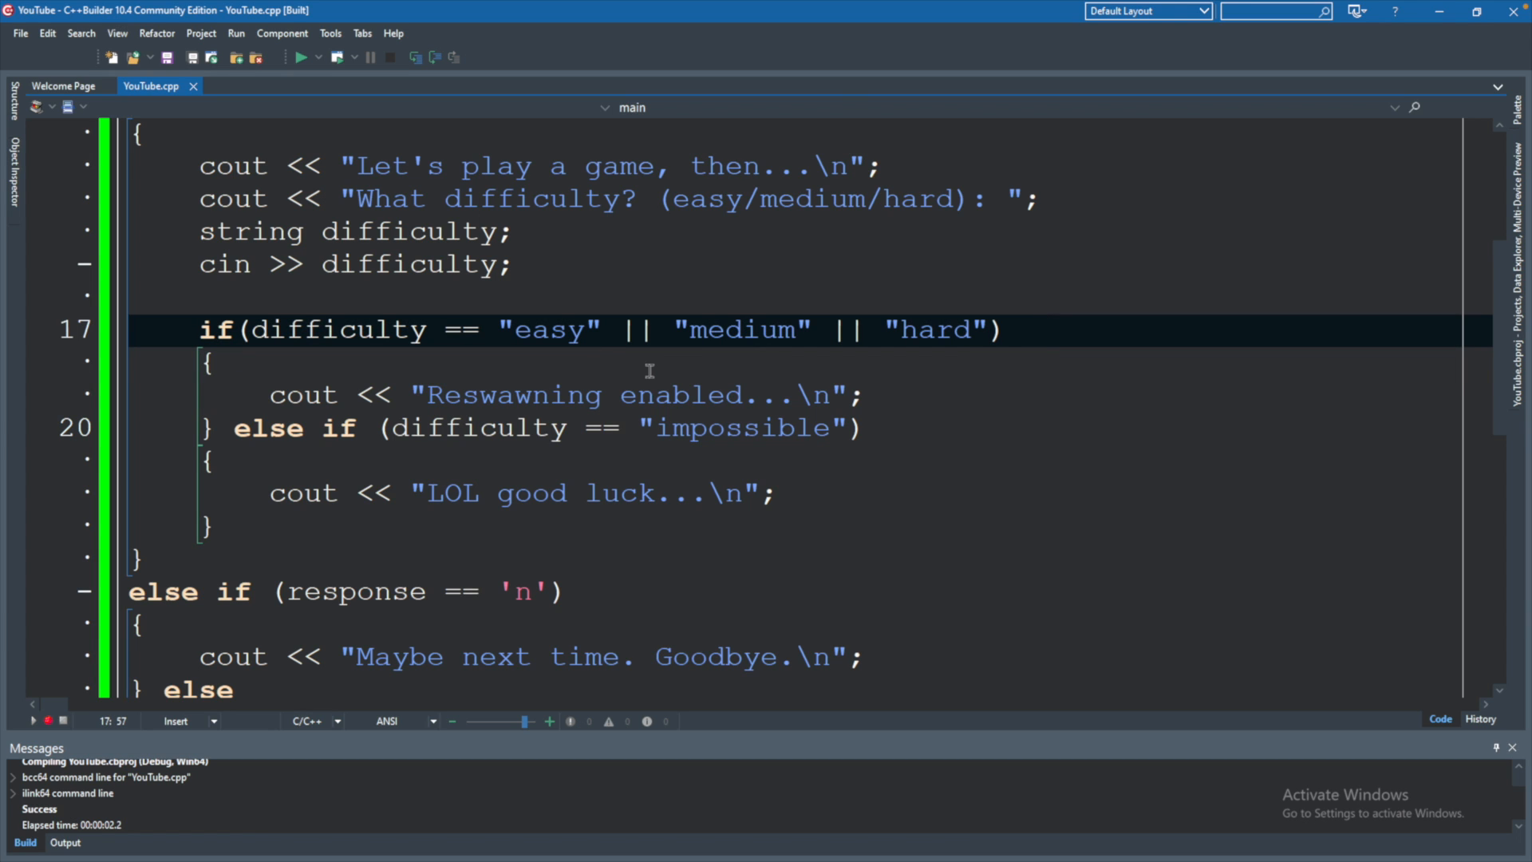
pyautogui.click(1040, 330)
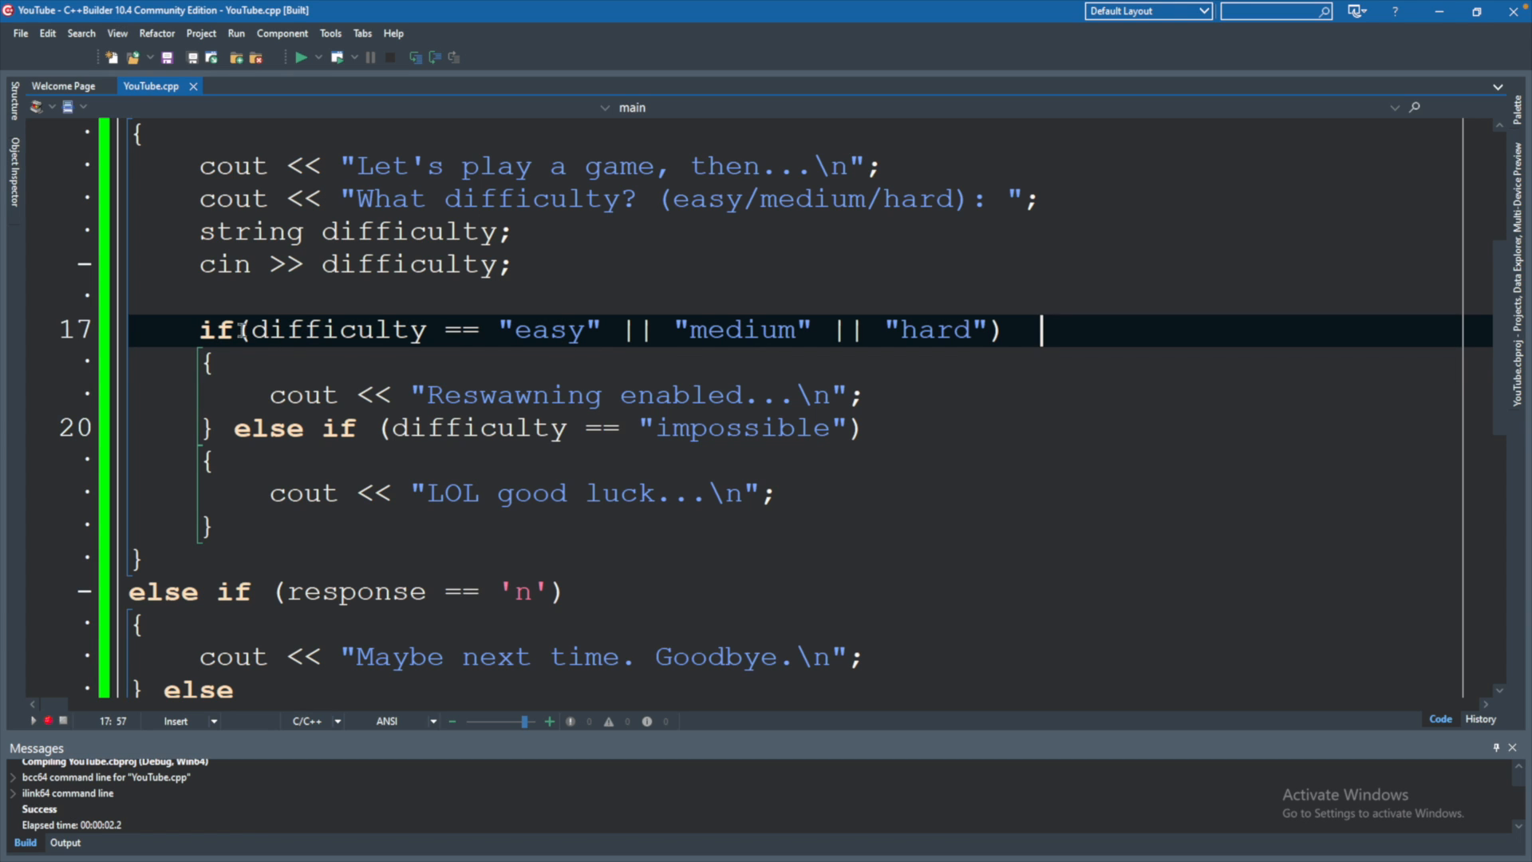
pyautogui.doubleClick(337, 329)
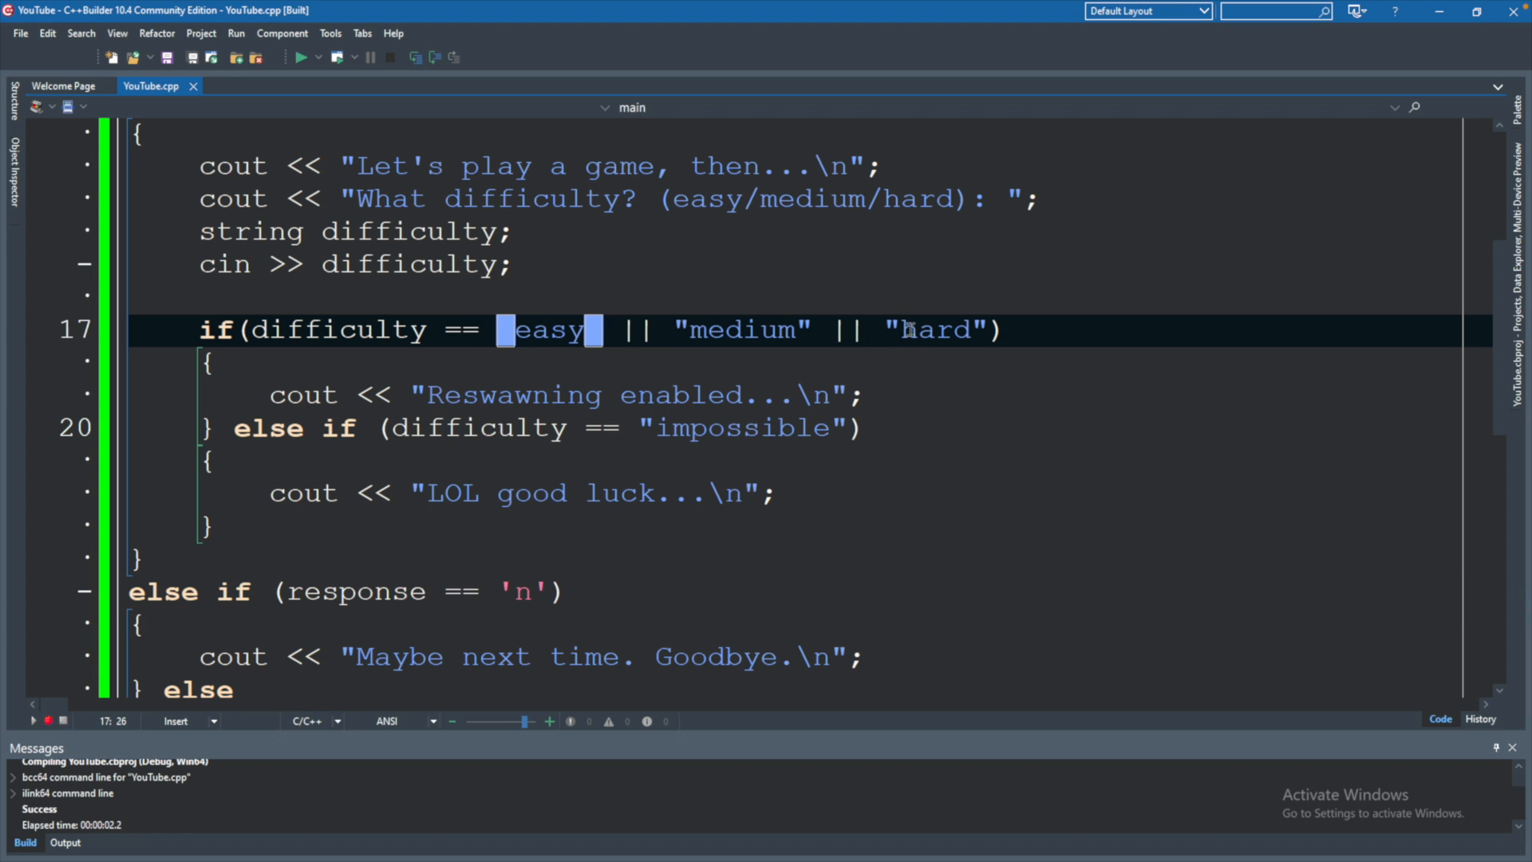
pyautogui.moveTo(1147, 321)
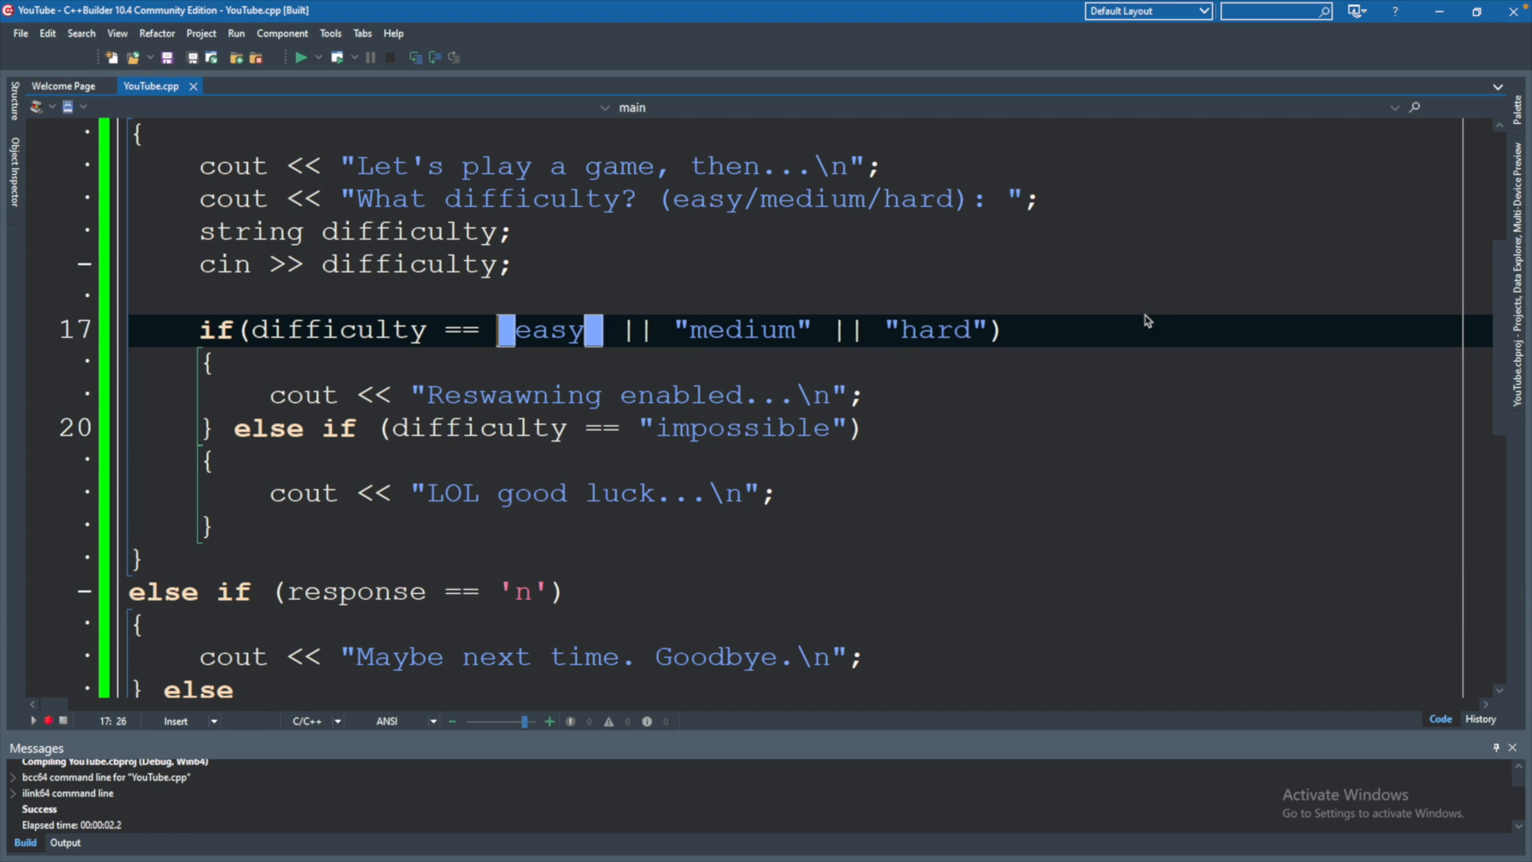
pyautogui.moveTo(808, 369)
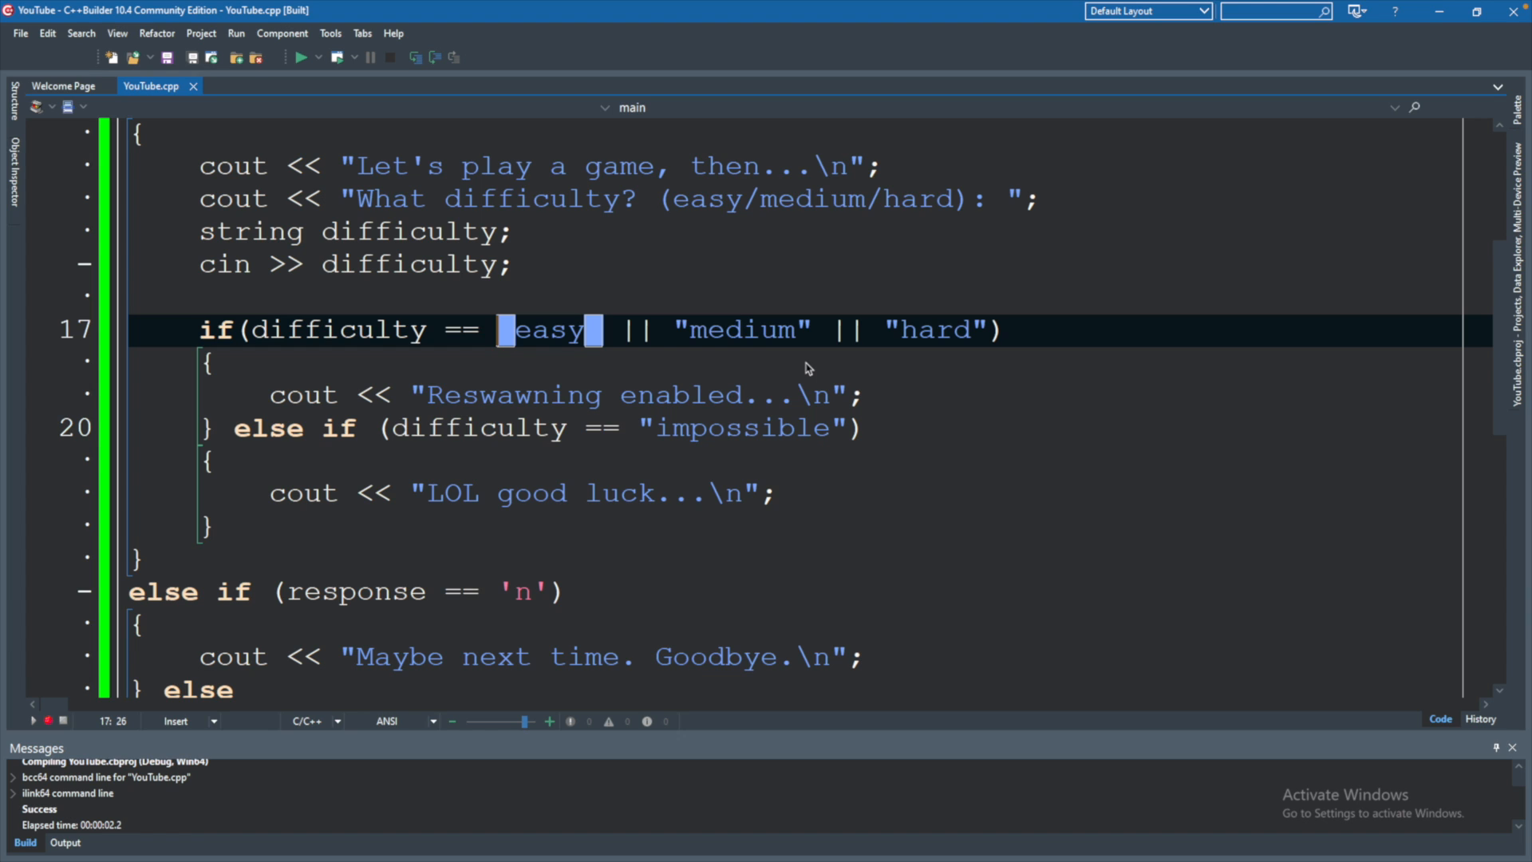
pyautogui.moveTo(632, 339)
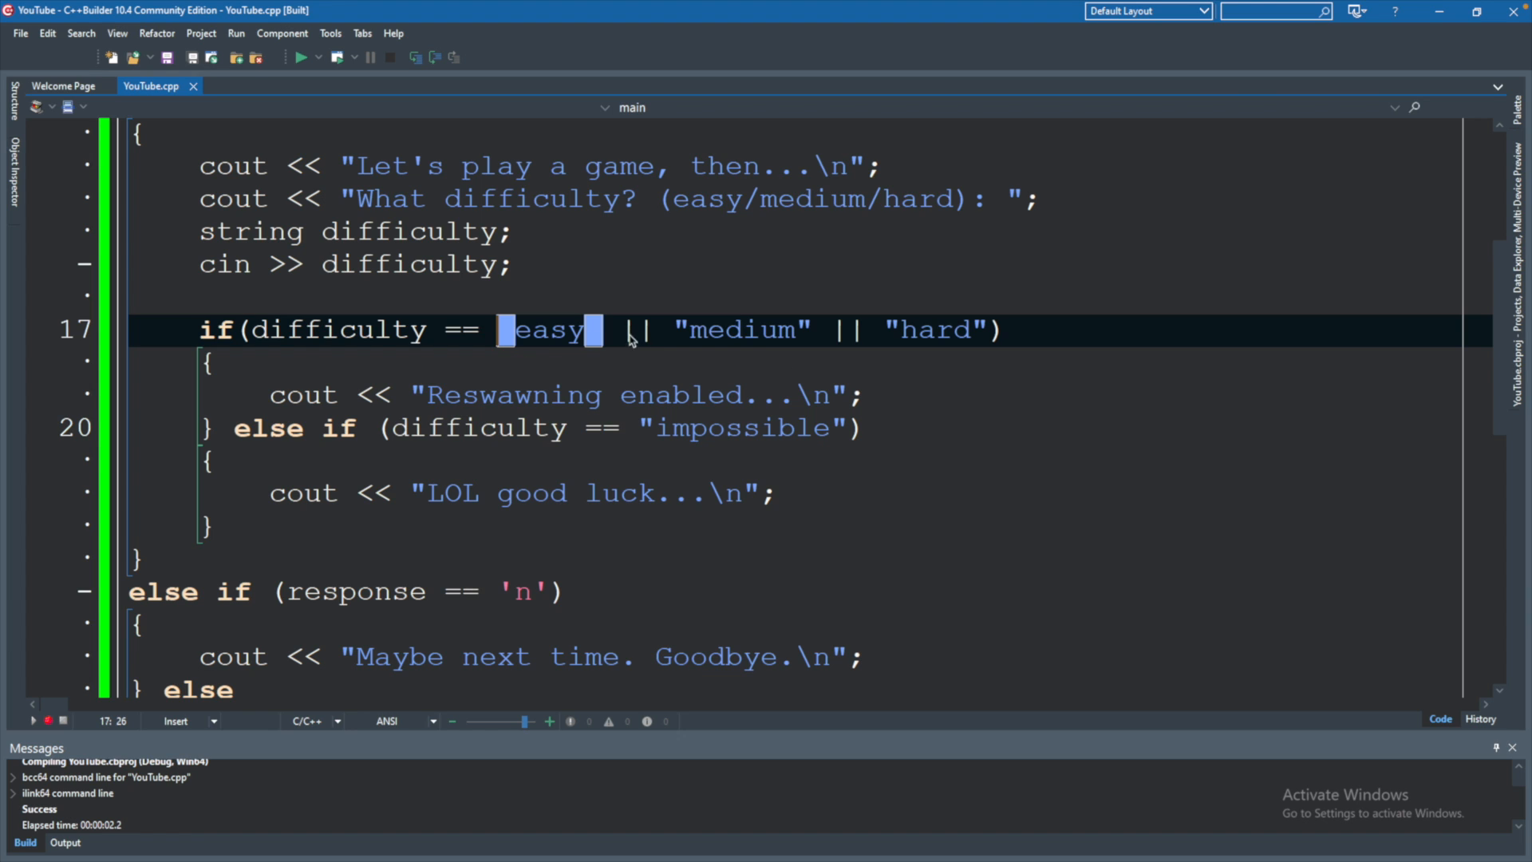
pyautogui.moveTo(702, 365)
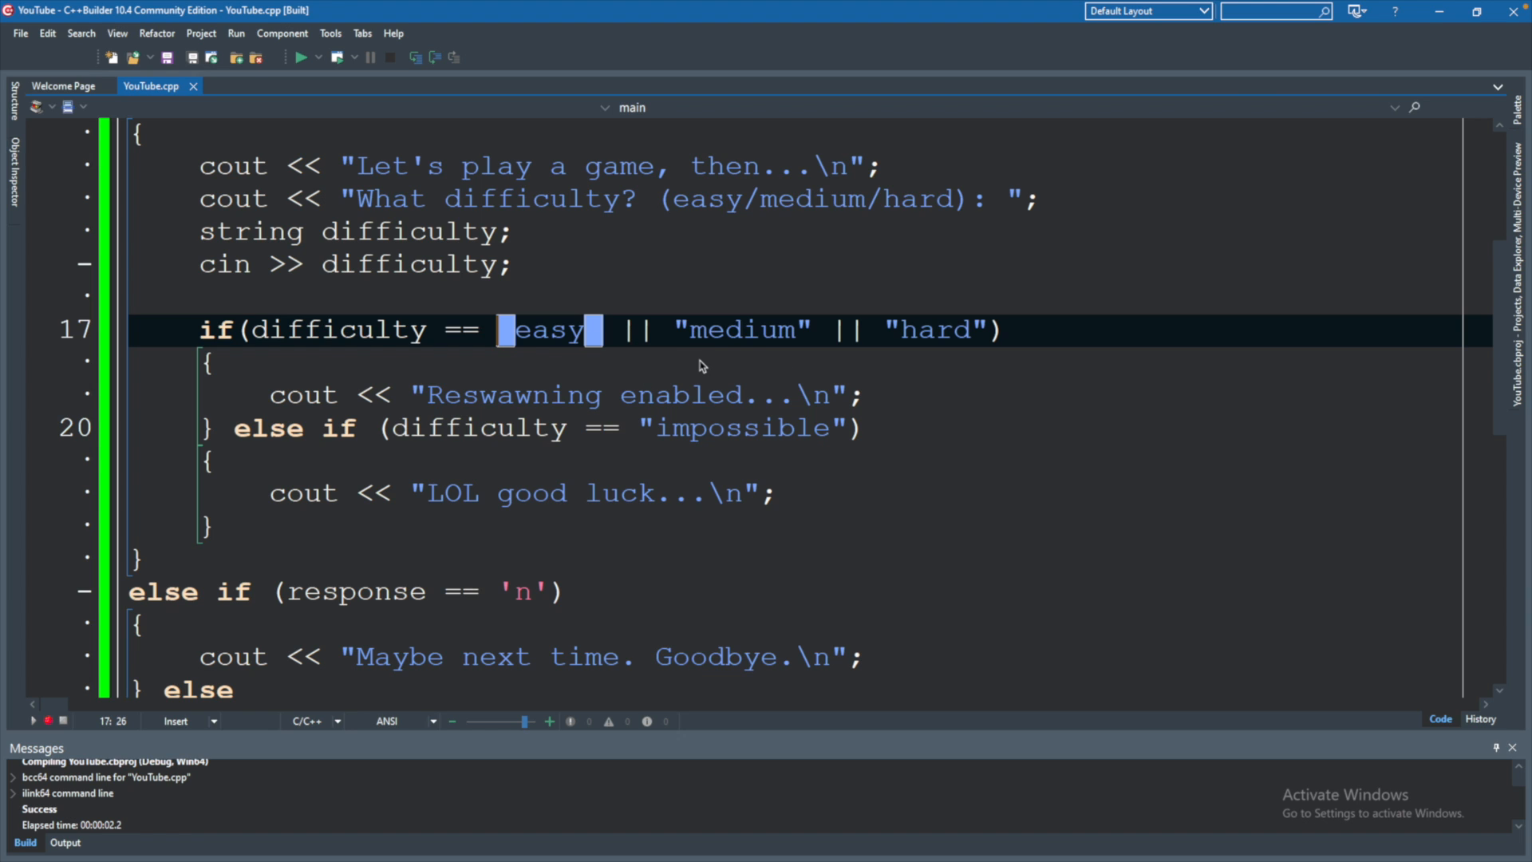